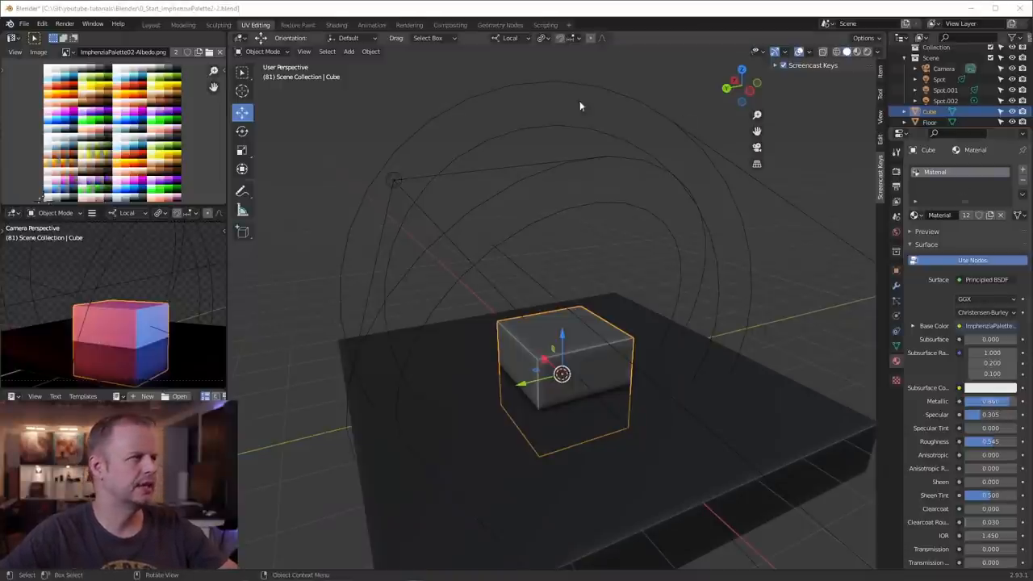
mouse_move(612, 436)
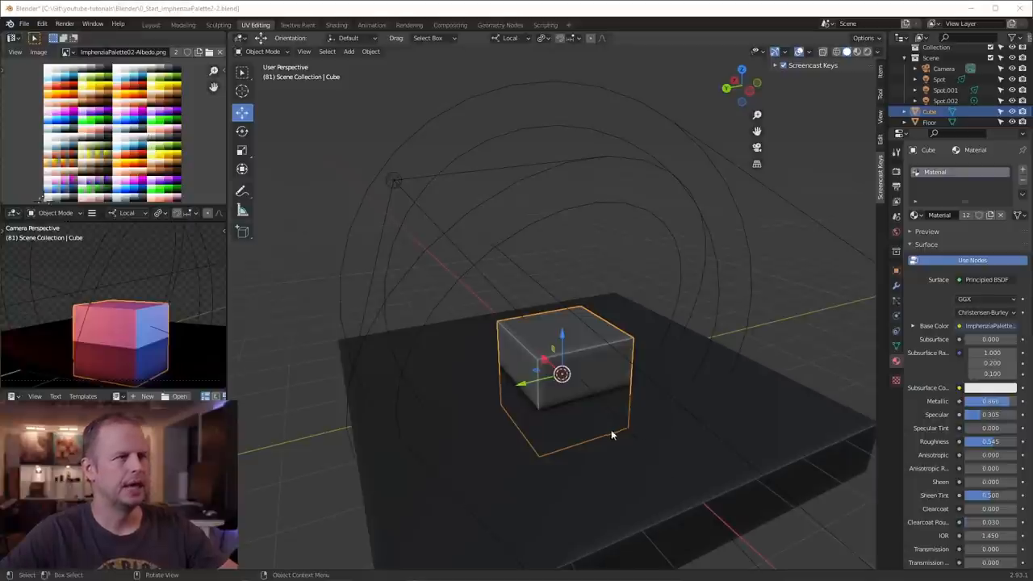
mouse_move(702, 373)
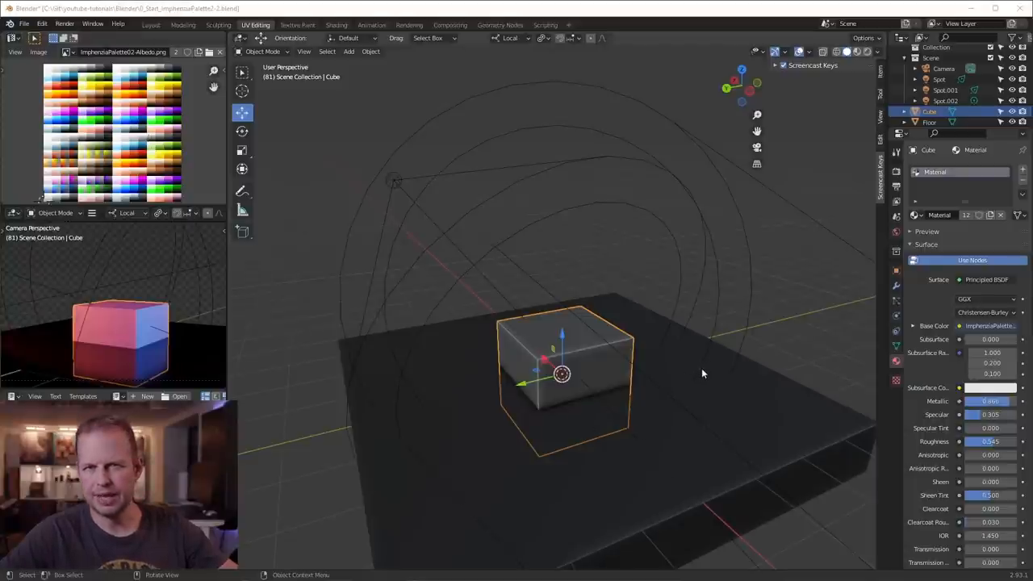
mouse_move(601, 392)
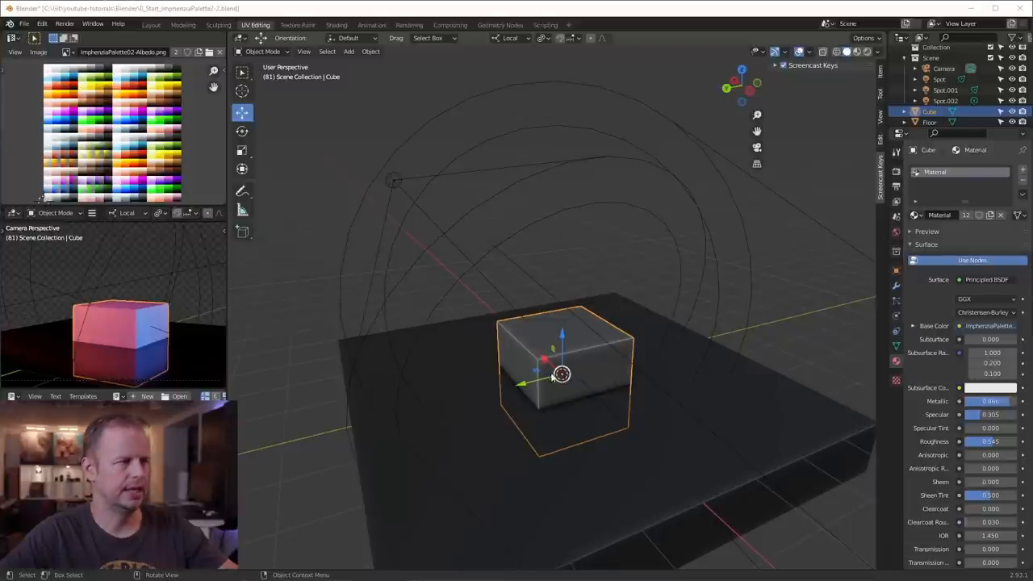
mouse_move(650, 383)
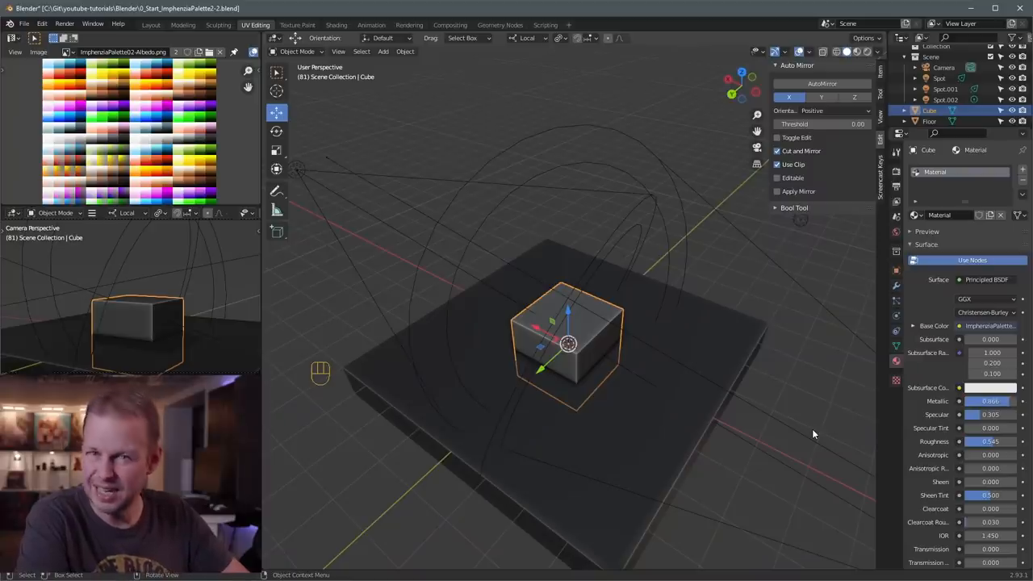
Step: Flatten the cube vertically in Edit Mode into a stepped two-tier hull slab
key("Tab")
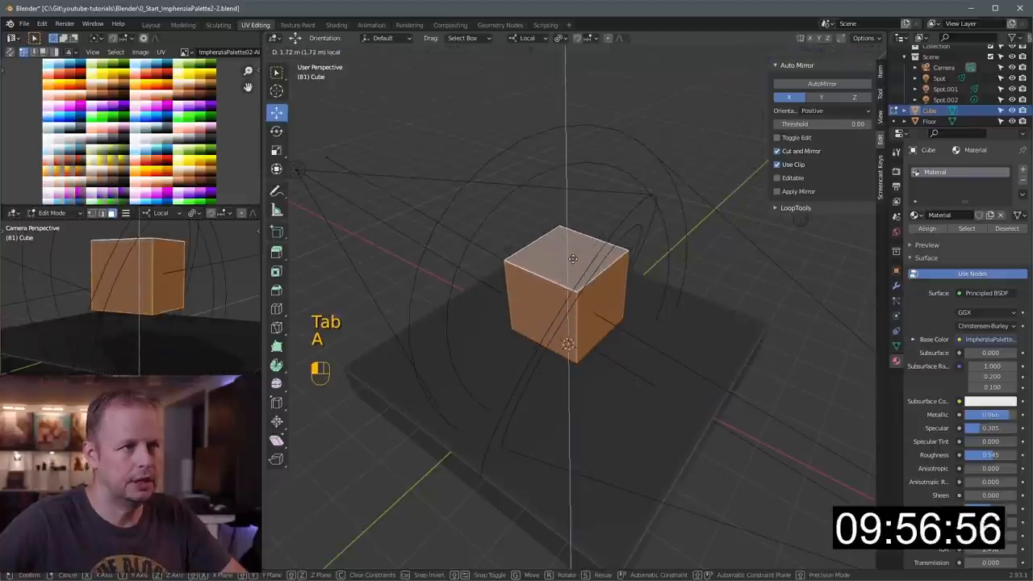
key("s")
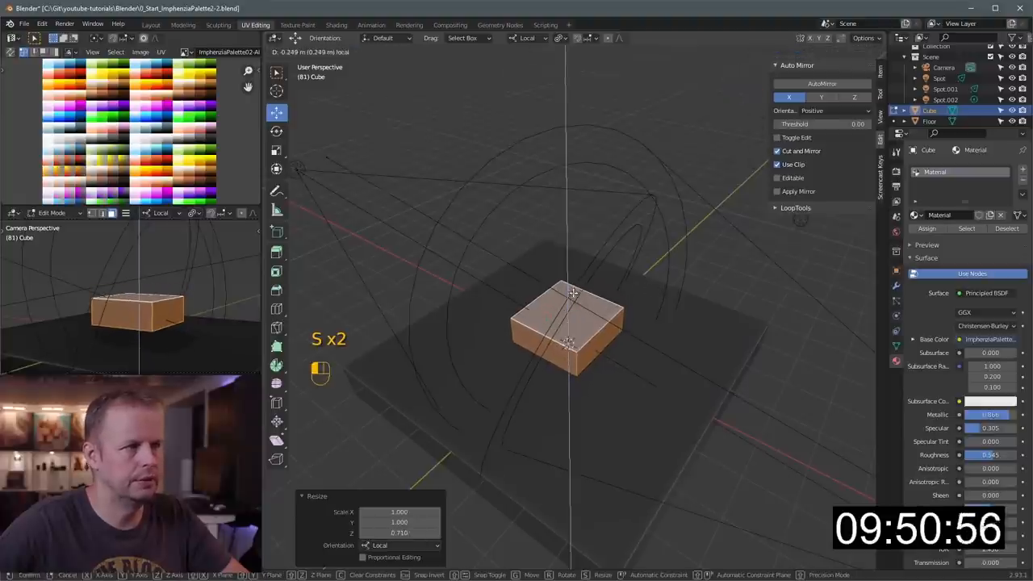
key("Tab")
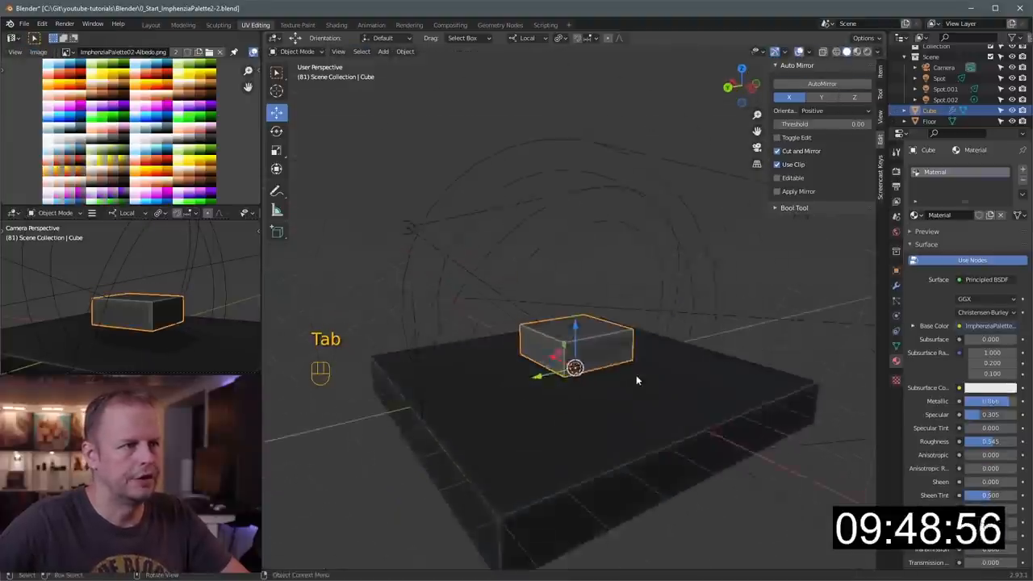
key("Tab")
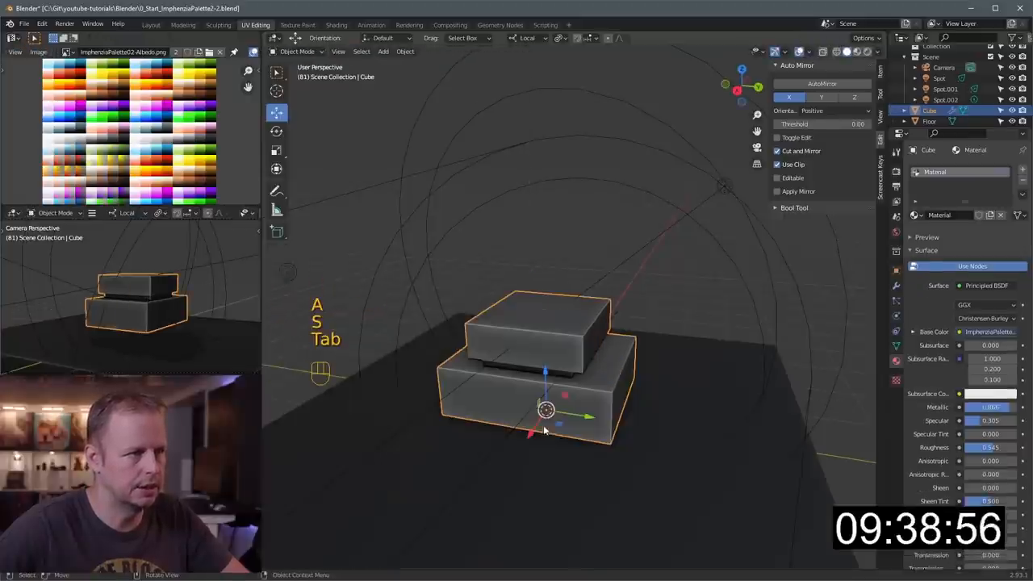
Step: Add a Bezier circle, rotate it 90° on Y, and apply its rotation
key("shift+a")
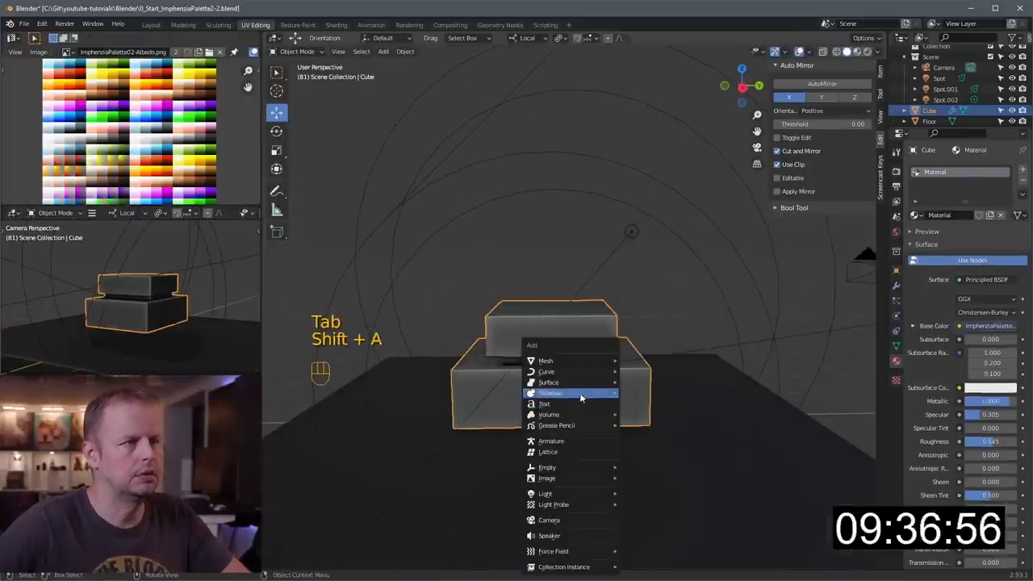
mouse_move(545, 359)
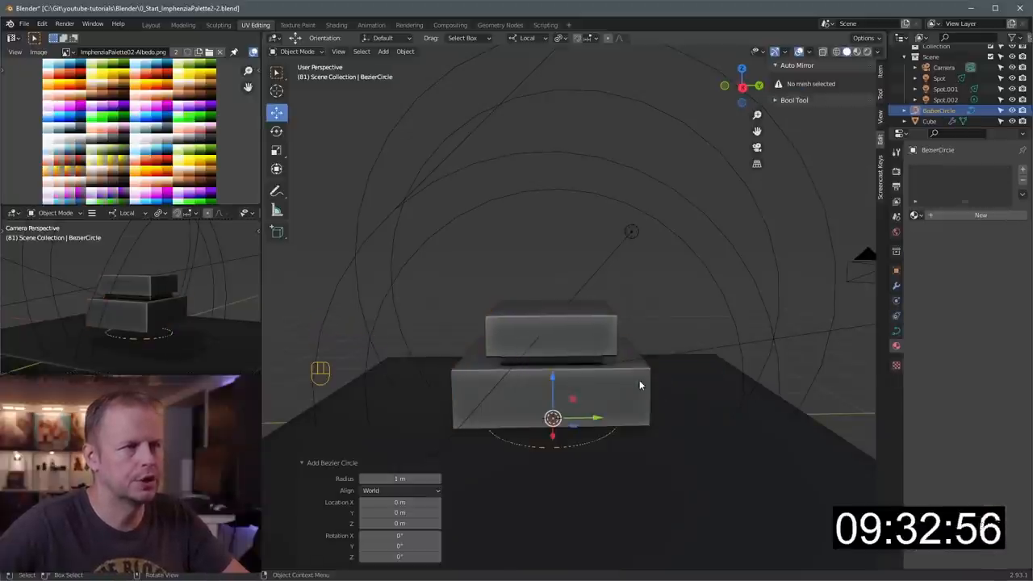
key("r")
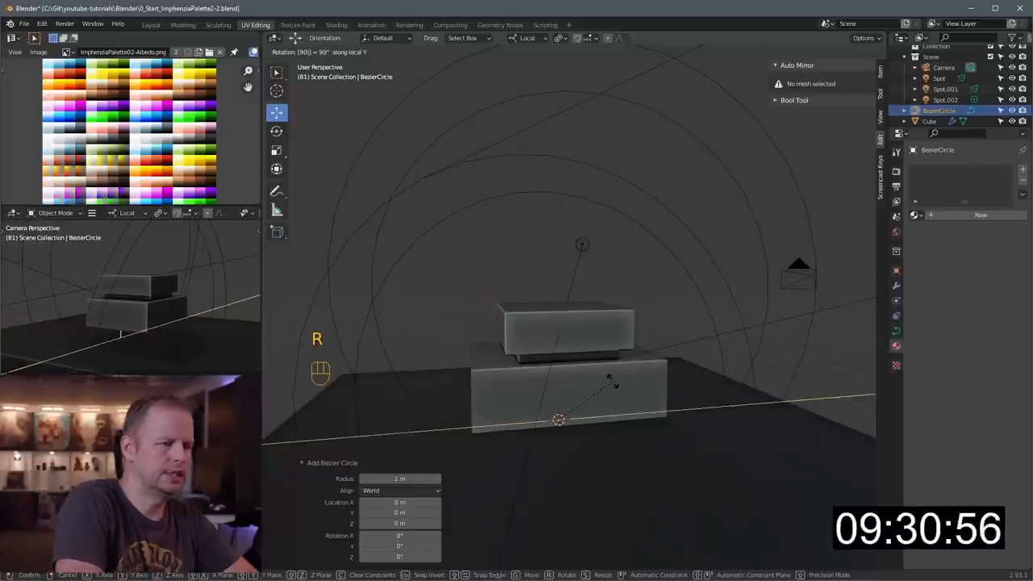
key("ctrl+a")
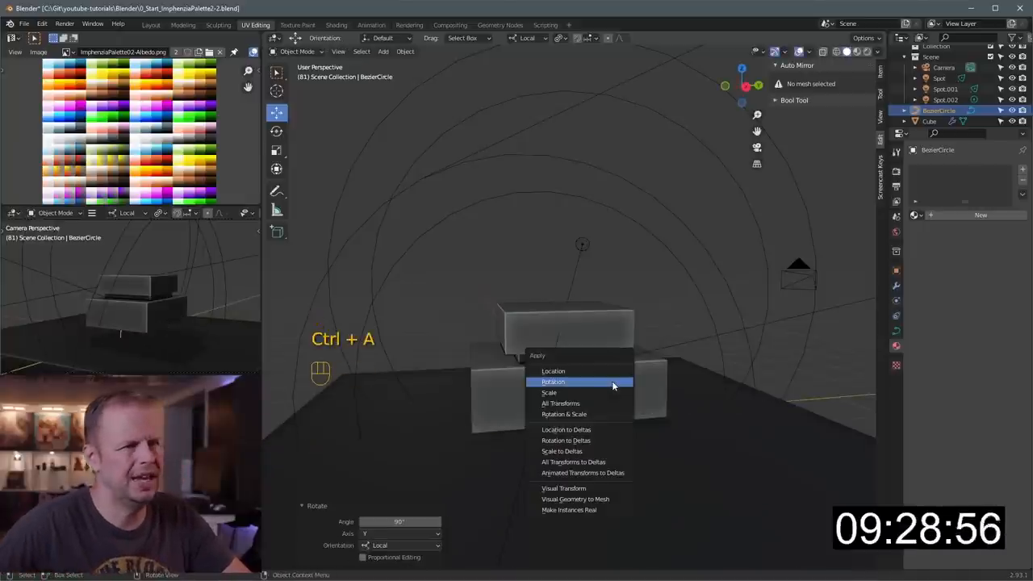
left_click(553, 382)
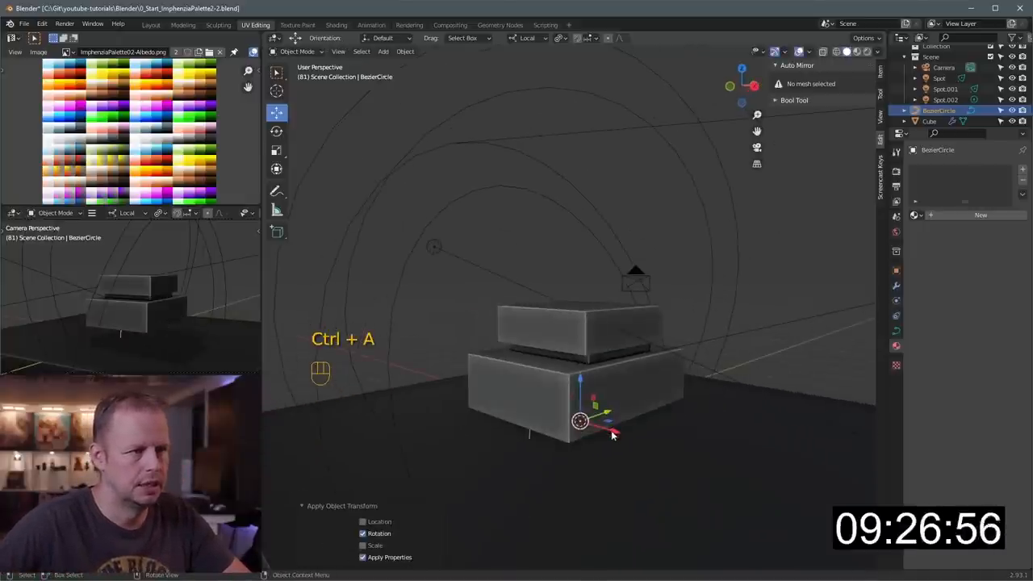
Step: From the side view, rotate and scale the curve handles into a long oval
key("ctrl+z")
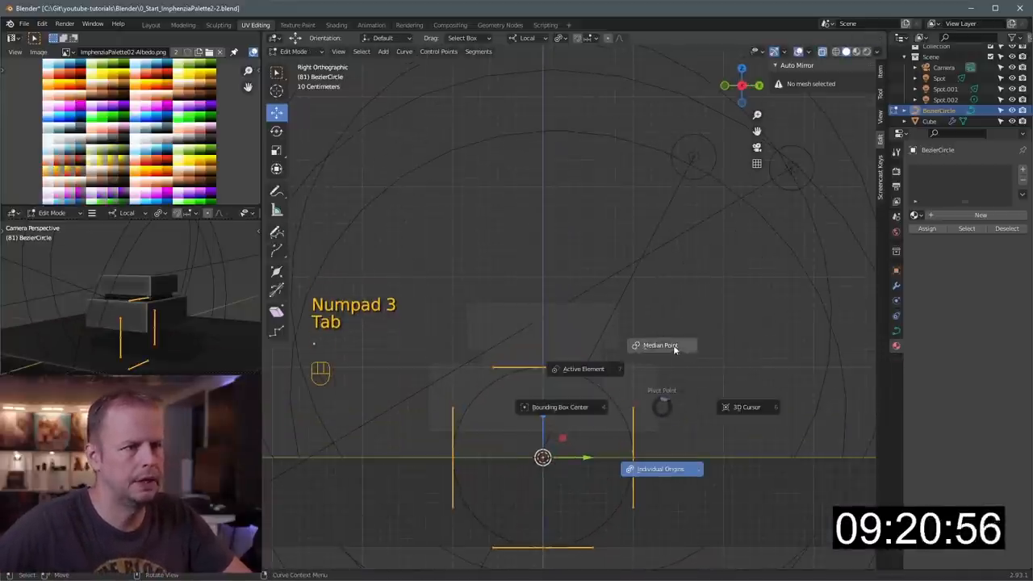
key("s")
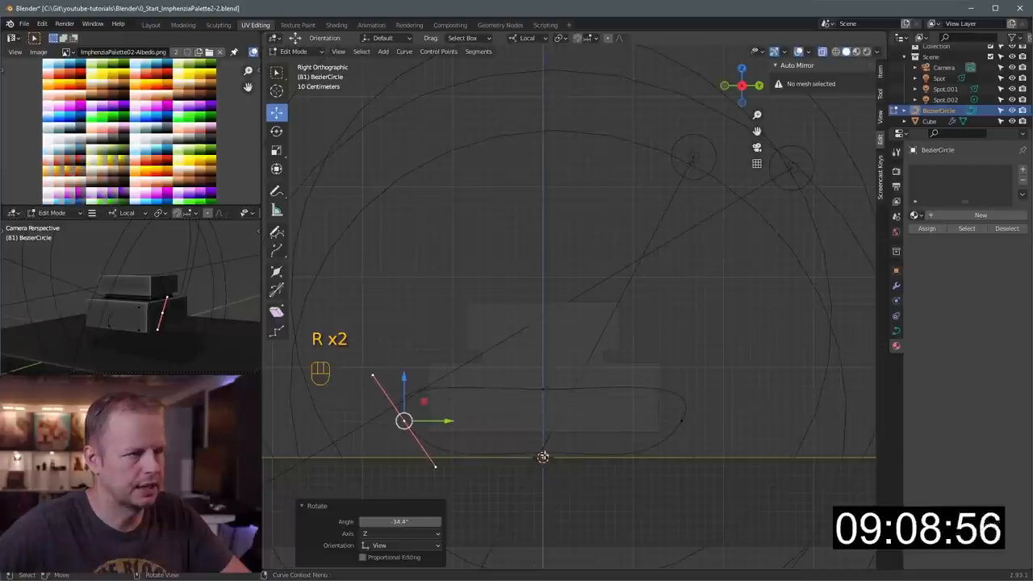
key("s")
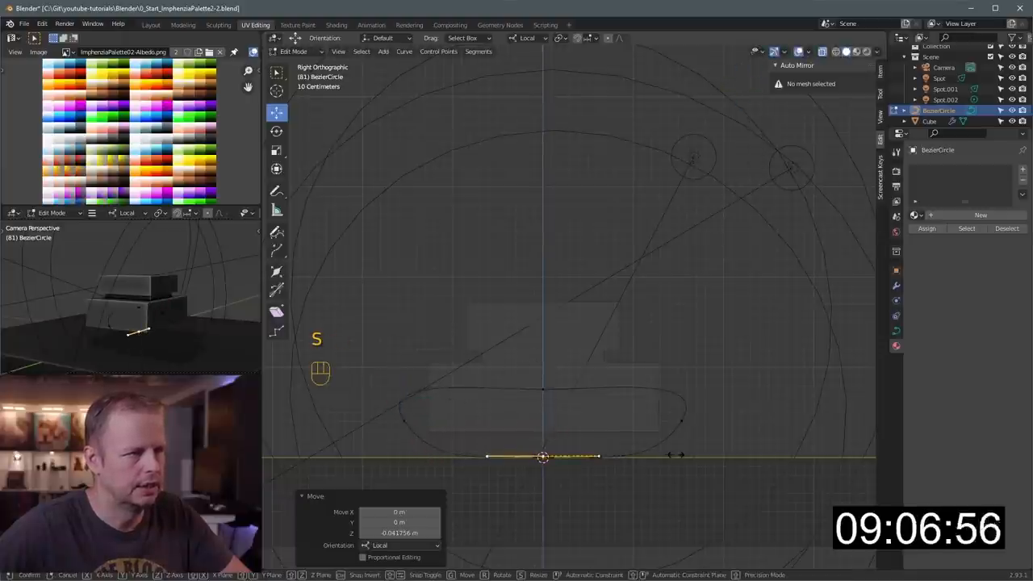
key("s")
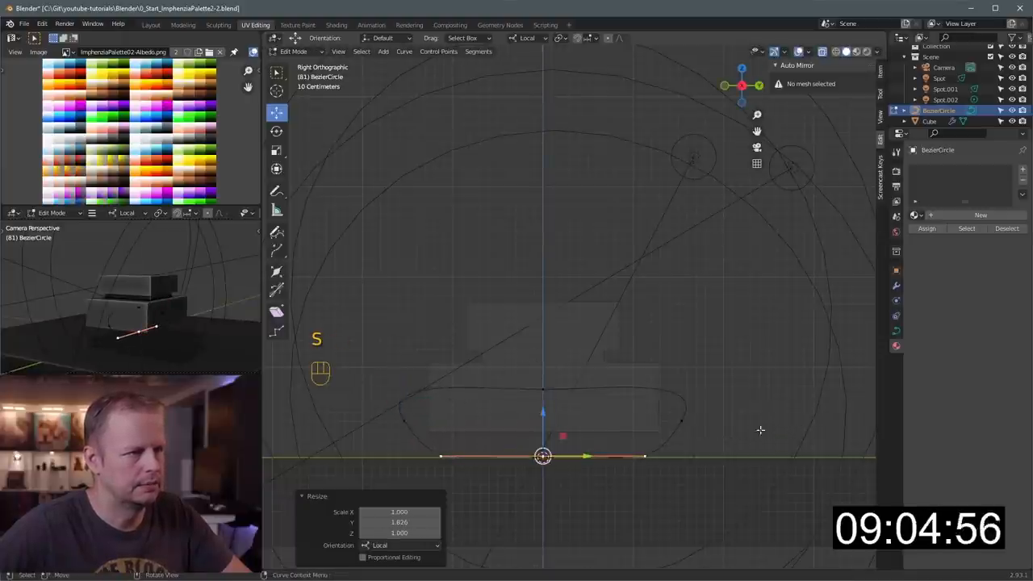
key("Tab")
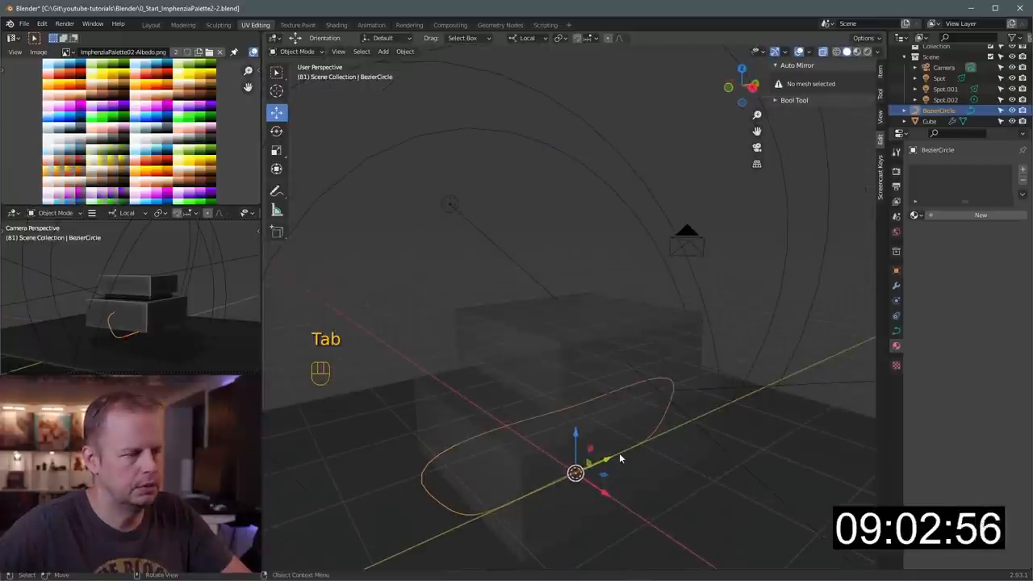
Step: Add a tiny cube scaled to 0.038, stretch it along X, and select Cube.001
key("shift+a")
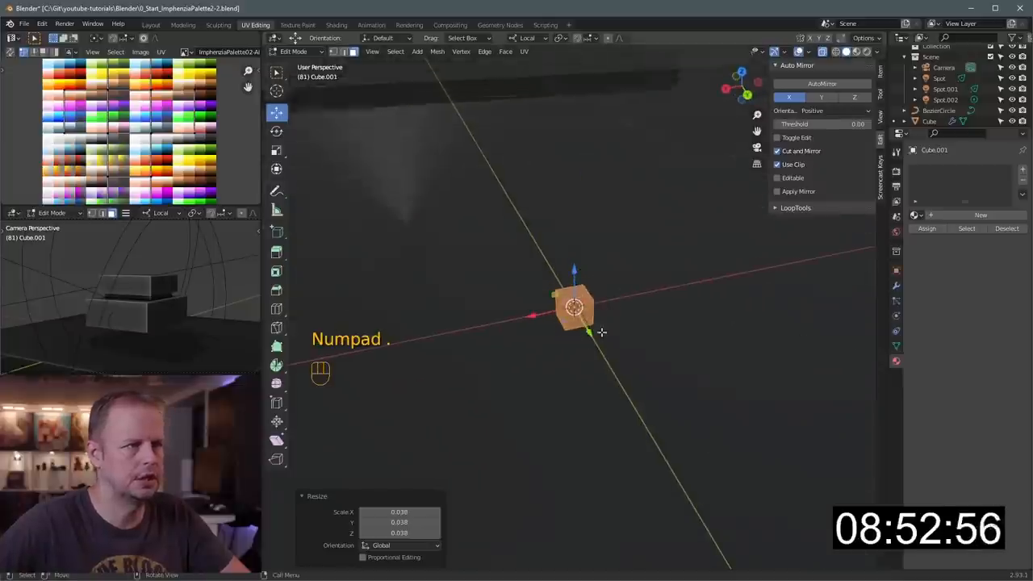
key("s")
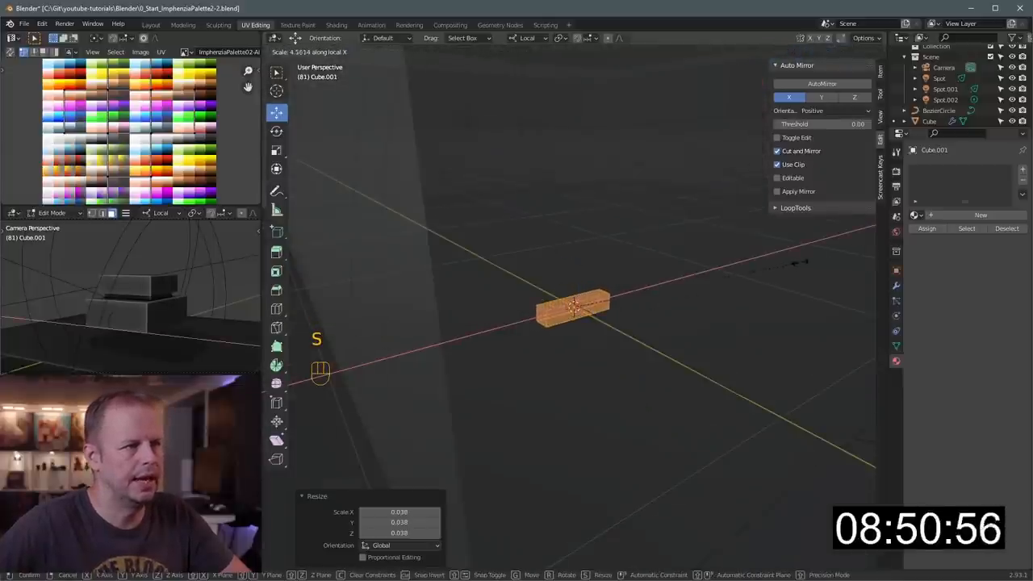
key("Tab")
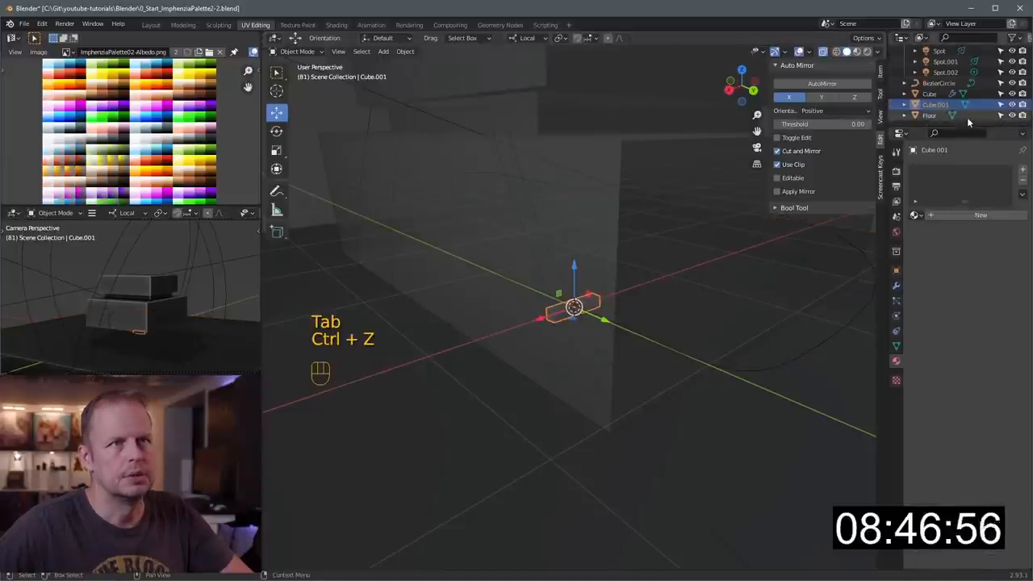
key("ctrl+z")
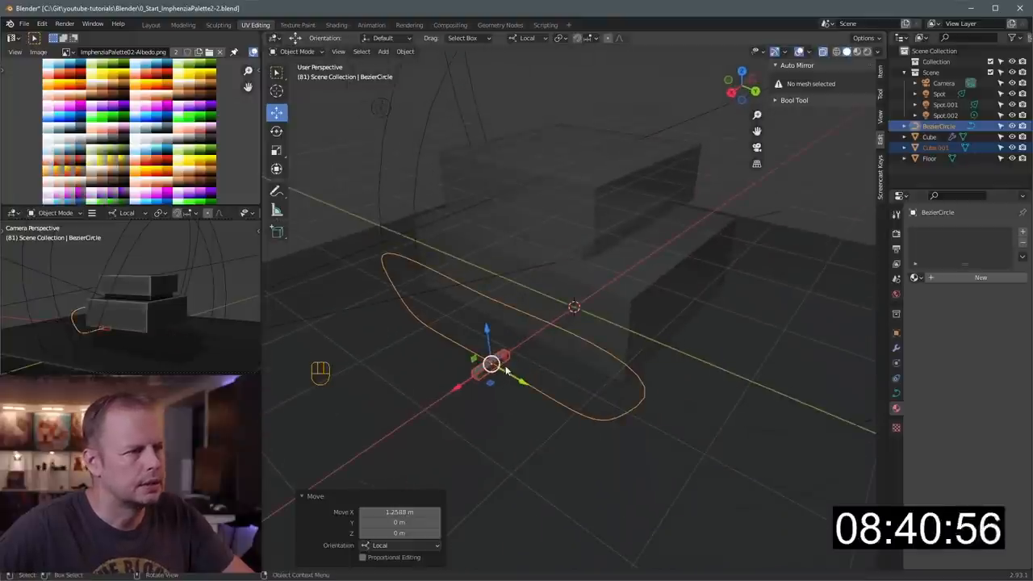
left_click(928, 159)
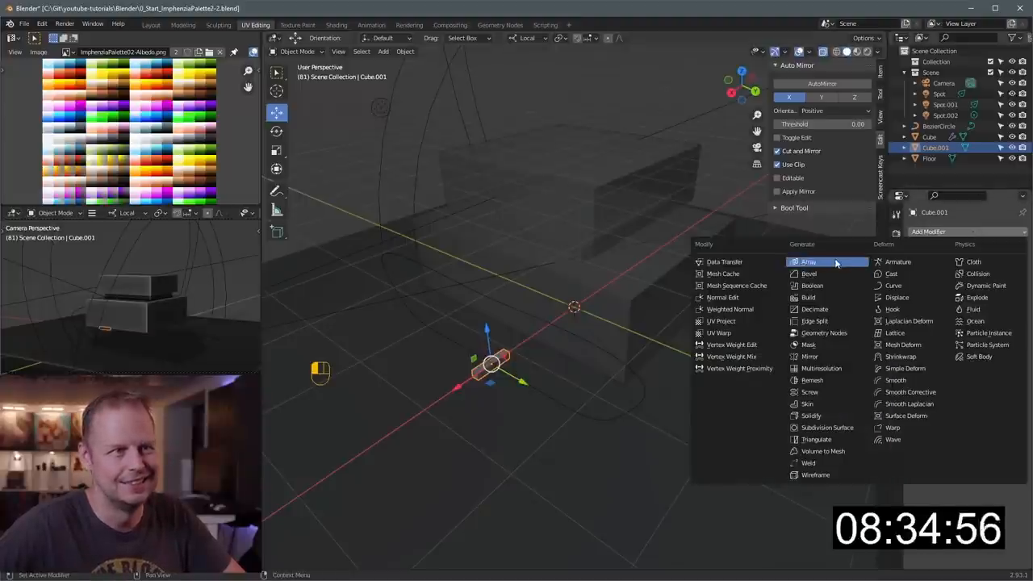
Step: Give Cube.001 Array (count 40) and Curve modifiers following BezierCircle on the Y axis
left_click(809, 262)
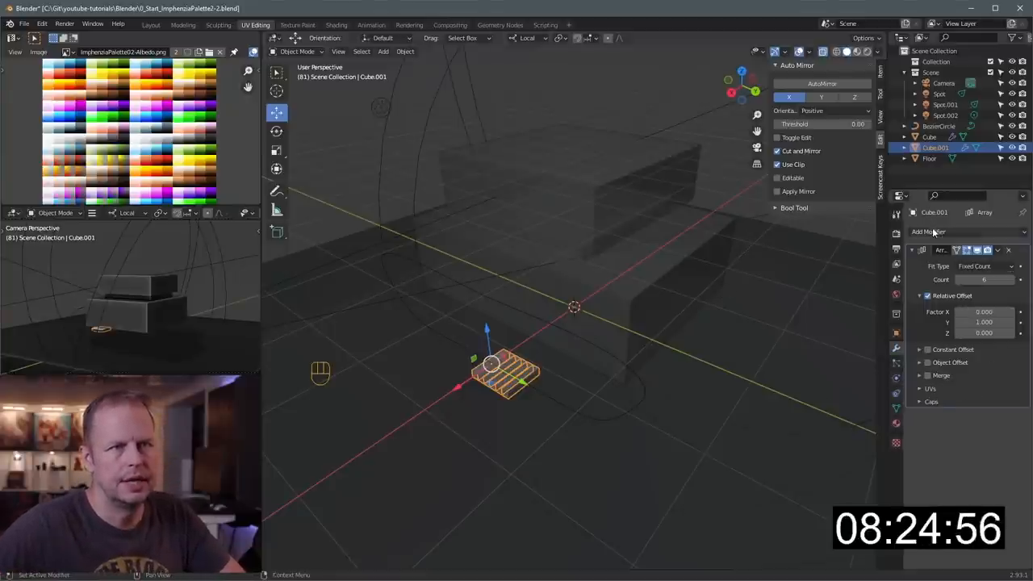
left_click(928, 232)
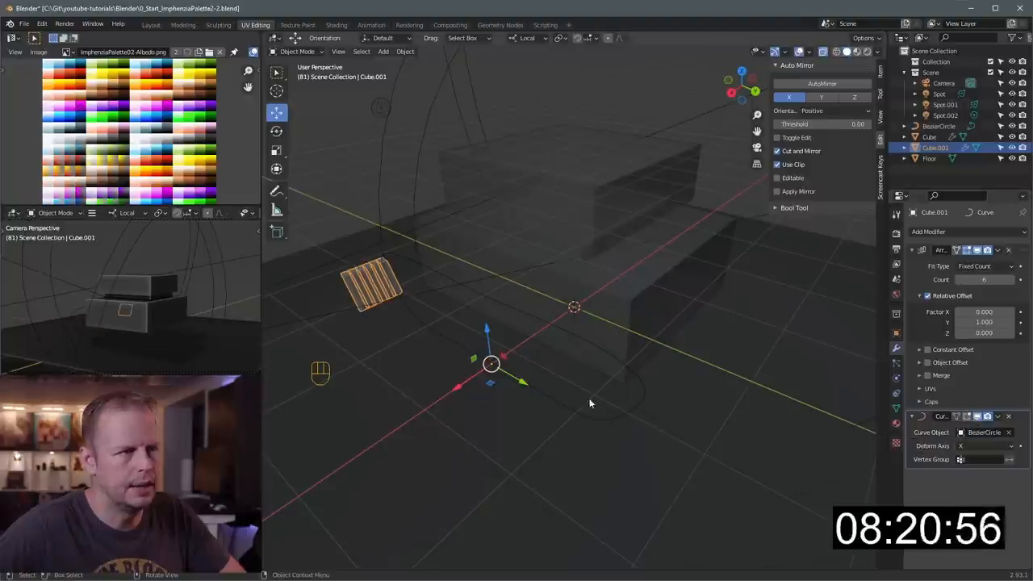
left_click(985, 445)
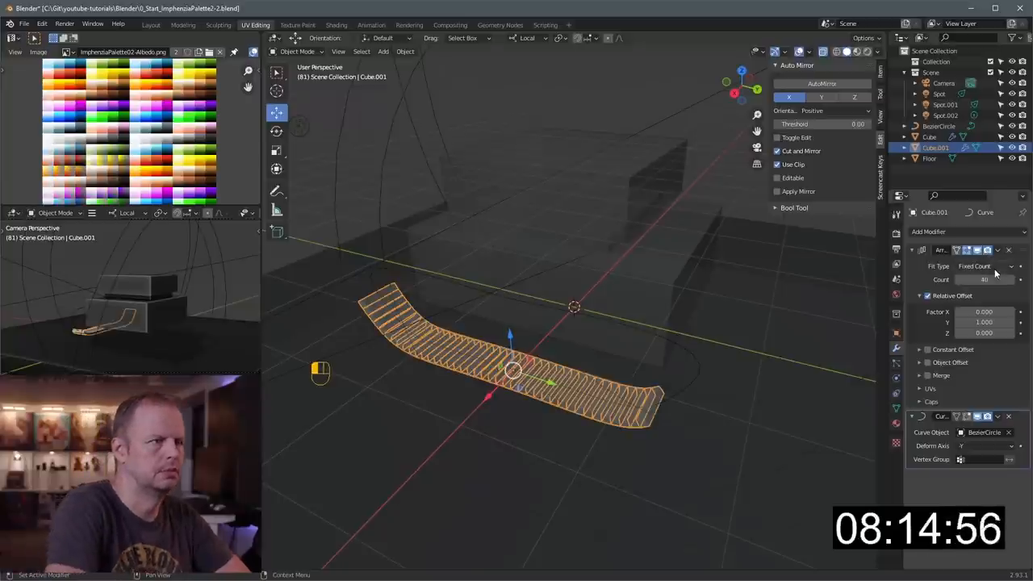
Step: Thin the link block along Z and inset its faces to shape raised tread pads
key("Tab")
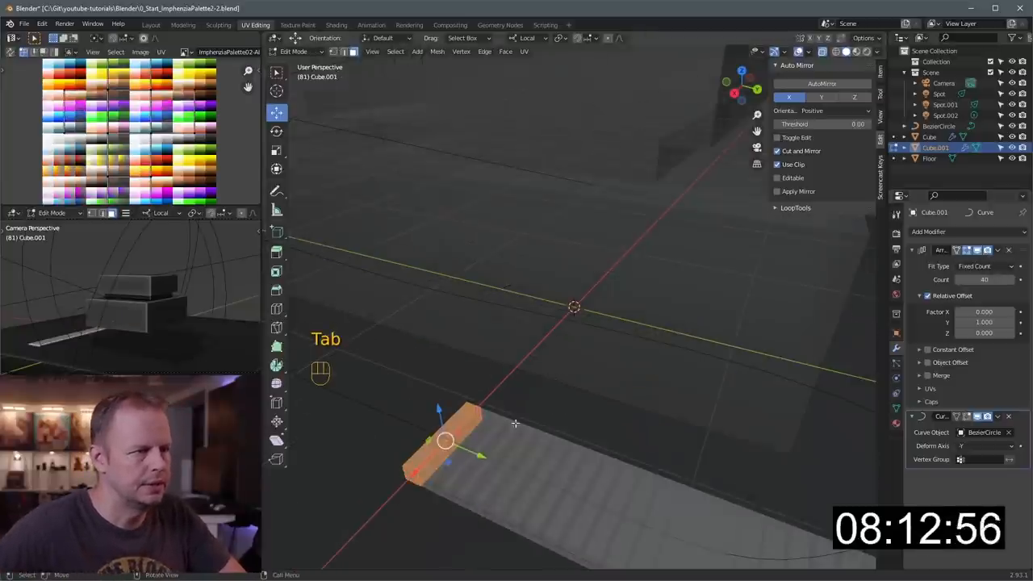
key("s")
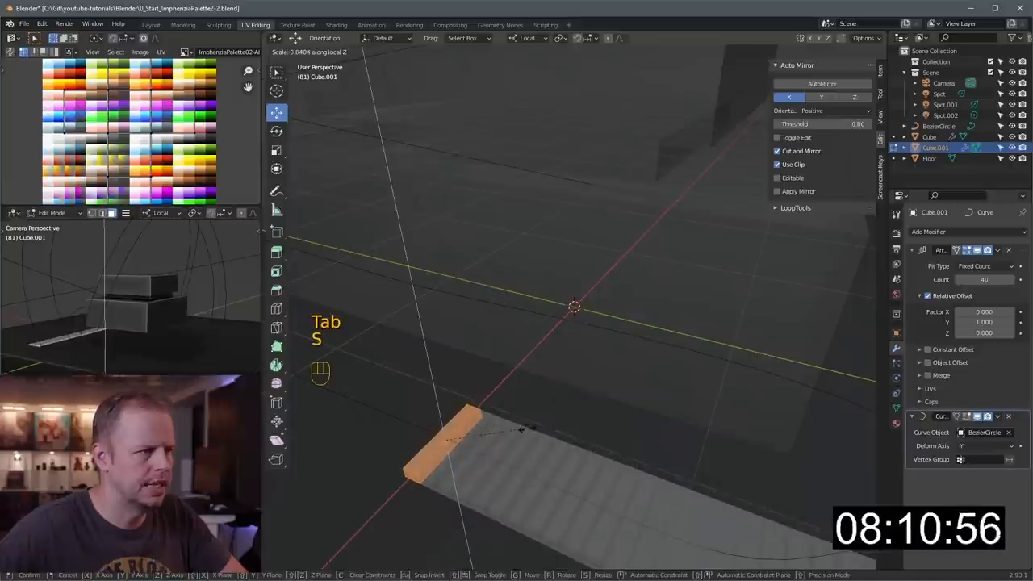
key("s")
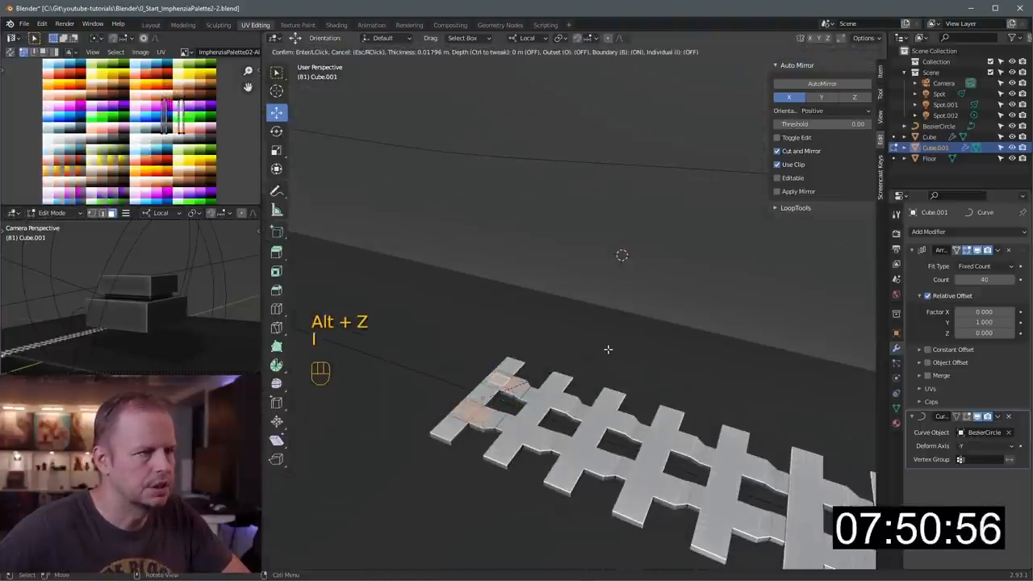
key("i")
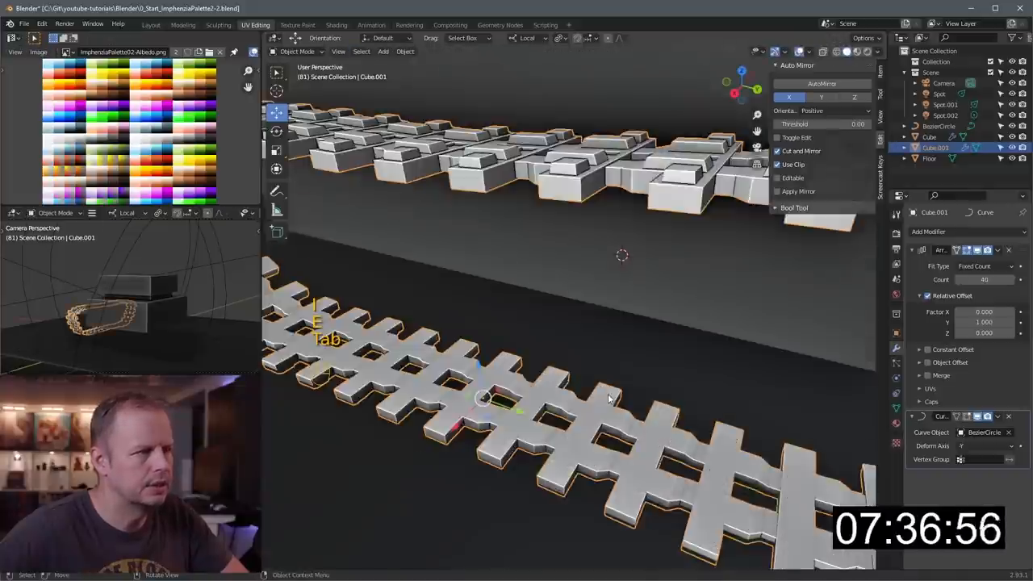
Step: Adjust Cube.001's Array and Curve modifiers to close the tread loop beneath the hull
key("Tab")
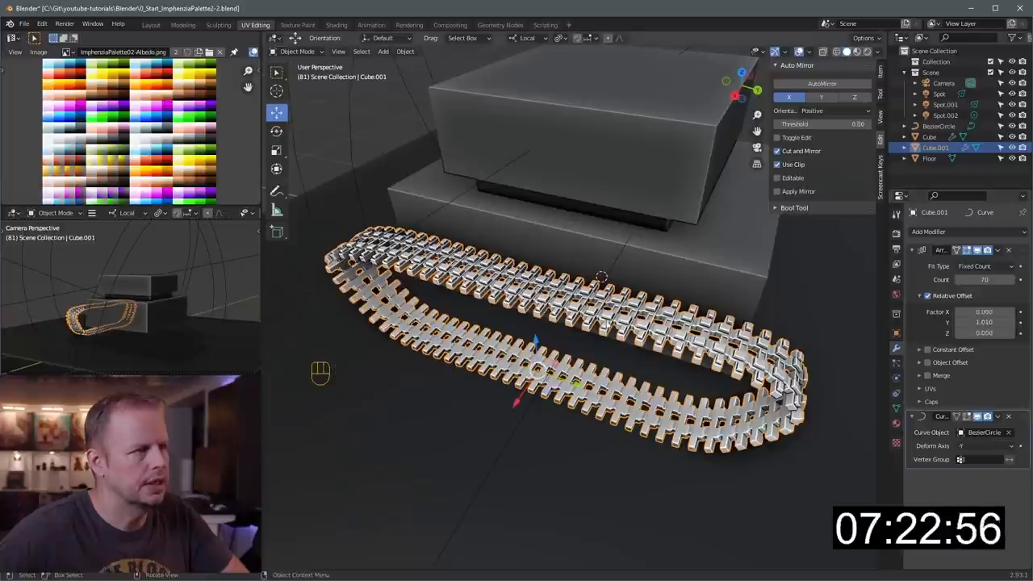
key("Tab")
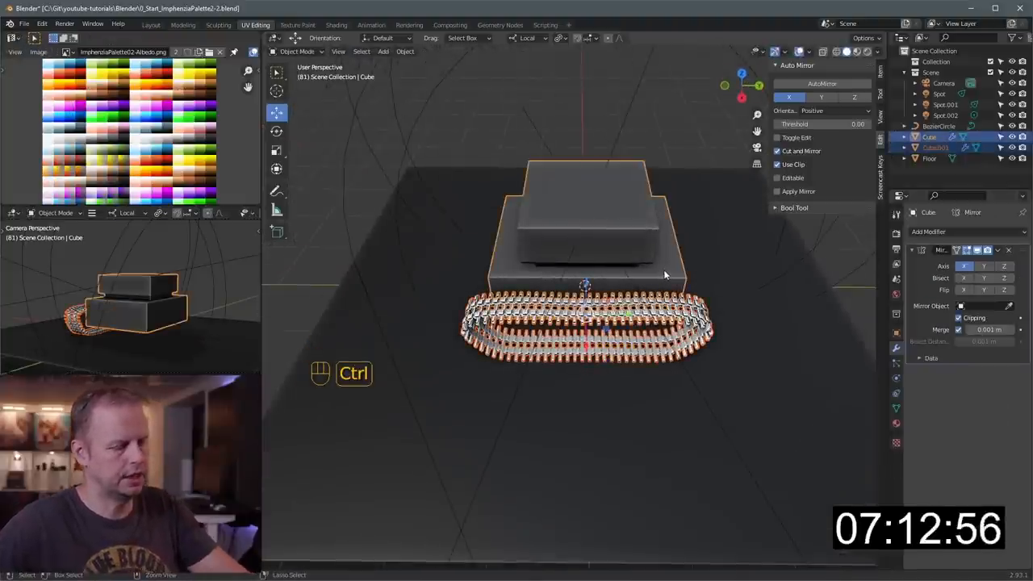
Step: Reshape the hull geometry and shift the track loop to the hull's side
key("ctrl+l")
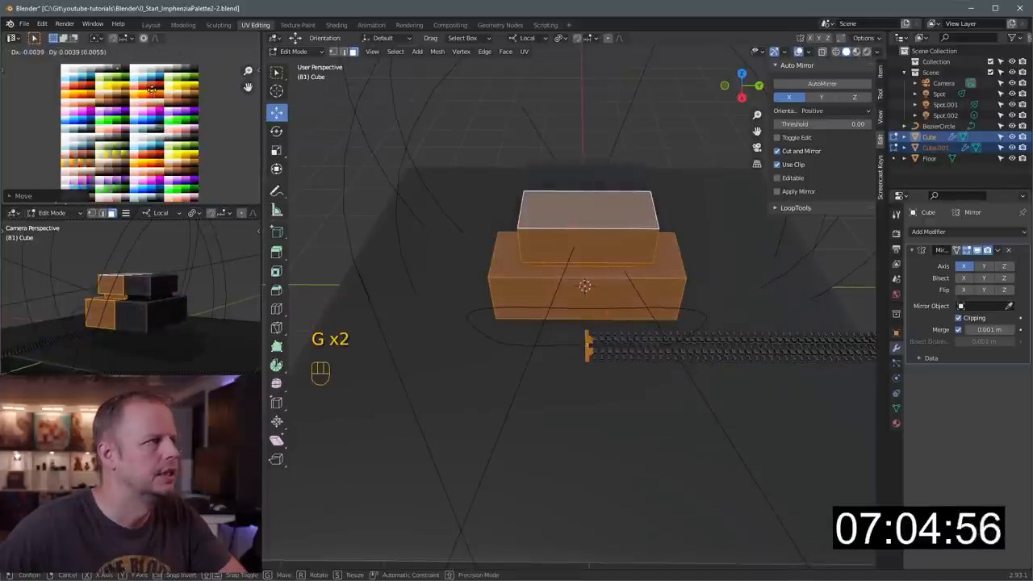
key("Tab")
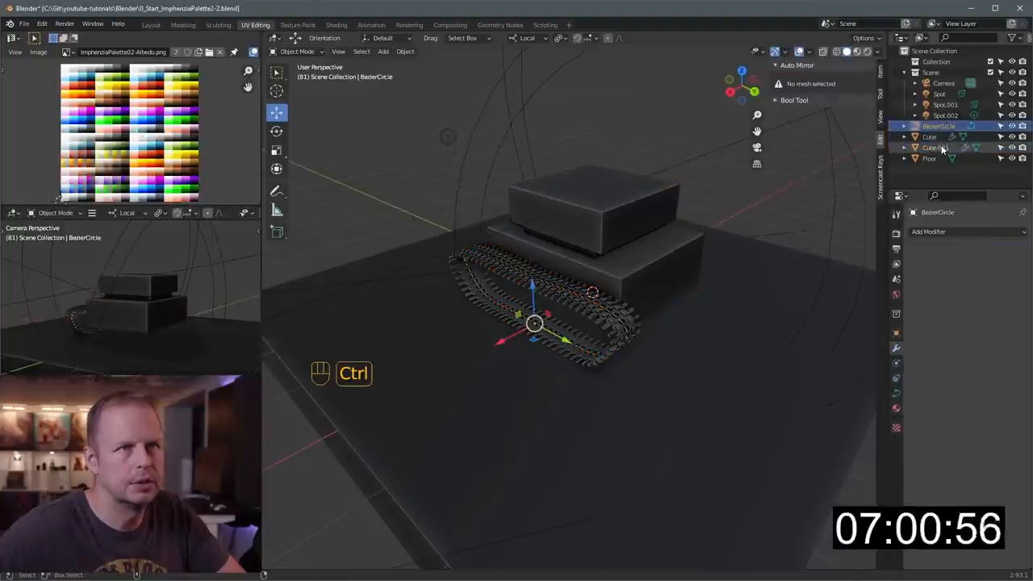
Step: Duplicate the track chain and its curve, negating the copy's X location
left_click(930, 137)
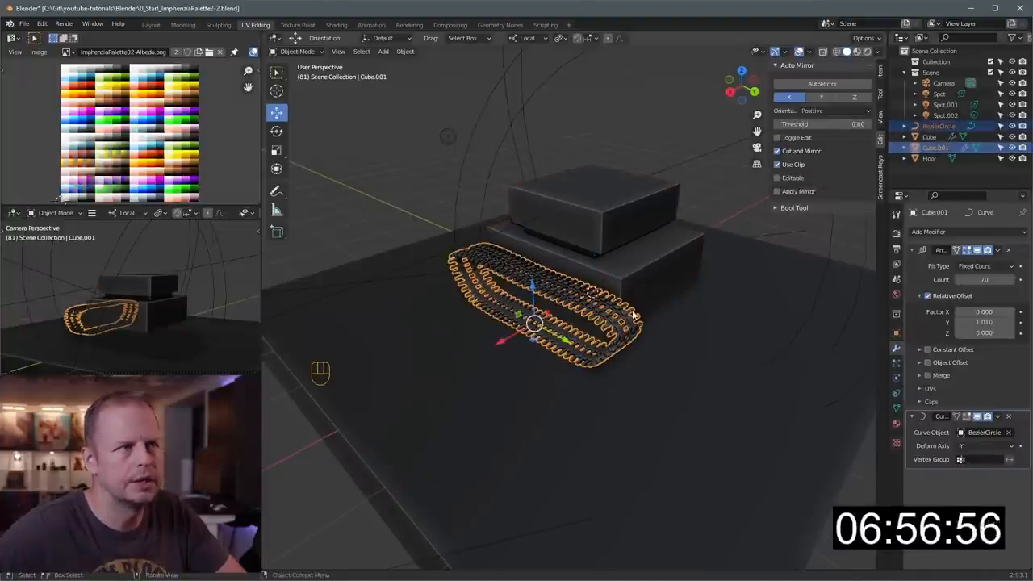
key("shift+d")
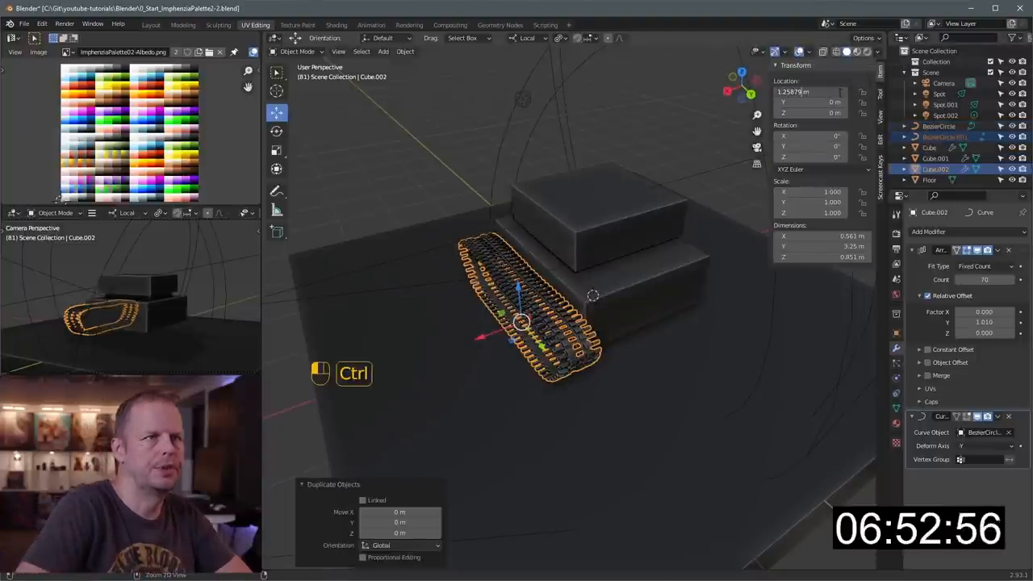
key("ctrl+Left")
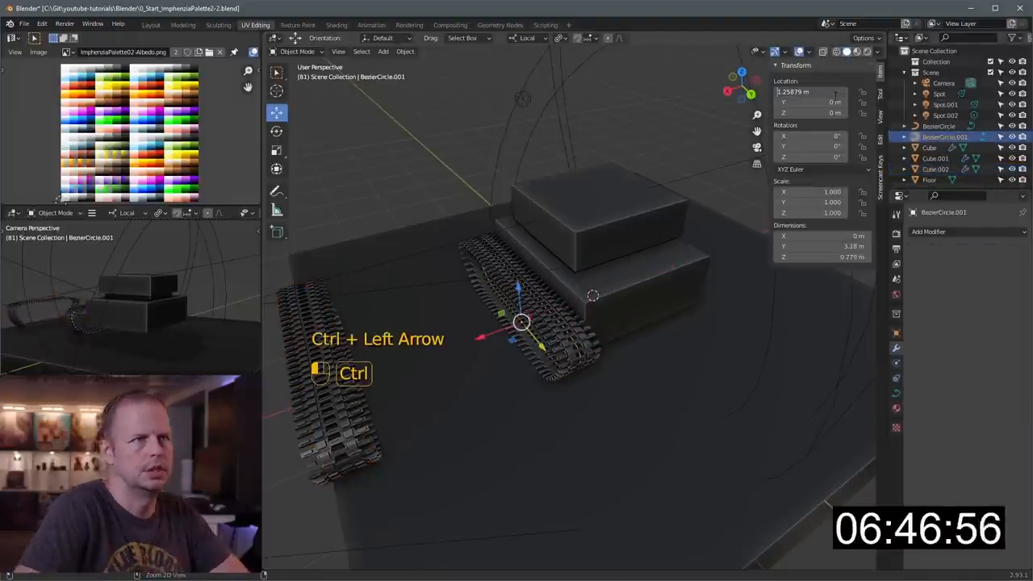
key("ctrl+Left")
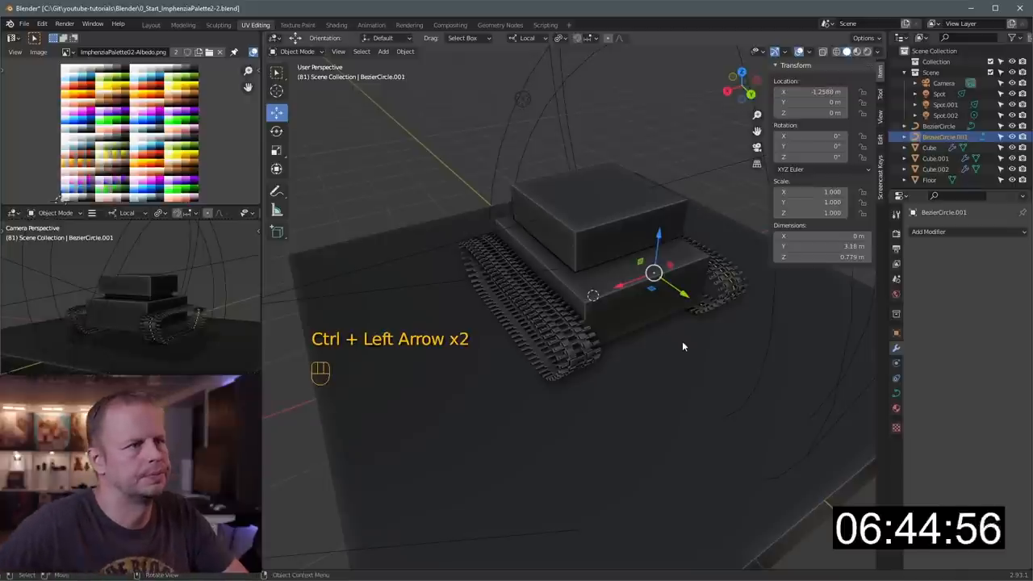
key("Tab")
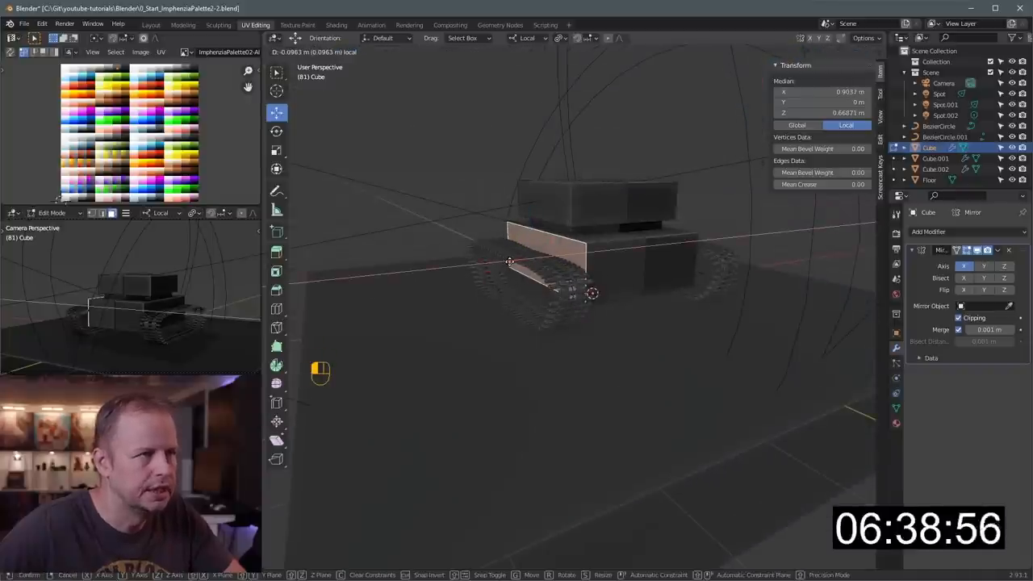
Step: Extrude the hull's side faces outward so the deck overhangs both tracks
key("ctrl+r")
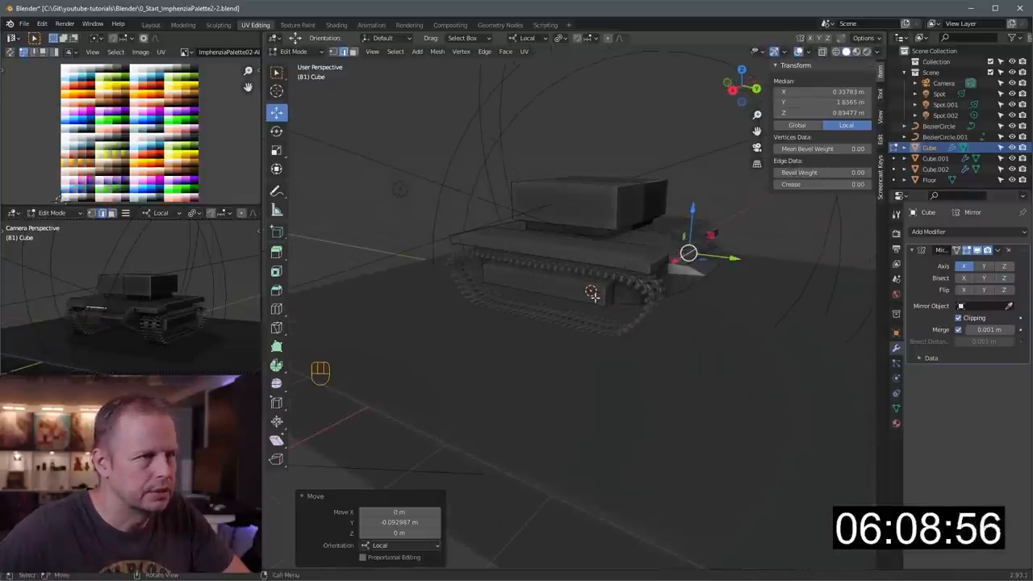
Step: Add a 12-vertex cylinder for a road wheel
key("shift+a")
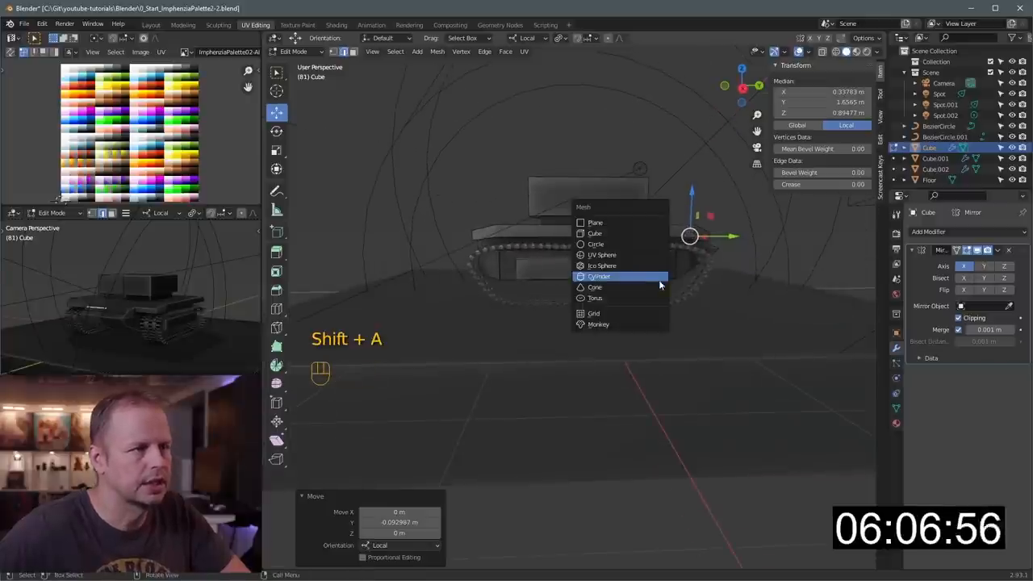
left_click(598, 276)
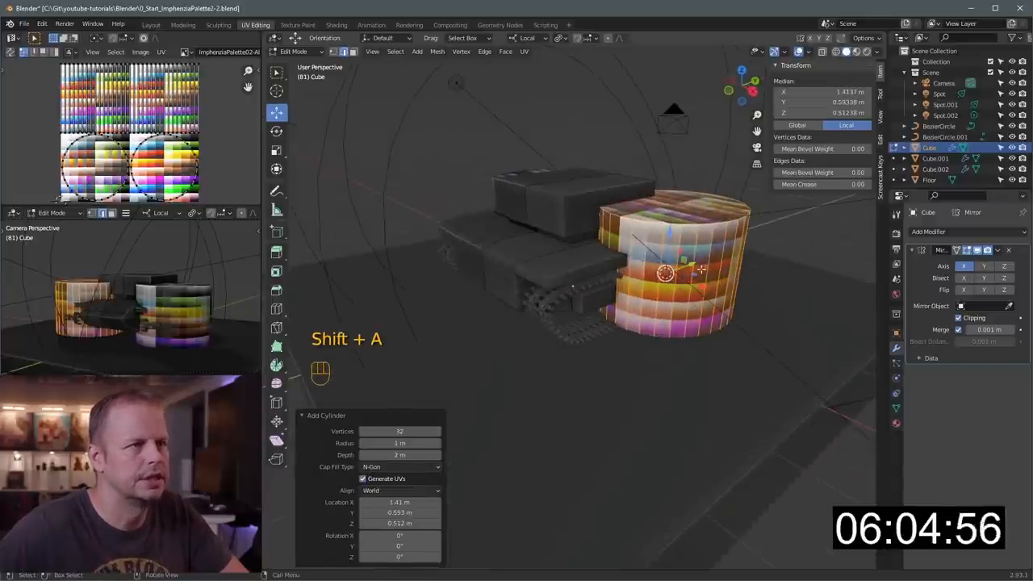
key("ctrl+z")
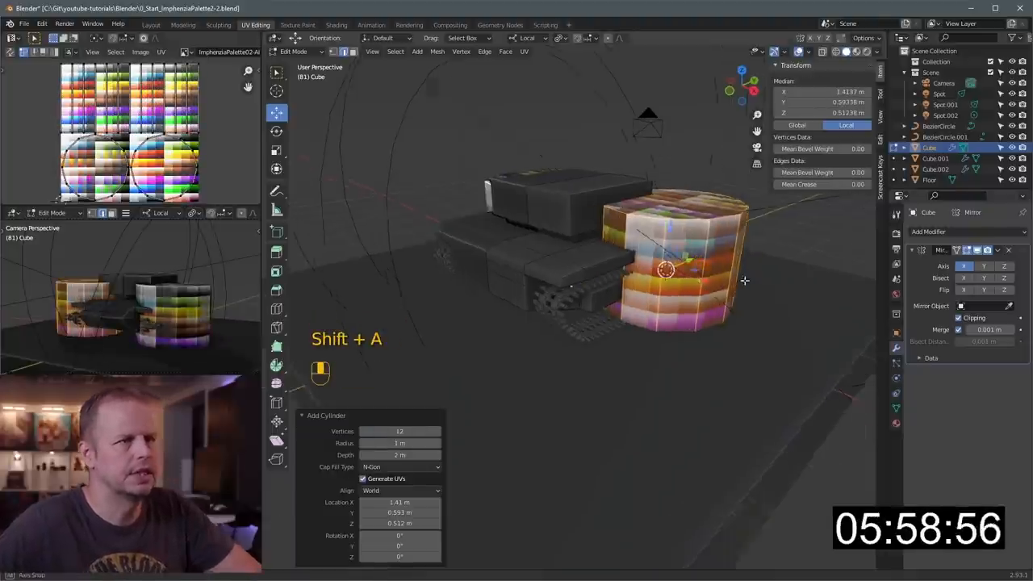
Step: Rotate, scale, and inset the cylinder into a hubbed wheel inside the track's front
key("r")
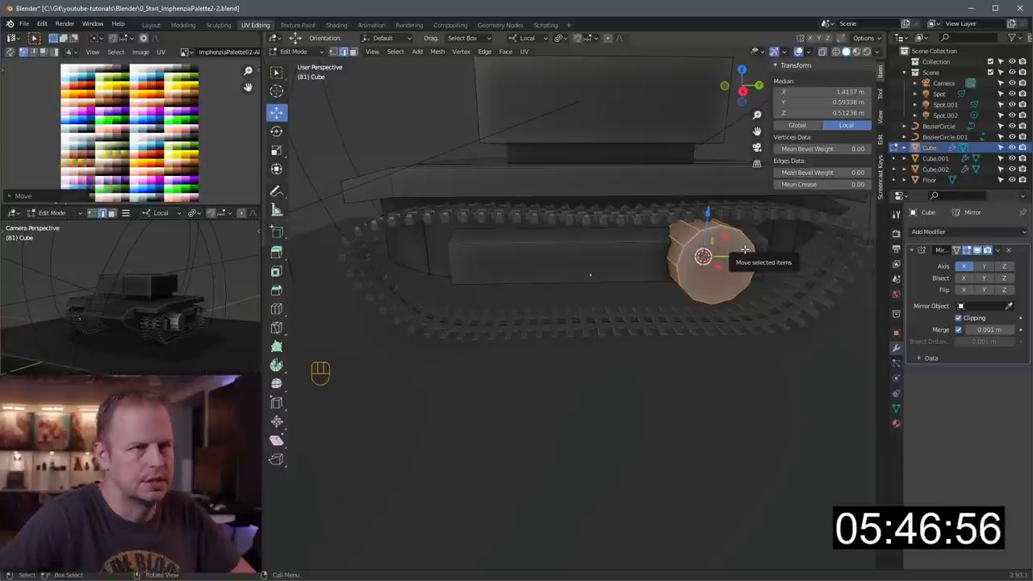
key("3")
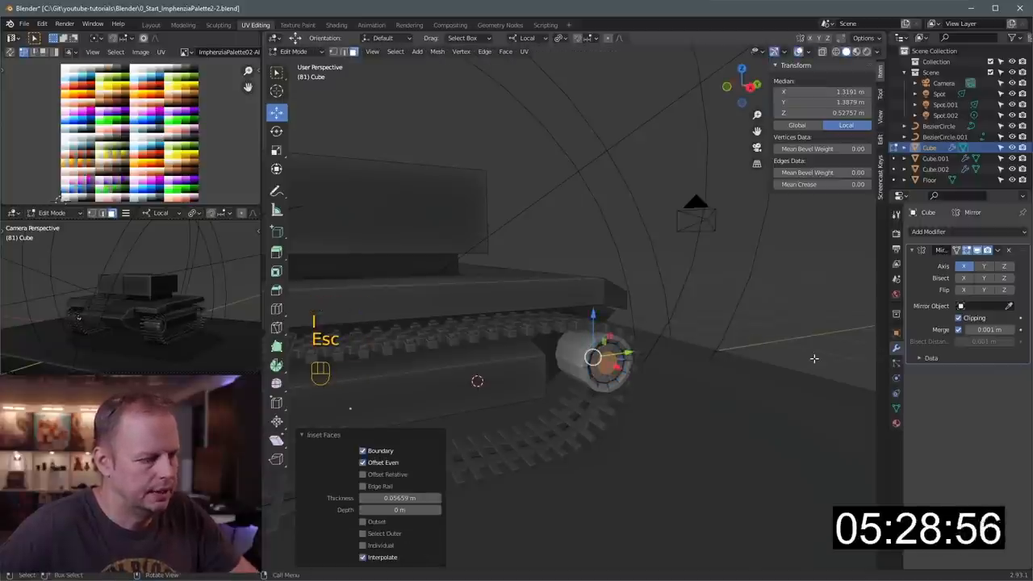
key("alt+s")
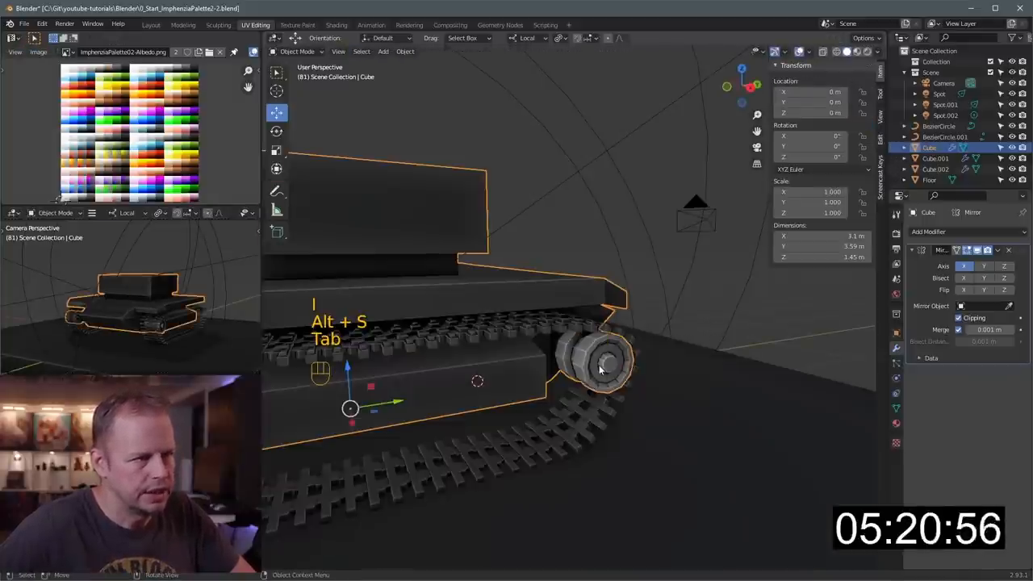
key("Tab")
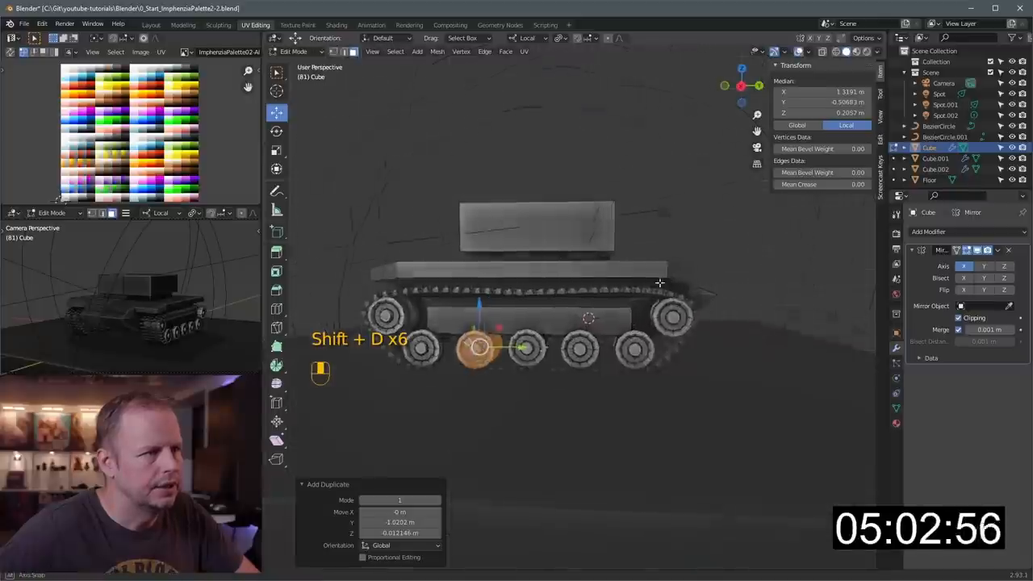
Step: Leave Edit Mode to inspect the wheel row, then return to editing the hull mesh
key("Tab")
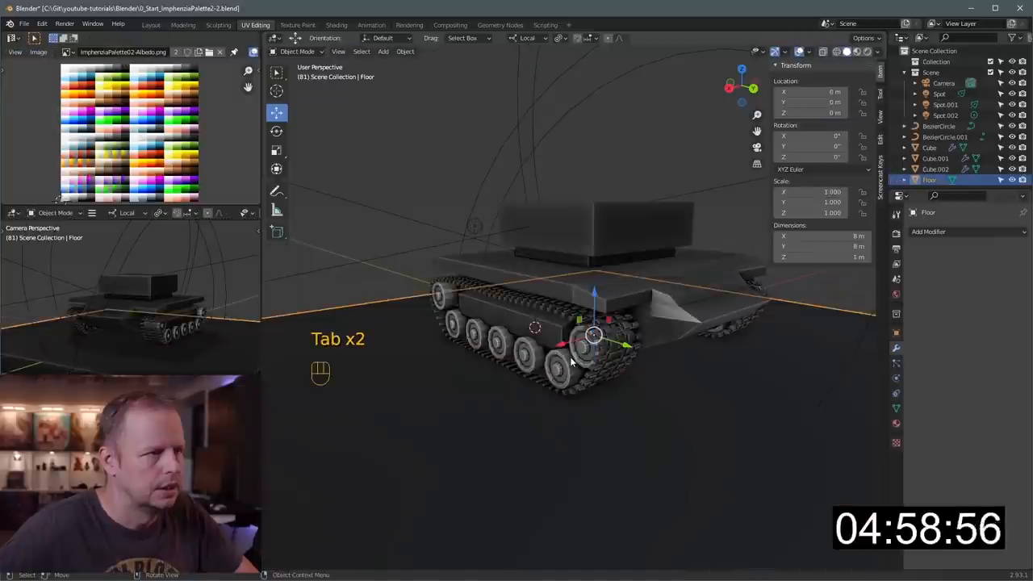
key("Tab")
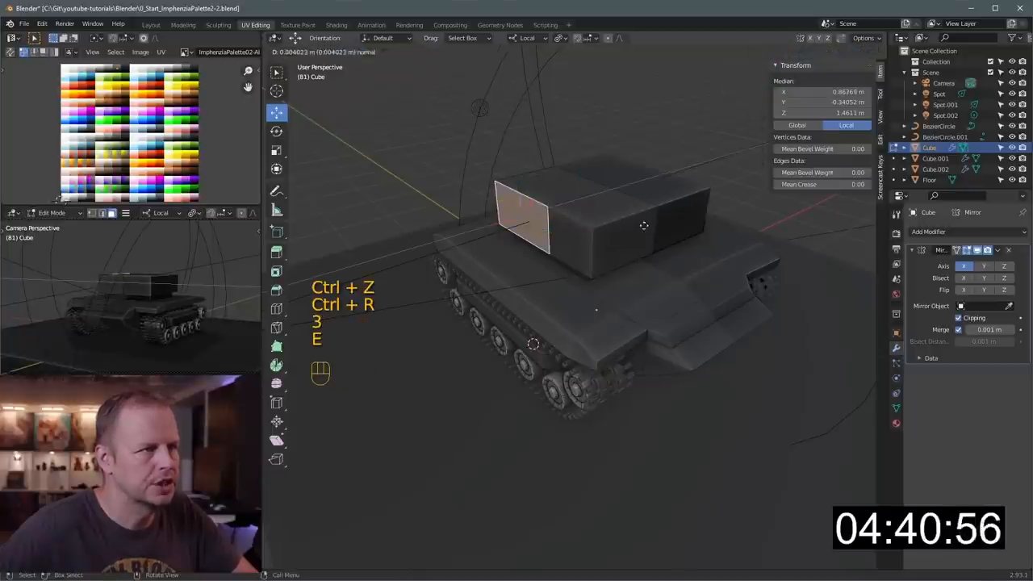
Step: Extrude and scale the turret's front face into an angled, faceted block
key("s")
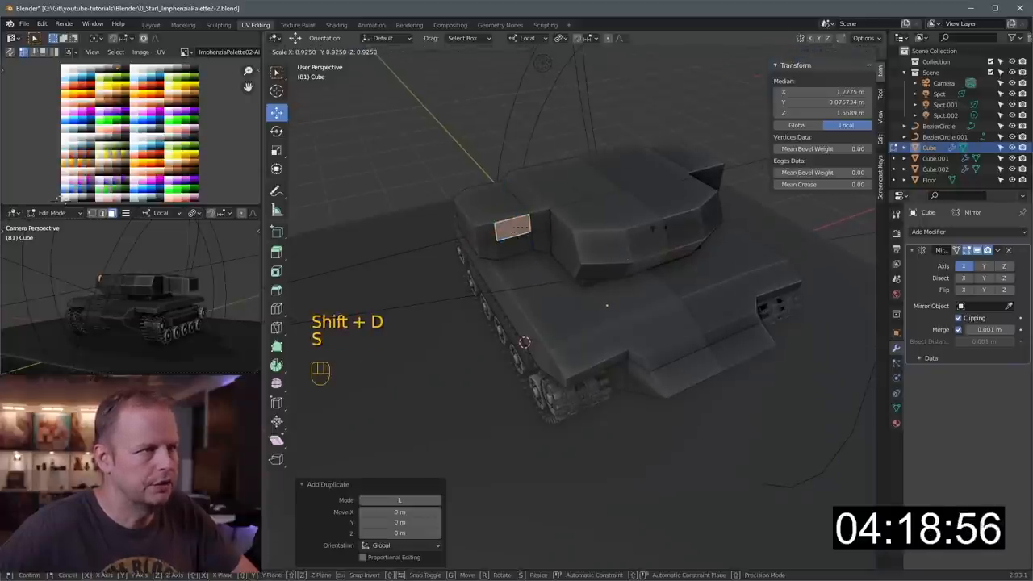
Step: Select the mount block and extrude the gun barrel forward, checking it in X-ray
key("s")
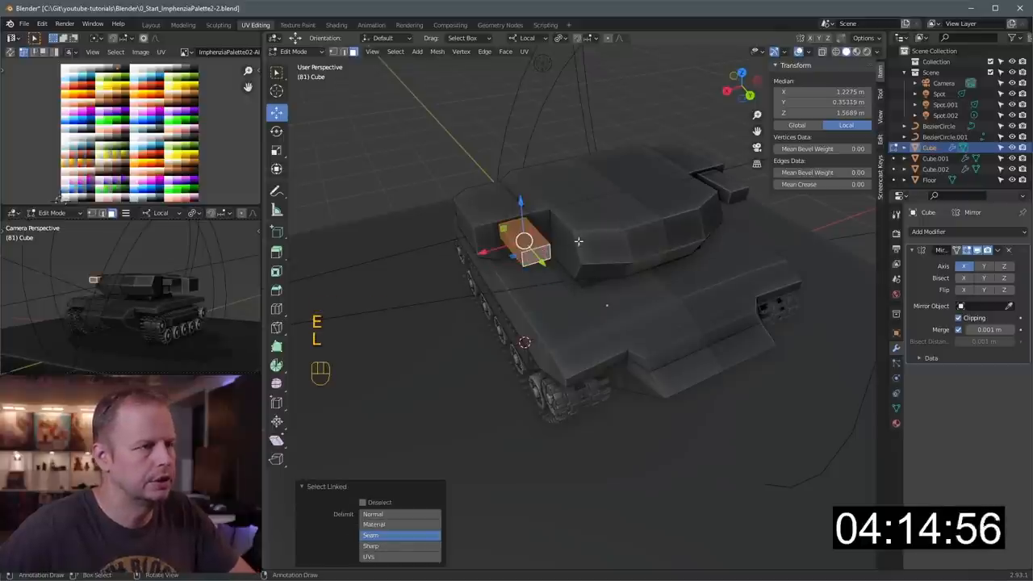
key("alt+z")
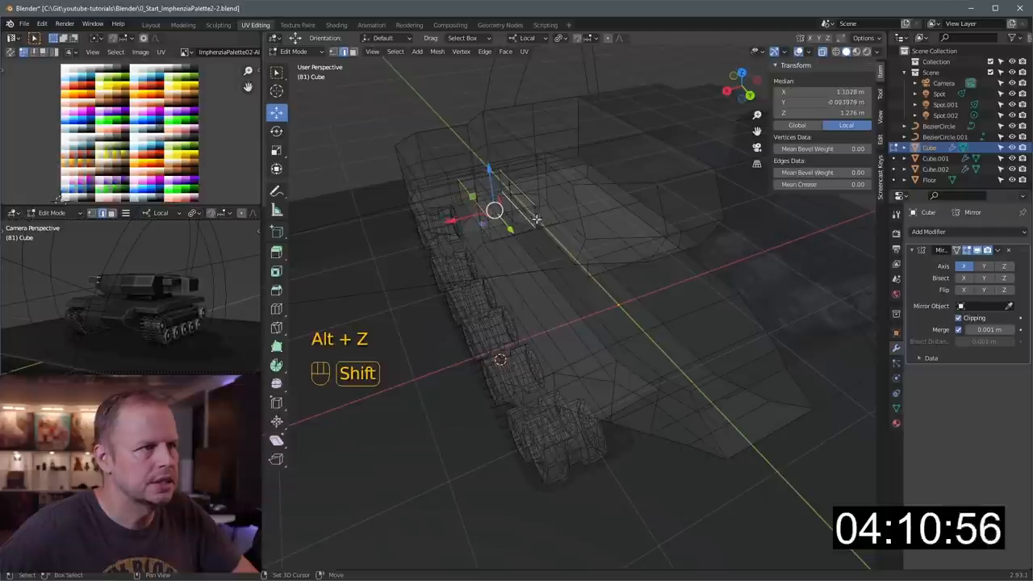
key("alt+z")
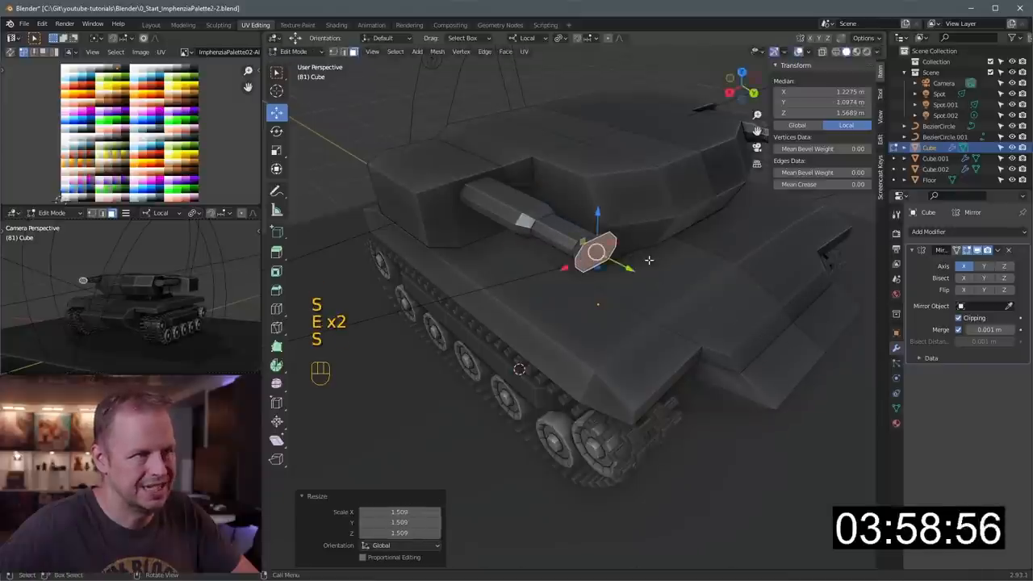
left_click_drag(593, 251, 722, 315)
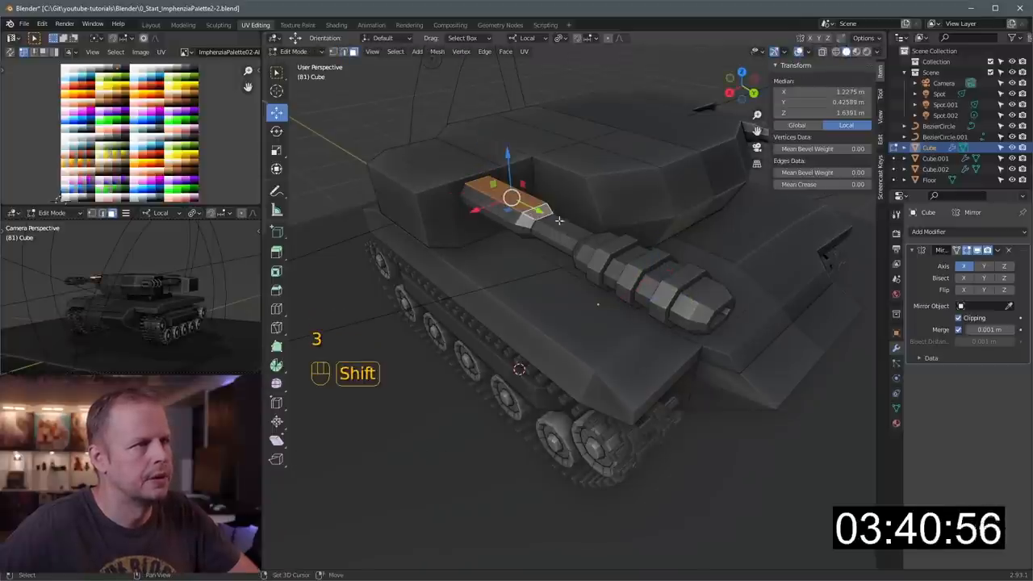
key("alt+z")
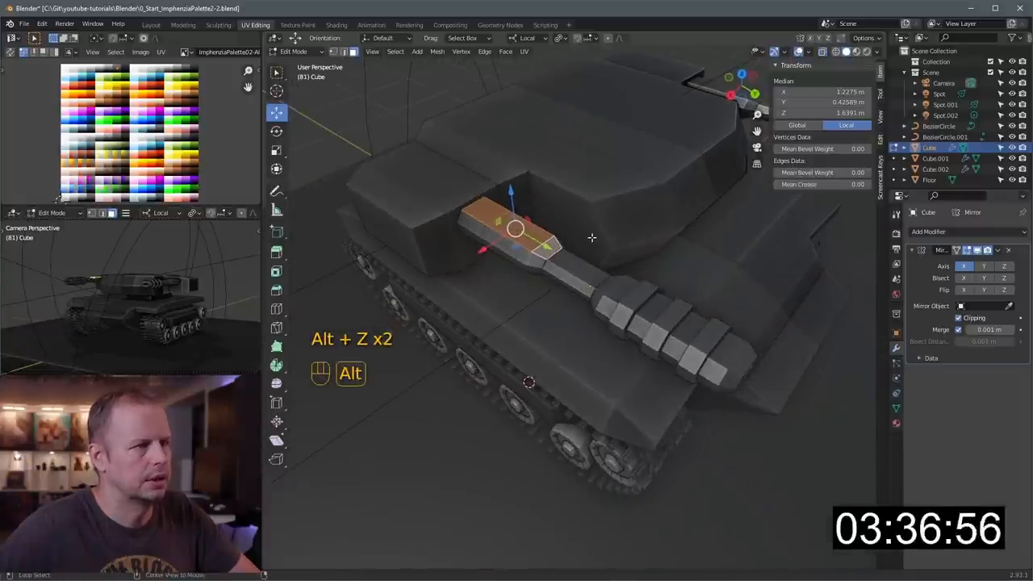
Step: Extrude and scale the barrel's base face, then pick a path of mount faces
key("e")
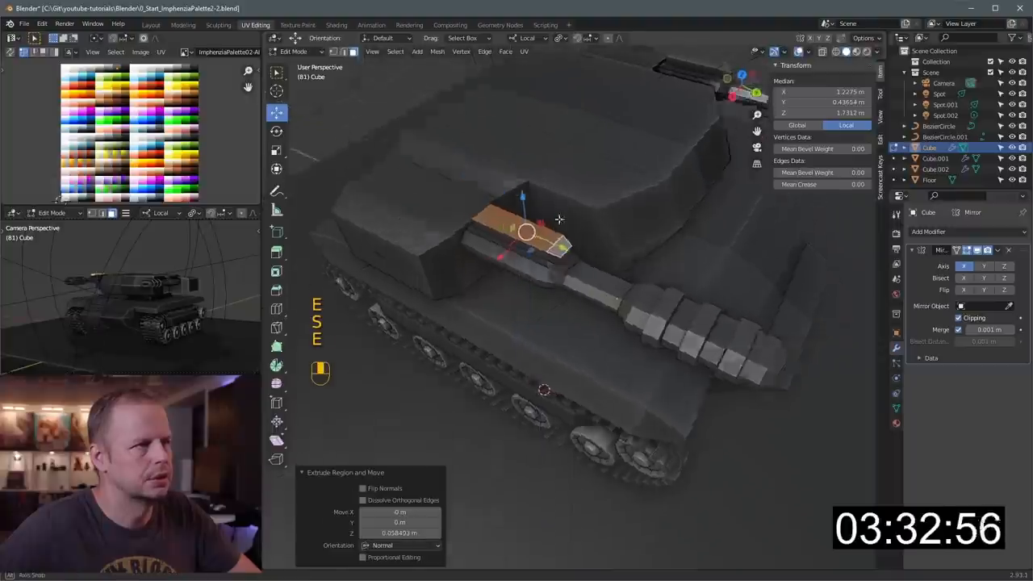
key("alt+z")
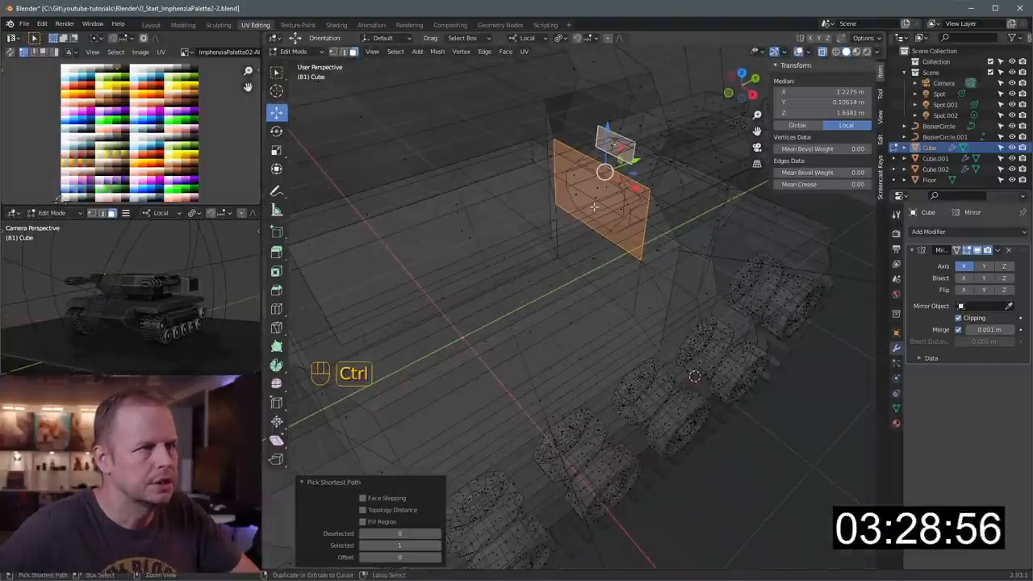
key("ctrl+z")
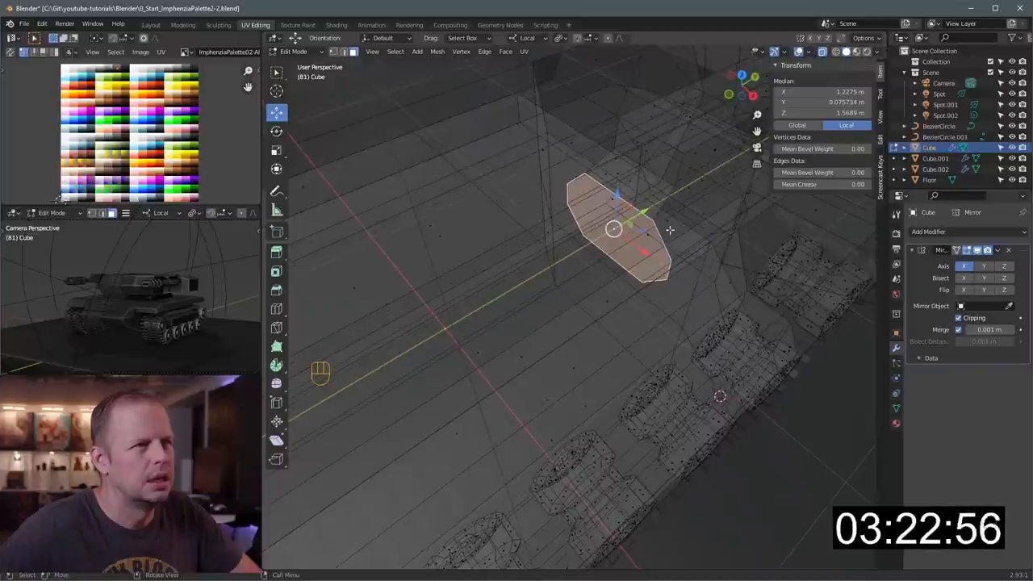
key("alt+z")
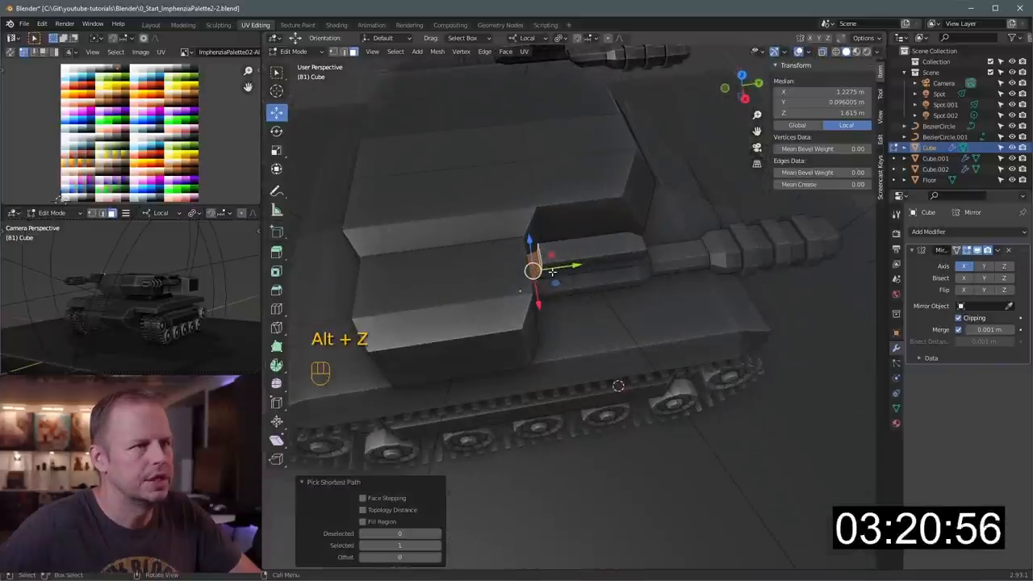
left_click_drag(533, 270, 452, 281)
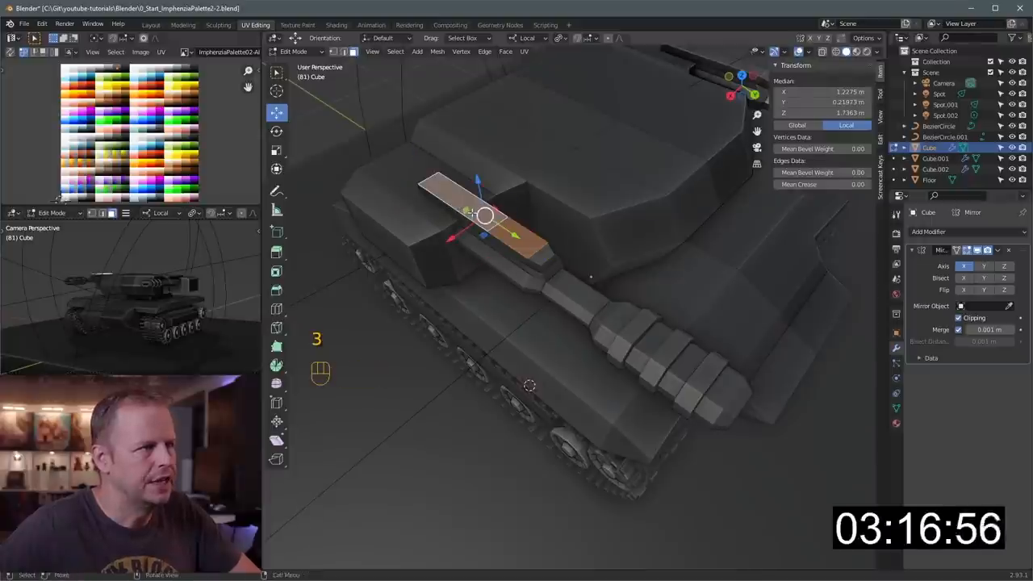
Step: Extrude a thin spike from the gun housing's top face and narrow its tip
key("ctrl+r")
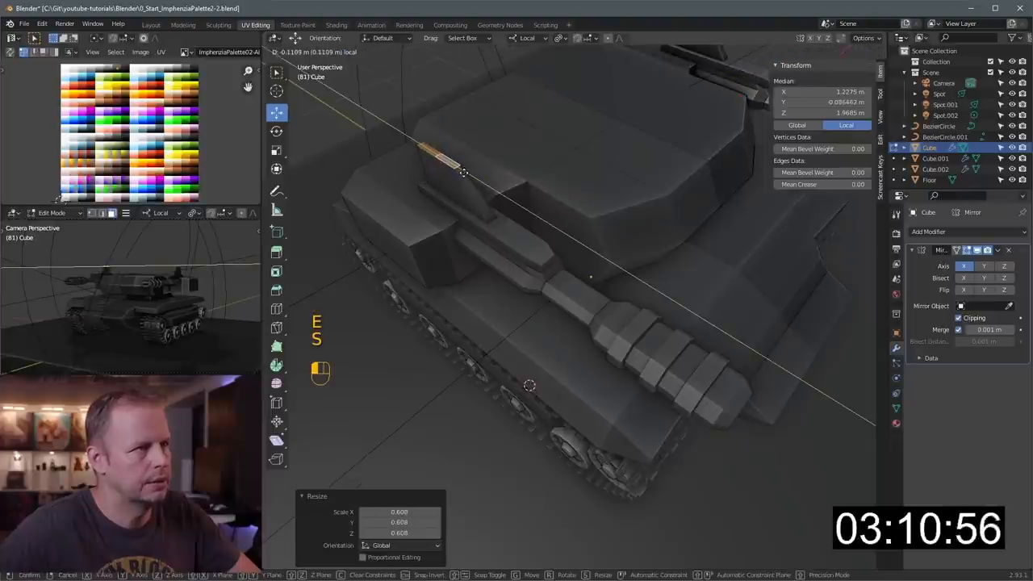
key("Tab")
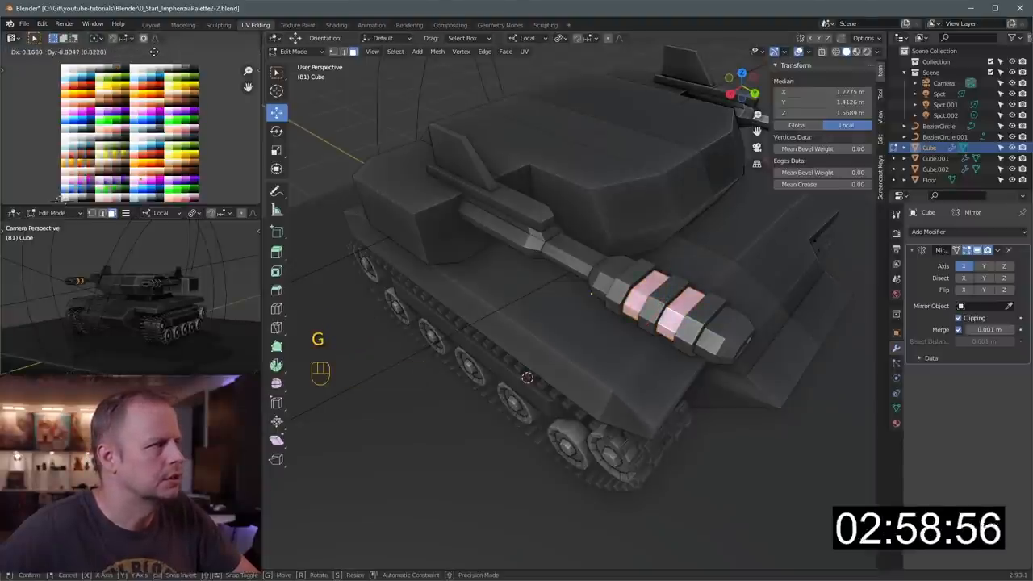
Step: Move the barrel band faces' UVs onto the pale pink palette swatch
key("Tab")
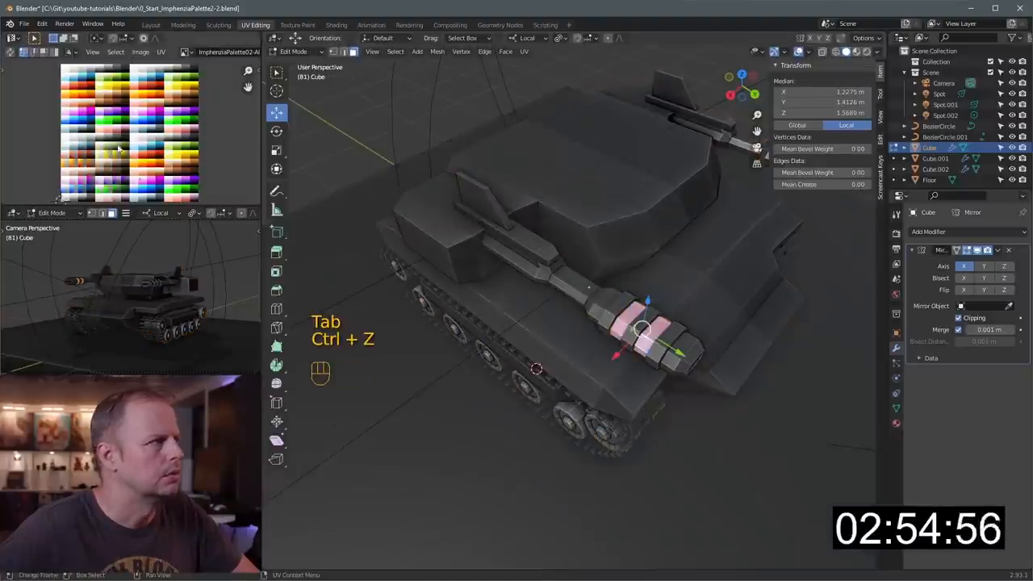
key("Tab")
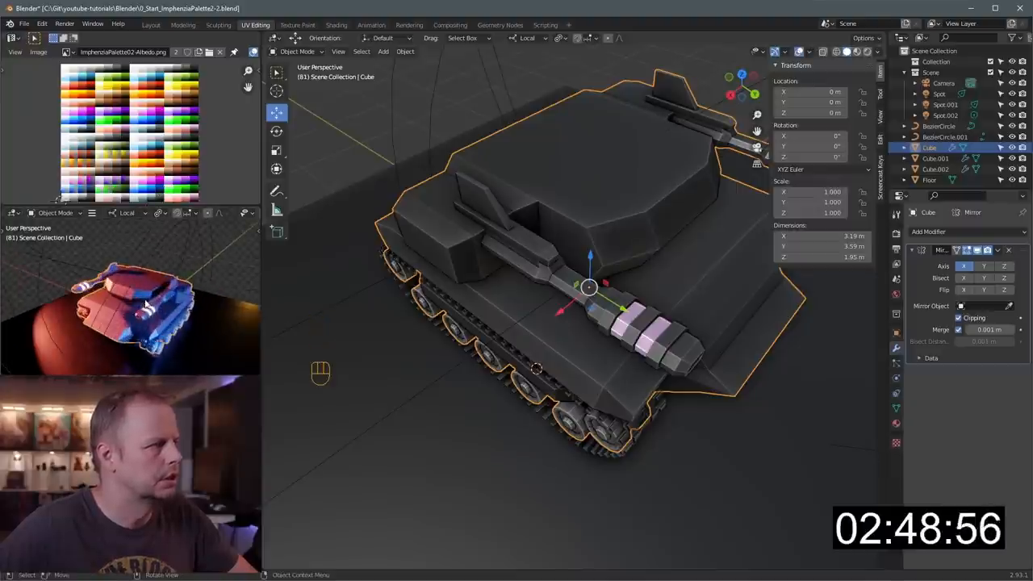
key("Tab")
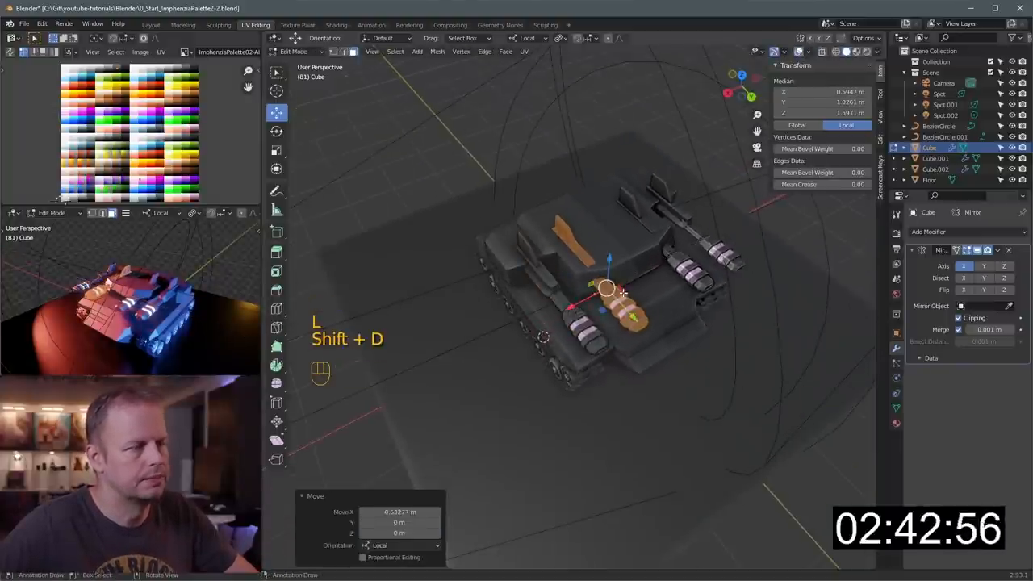
Step: Duplicate the gun barrel and shift the copy along X beside the original
key("s")
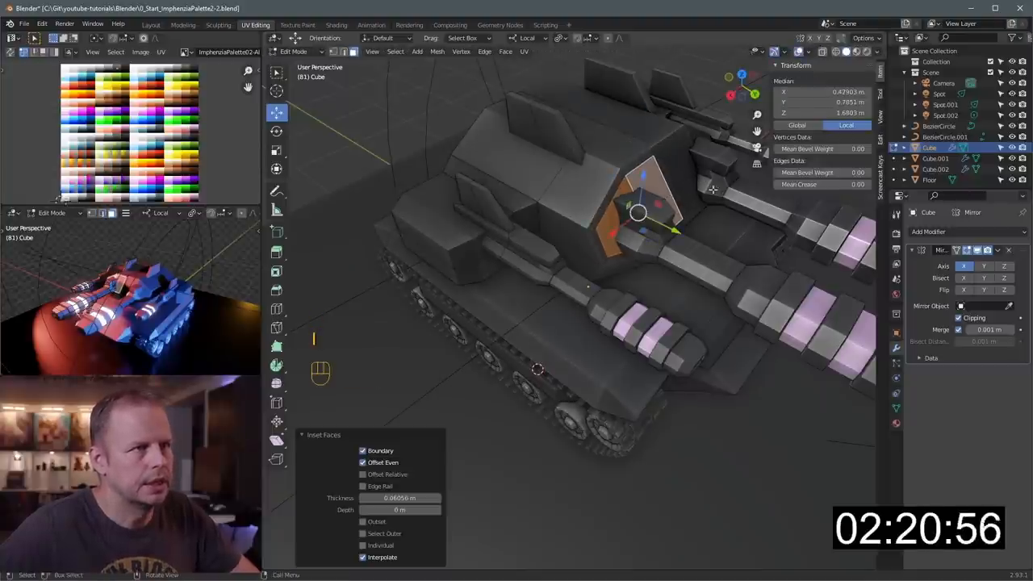
Step: Inset the turret's side and top faces, then extrude a small block along normals
key("e")
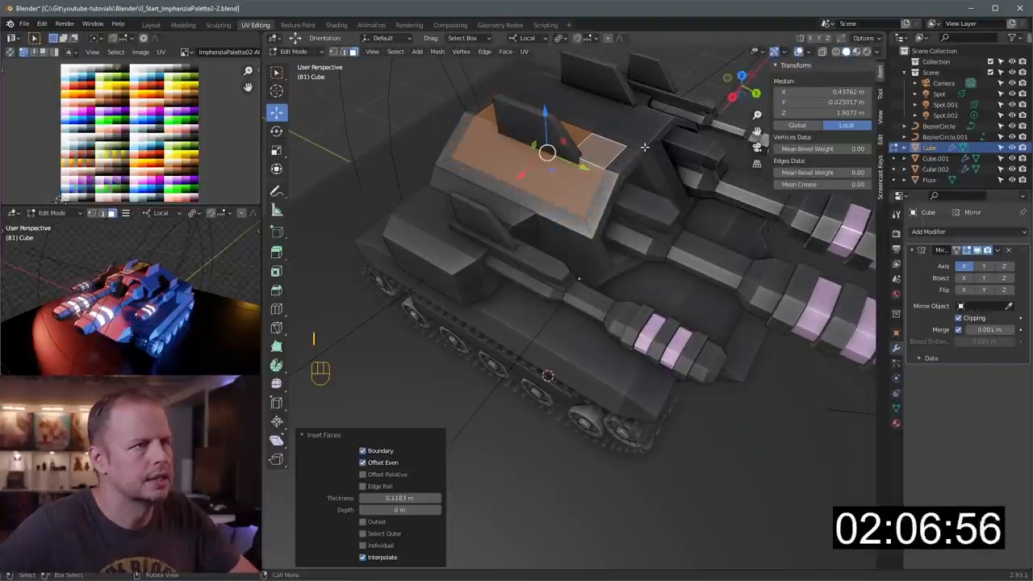
key("e")
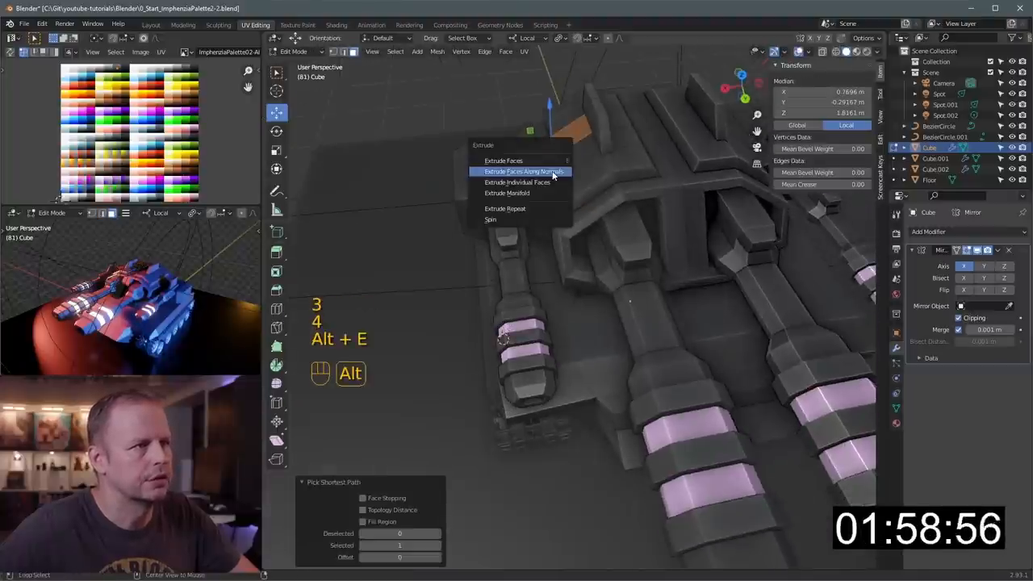
left_click(524, 171)
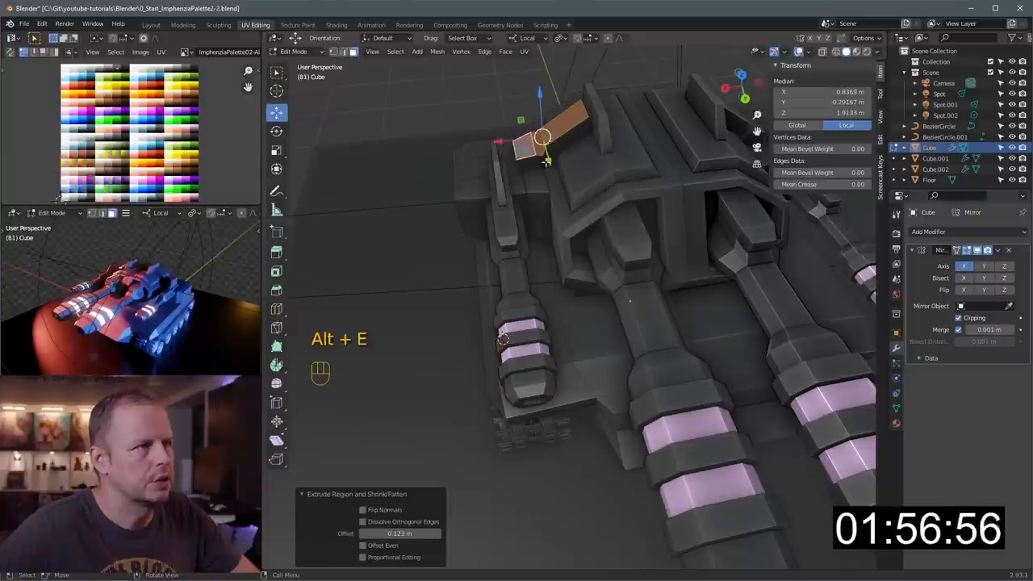
key("s")
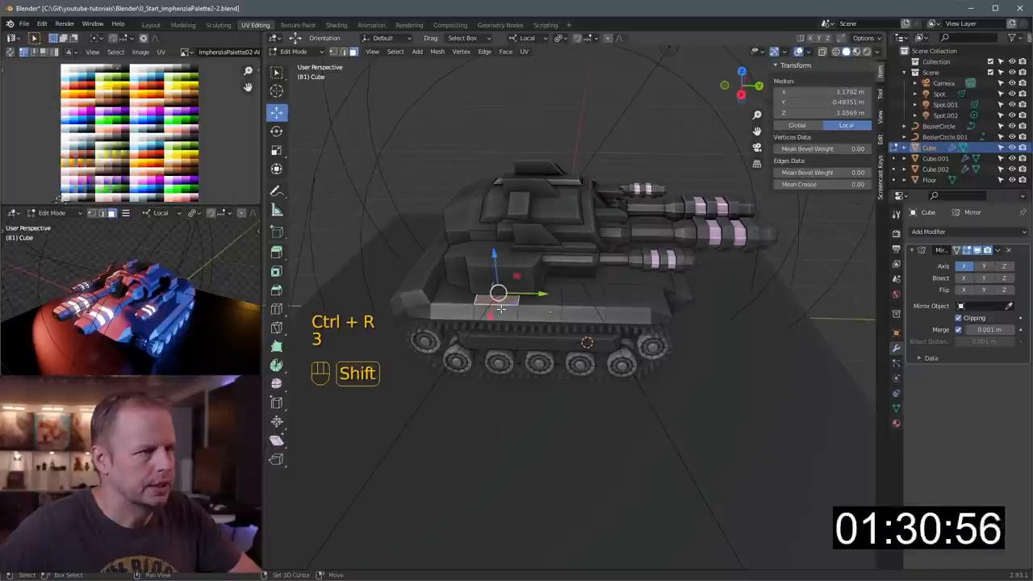
Step: Add loop cuts along the hull side and extrude hull faces along their normals
key("ctrl+z")
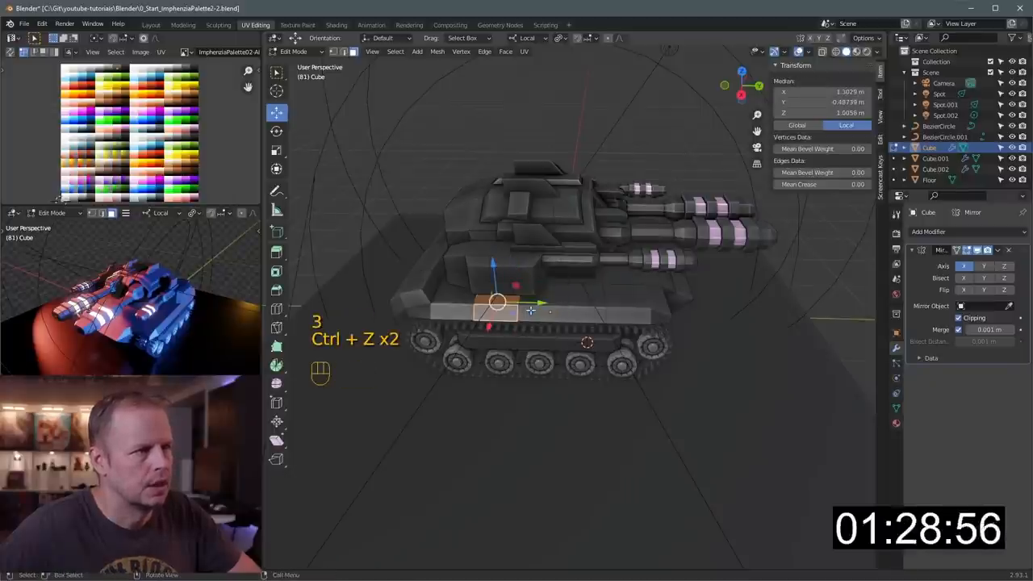
key("alt+e")
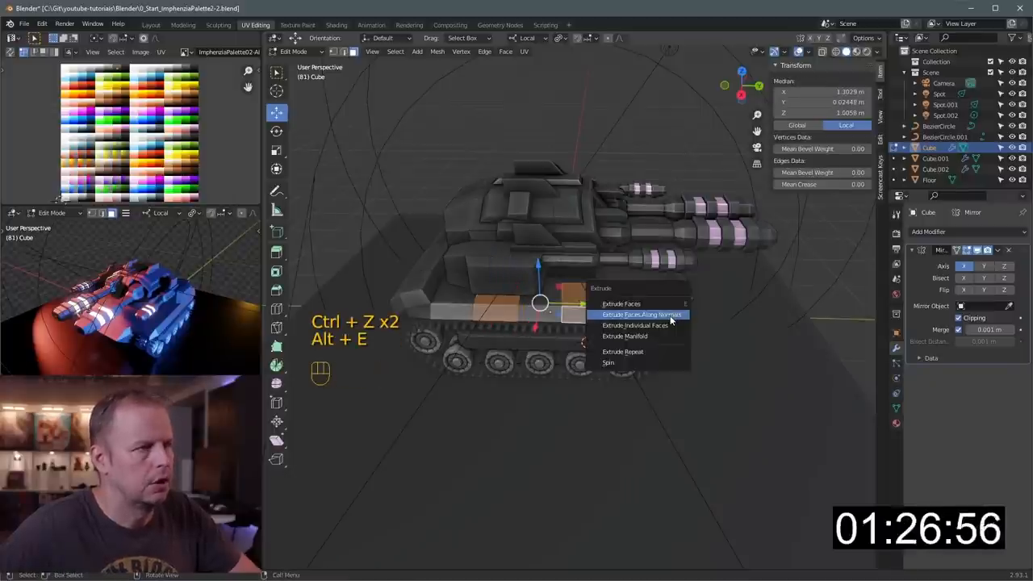
left_click(641, 313)
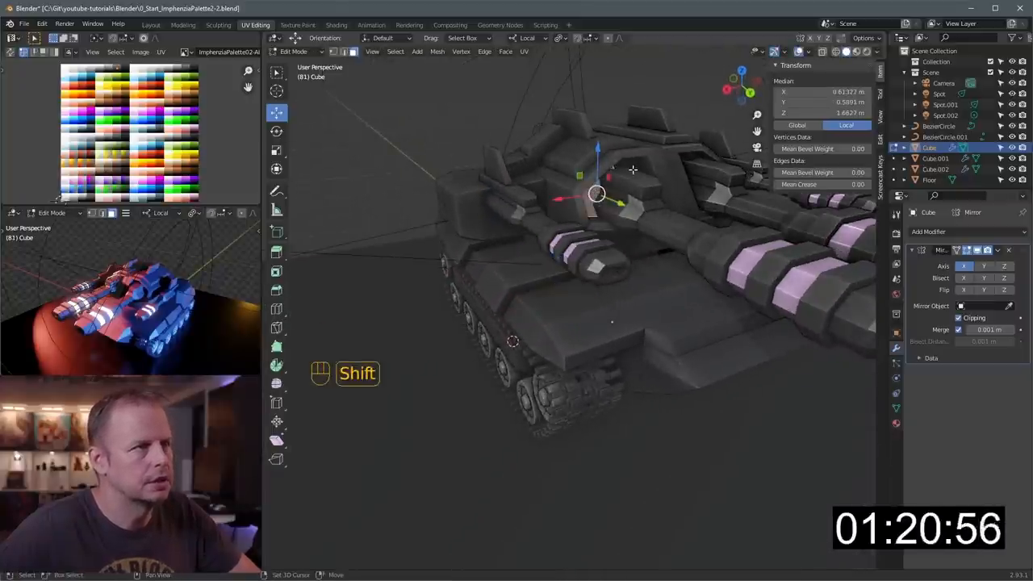
key("g")
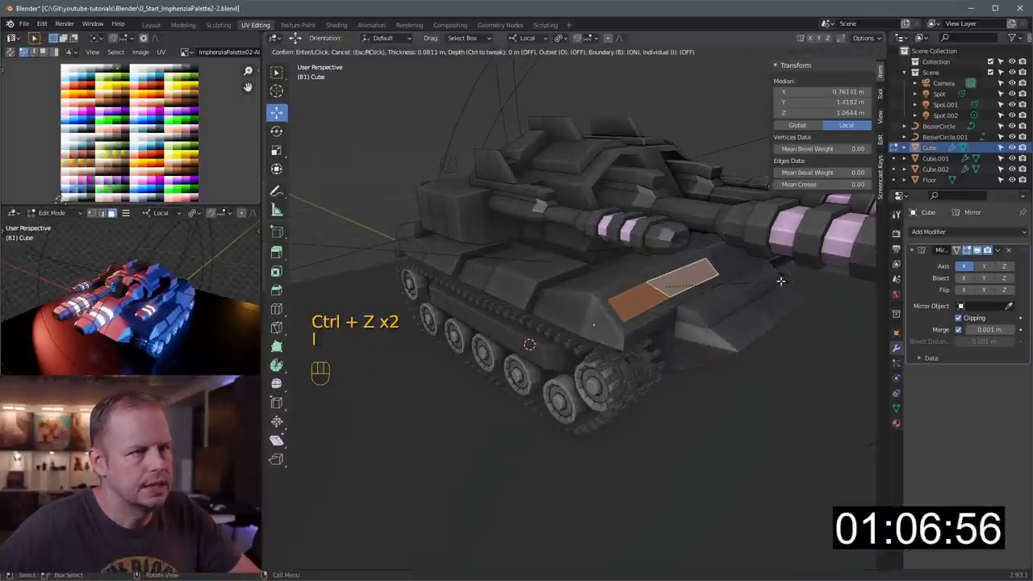
Step: Inset panels on the hull top and the hull's front faces
left_click(678, 286)
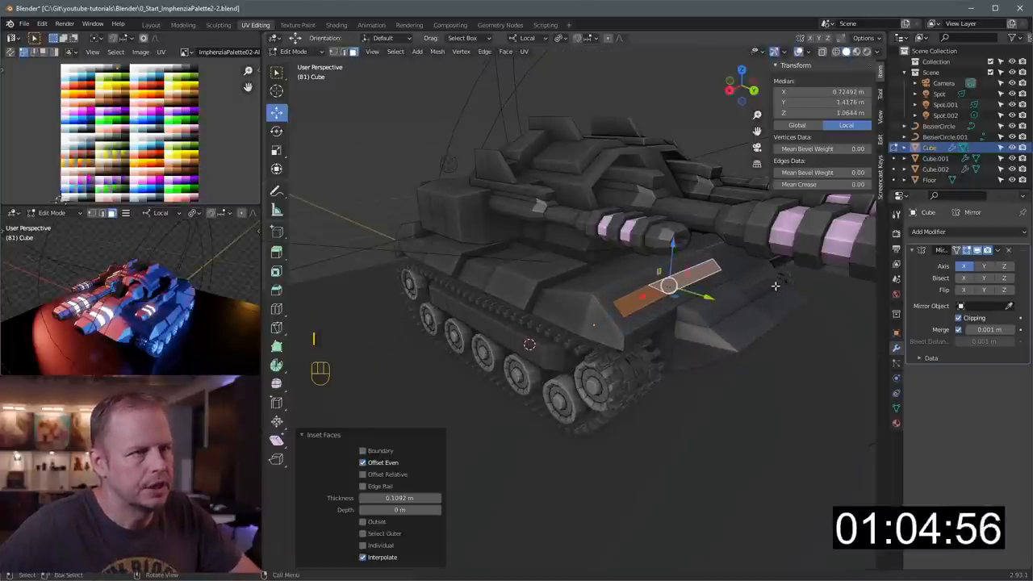
key("e")
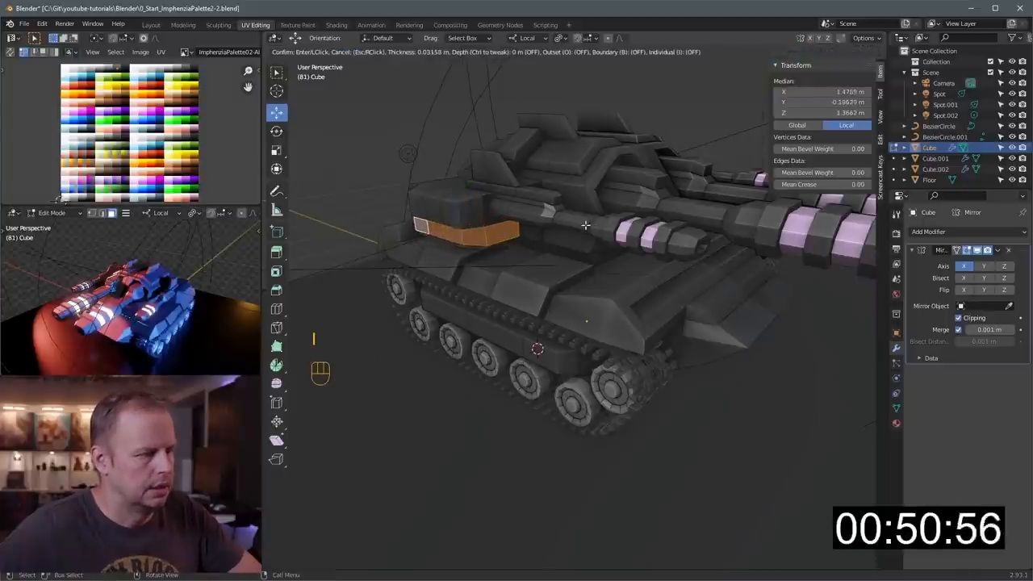
key("alt+e")
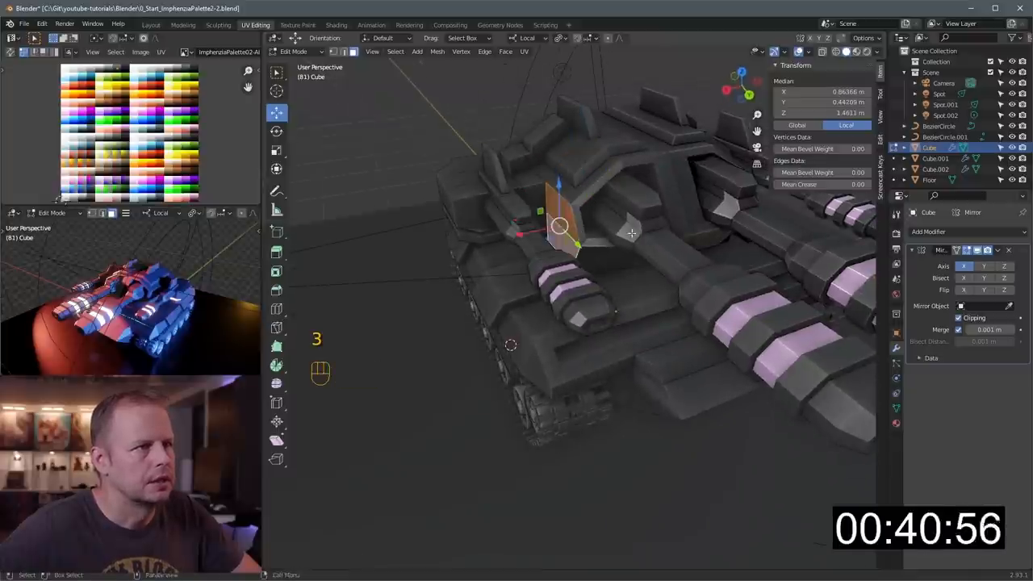
key("s")
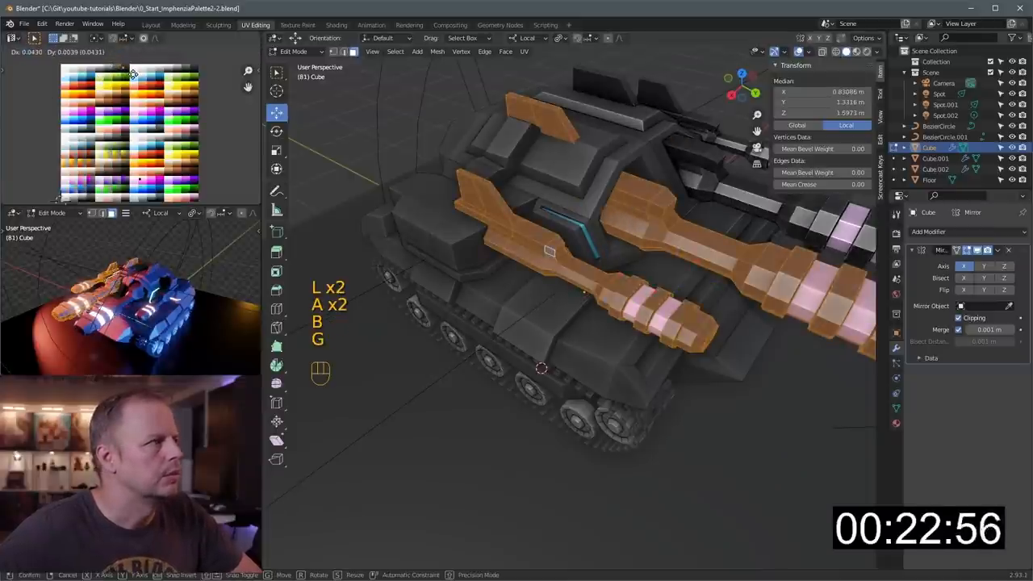
Step: Move a thin turret strip's UVs to the cyan swatch and extrude turret top faces
key("Tab")
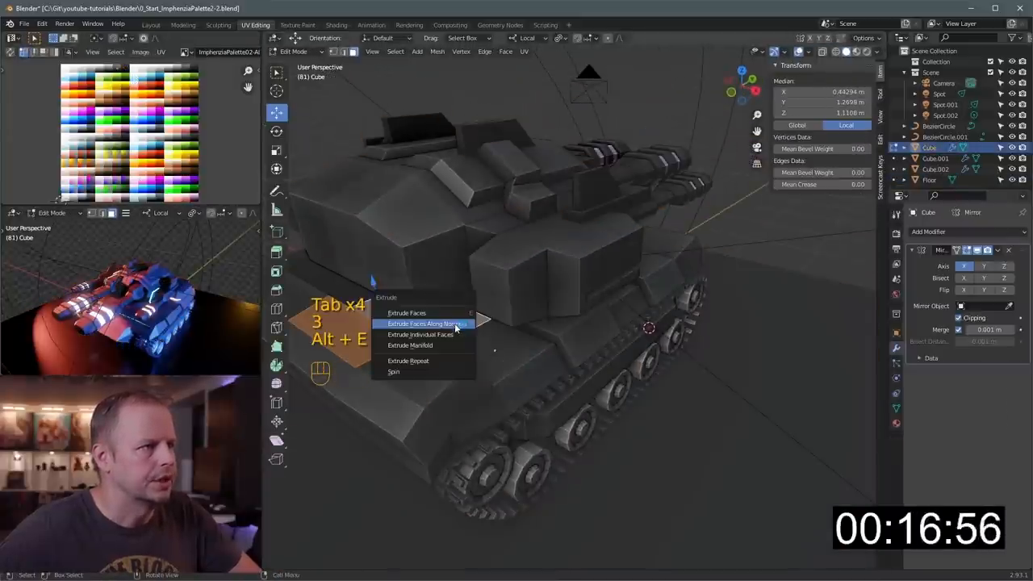
left_click(424, 324)
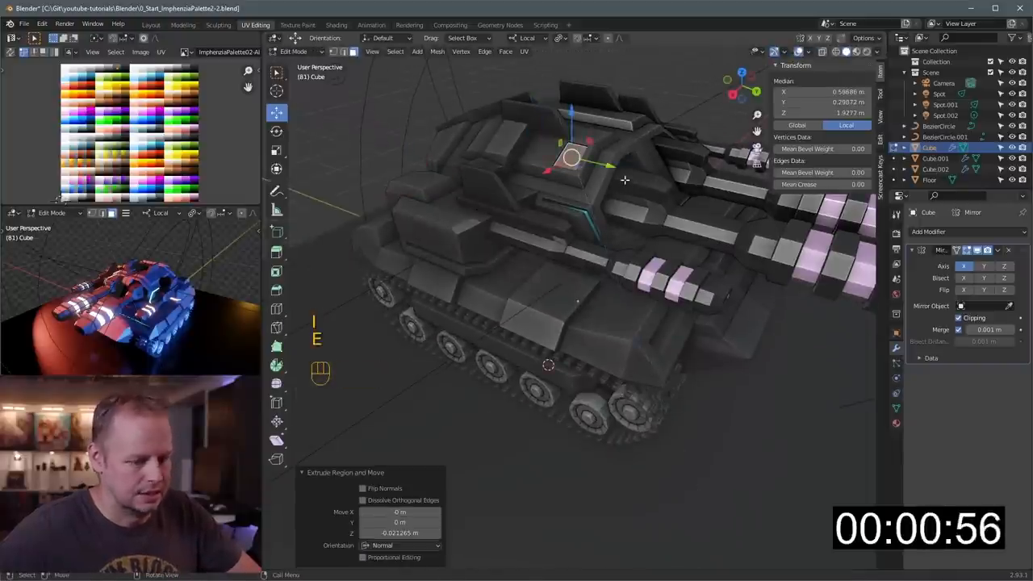
key("Tab")
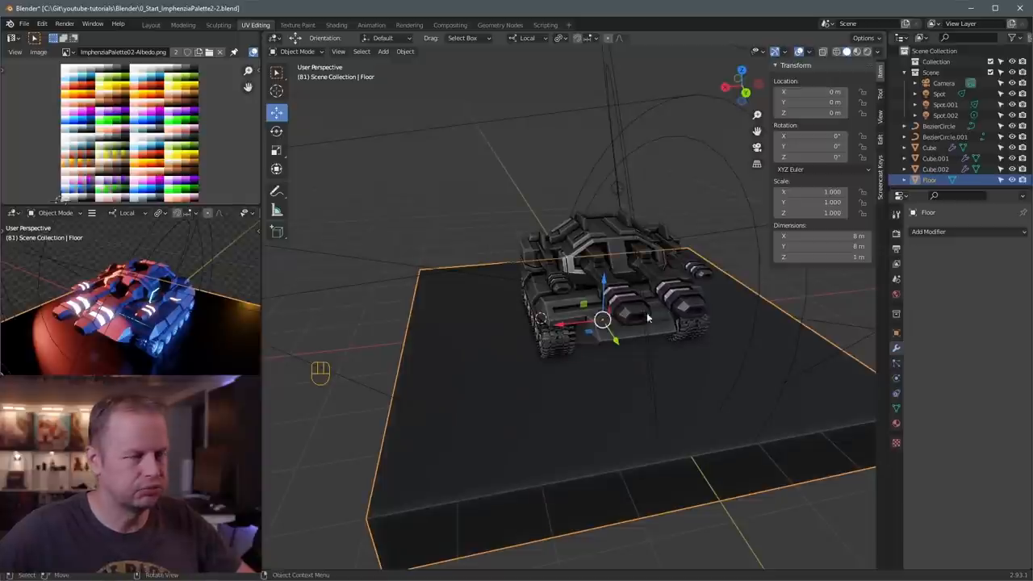
Step: Orbit around the finished tank to inspect it, then start an F12 render
left_click_drag(646, 323, 662, 311)
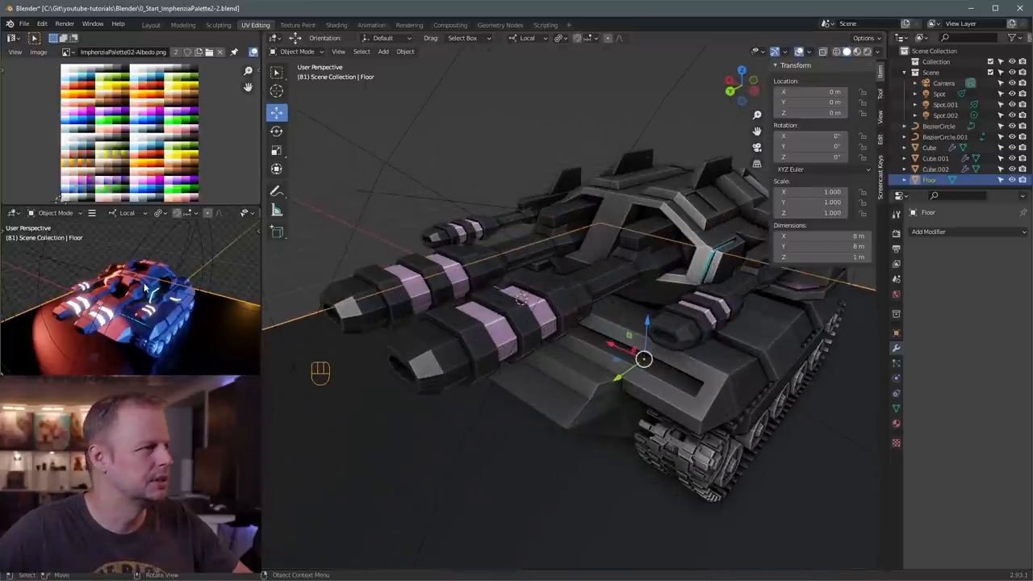
key("F12")
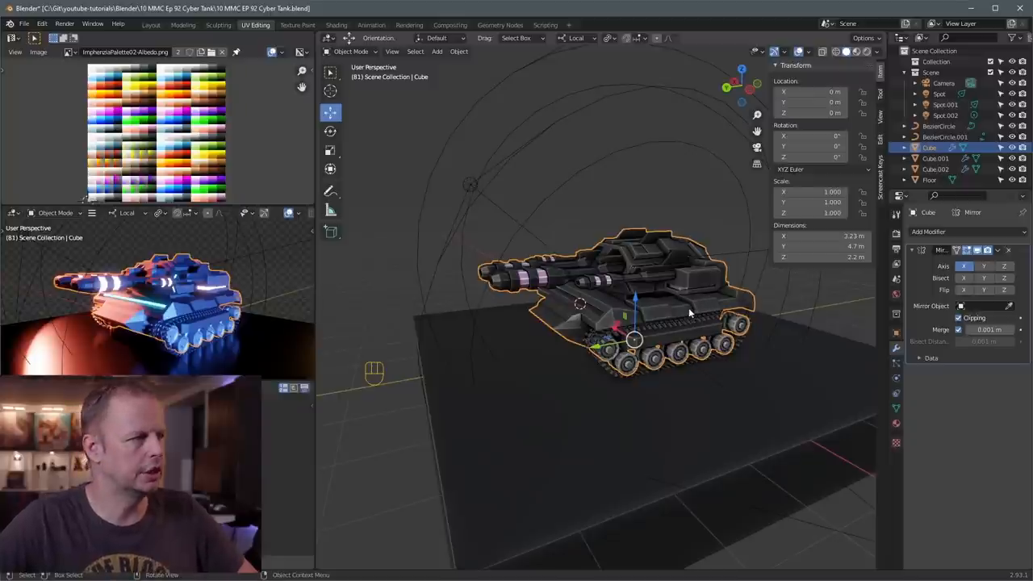
Step: Shift the hull geometry sideways in Edit Mode, then move the track object outward along X
key("Tab")
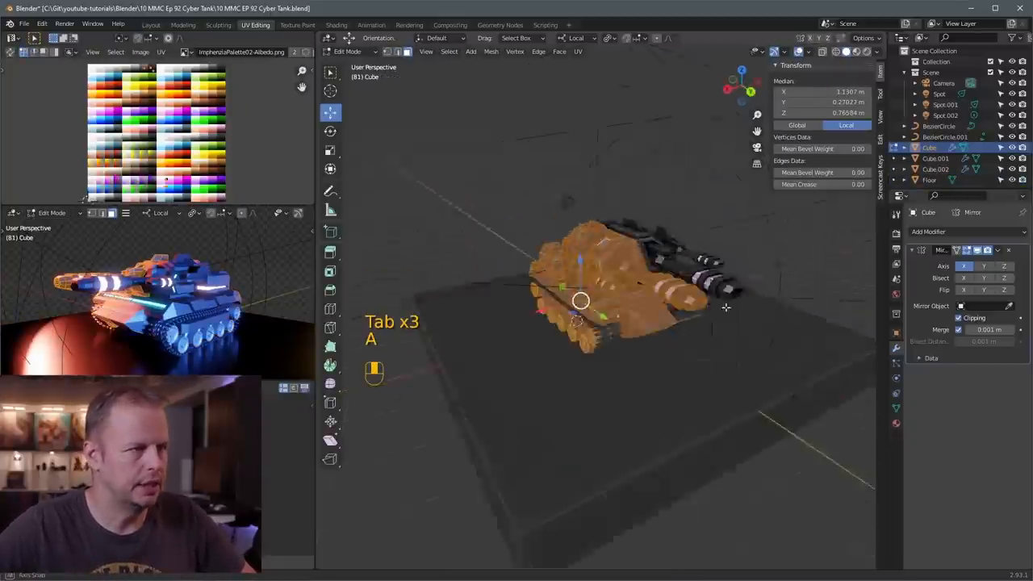
key("s")
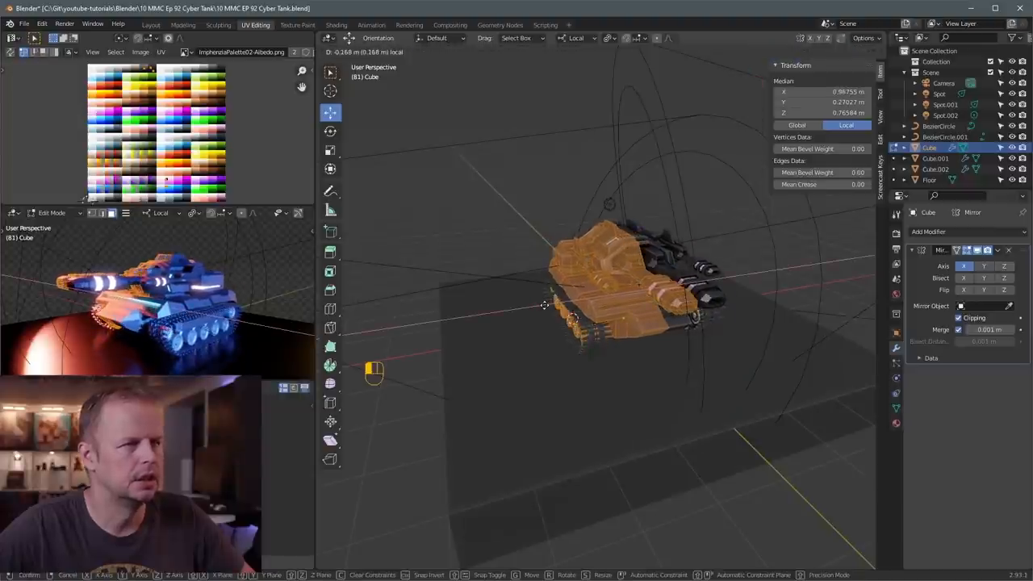
key("ctrl+z")
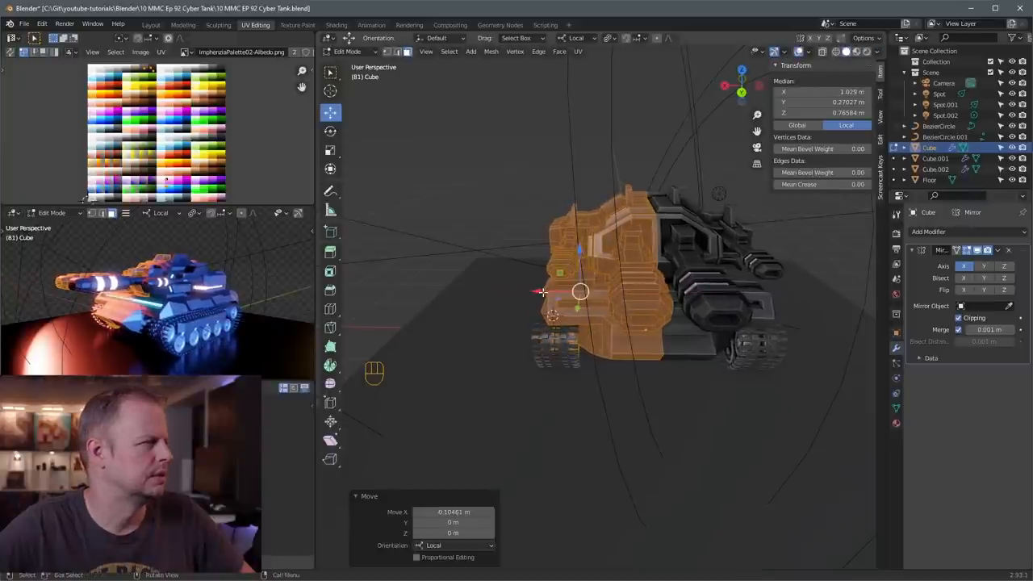
key("Tab")
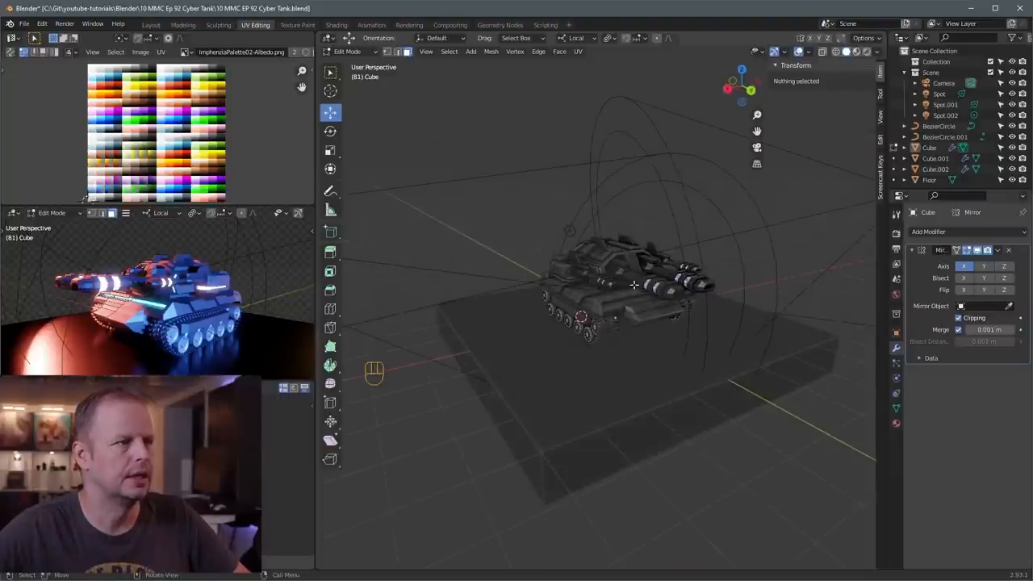
key("Tab")
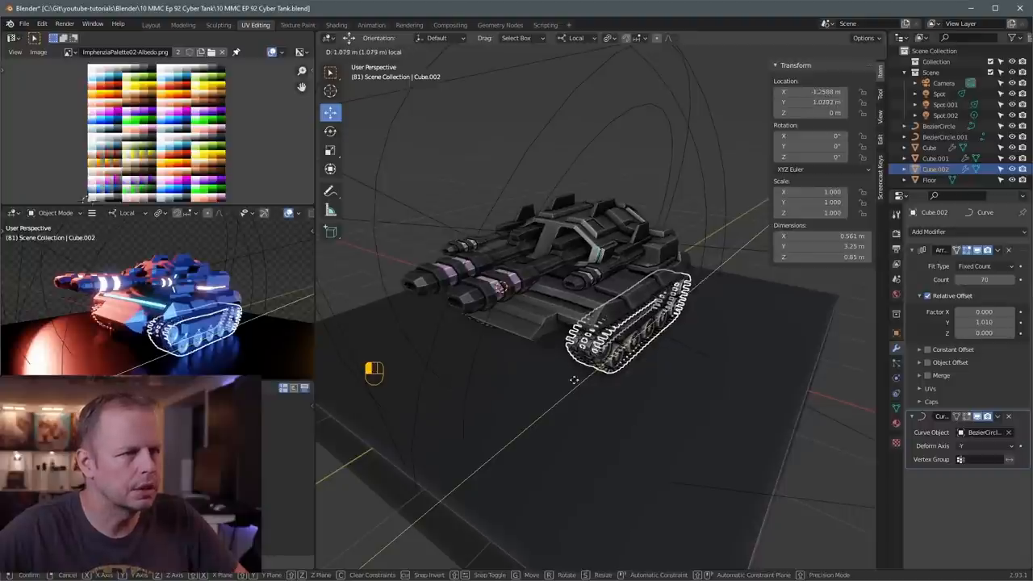
key("ctrl+z")
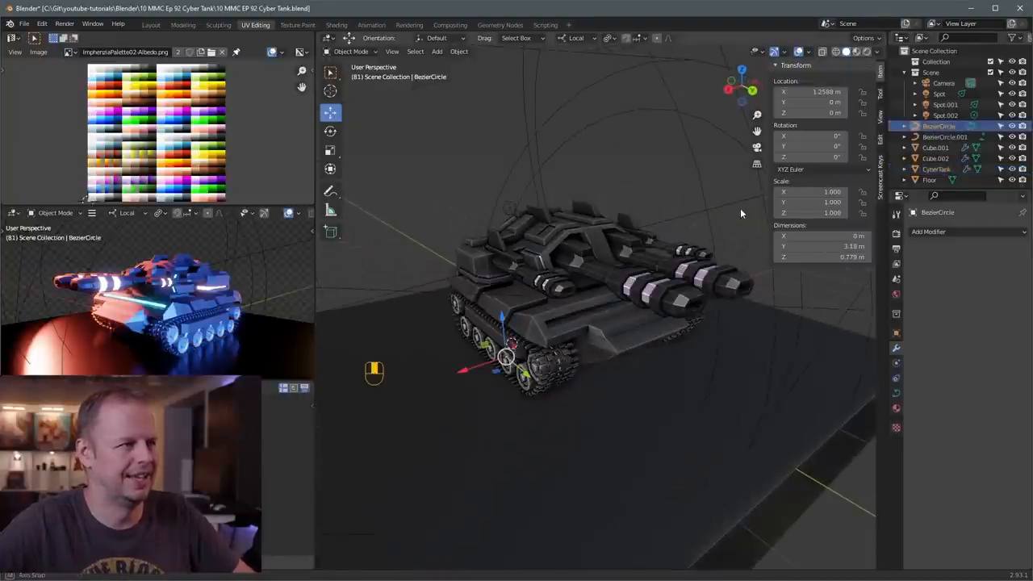
Step: Rename the track curves CurveLeftTrack and CurveRightTrack, and the left tread TrackLeft
key("F2")
type("RightTrackCurve")
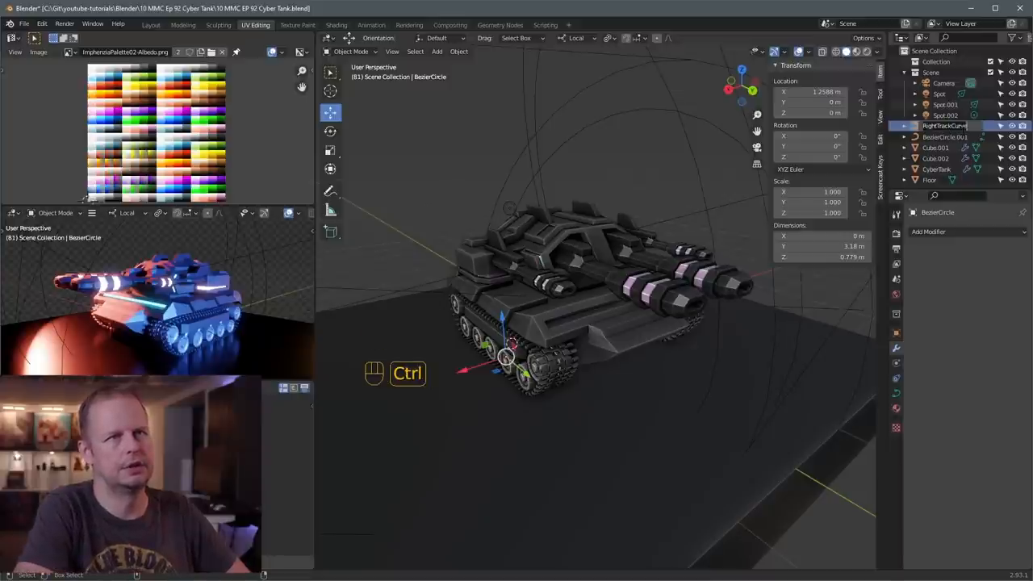
key("F2")
type("CurveRightTrack")
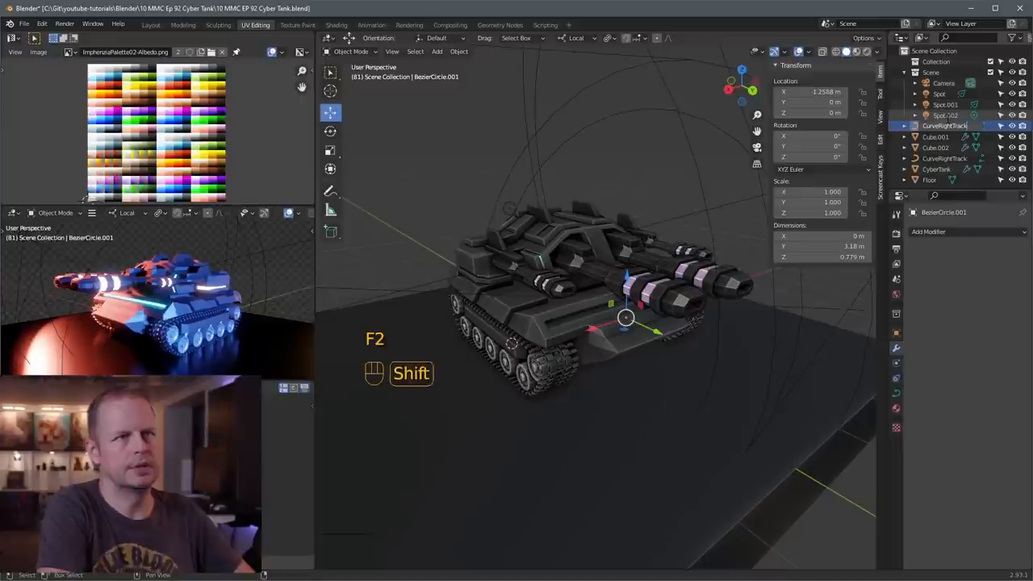
key("Backspace")
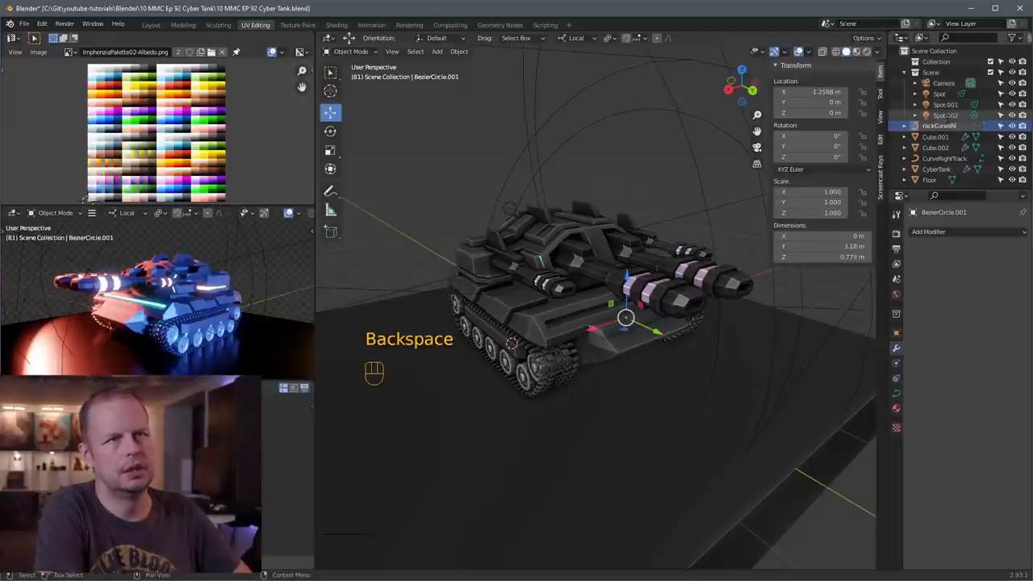
key("Backspace")
type("Ta")
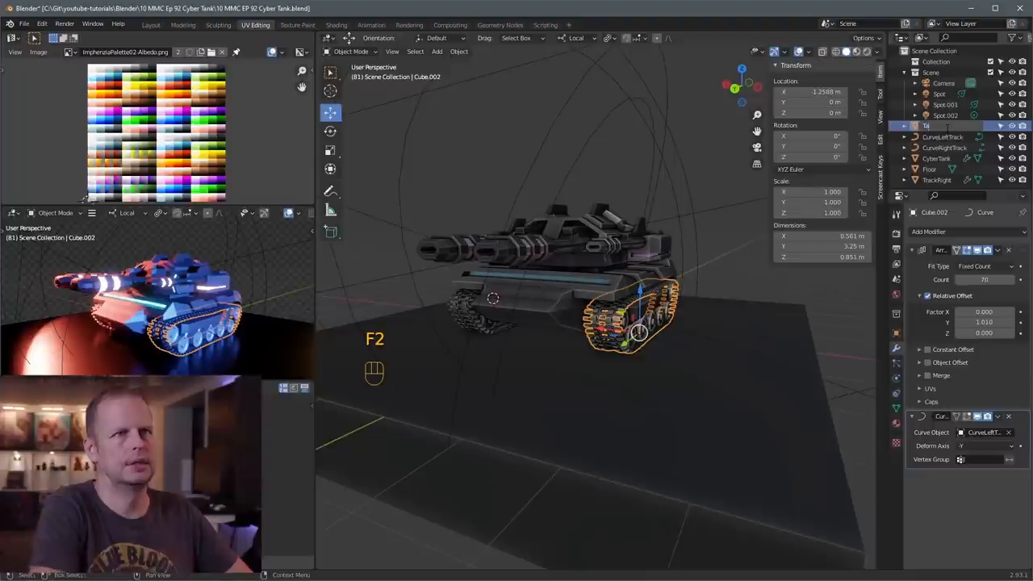
key("backspace")
type("rackLeft")
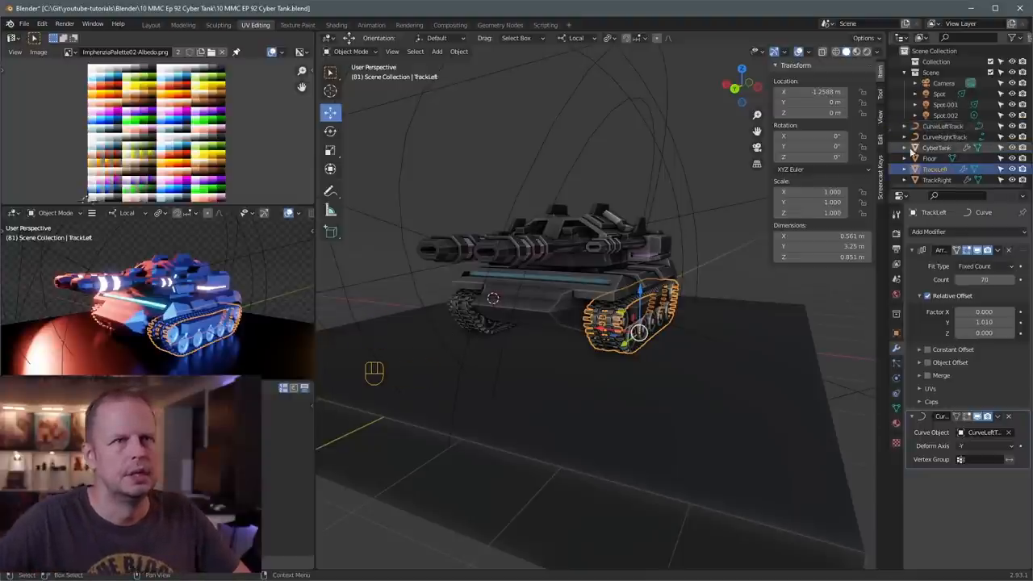
Step: Slide CyberTank and both track curves about 0.39 m along Y, then select CyberTank alone
left_click(942, 136)
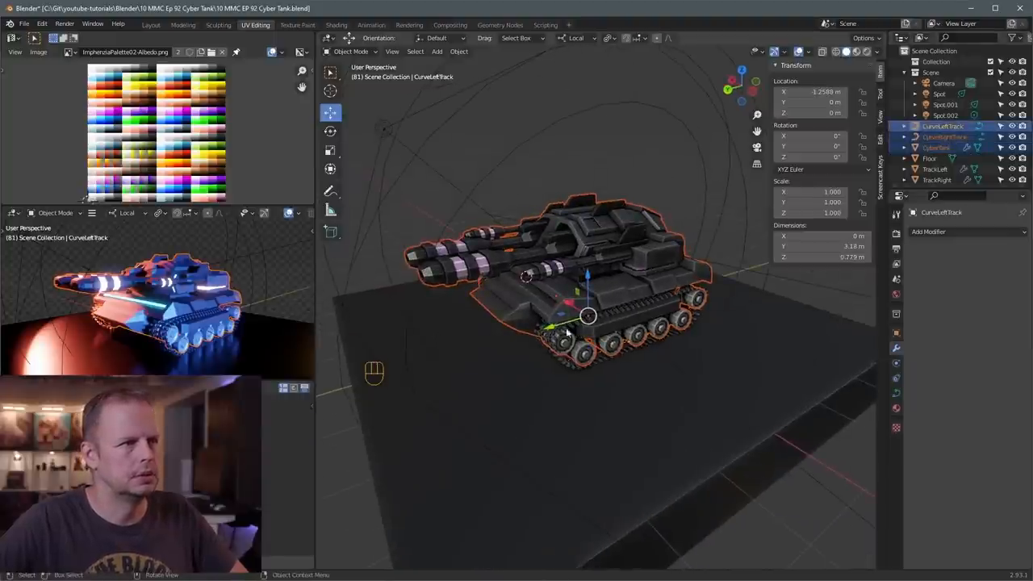
left_click_drag(589, 315, 565, 323)
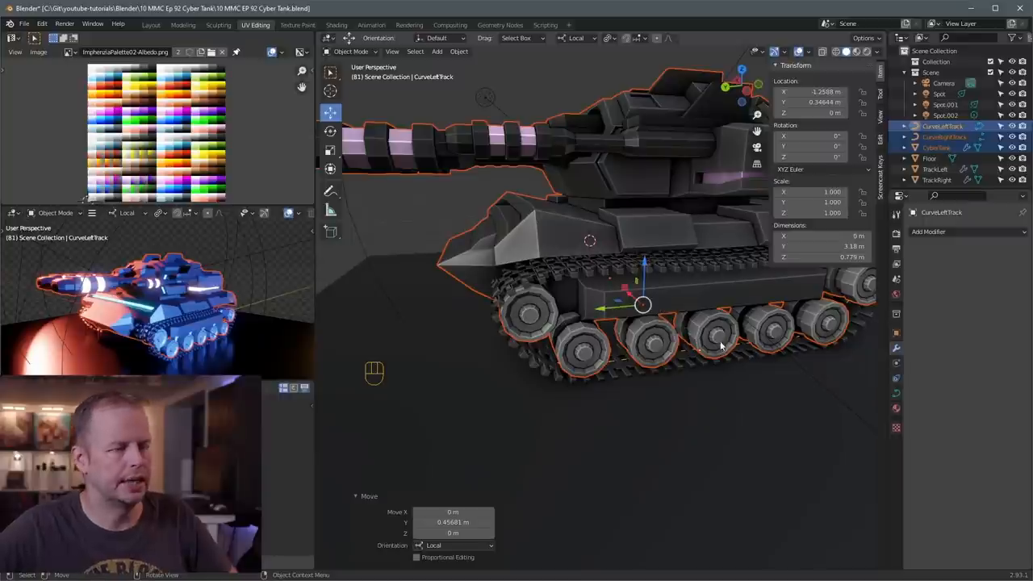
key("ctrl+z")
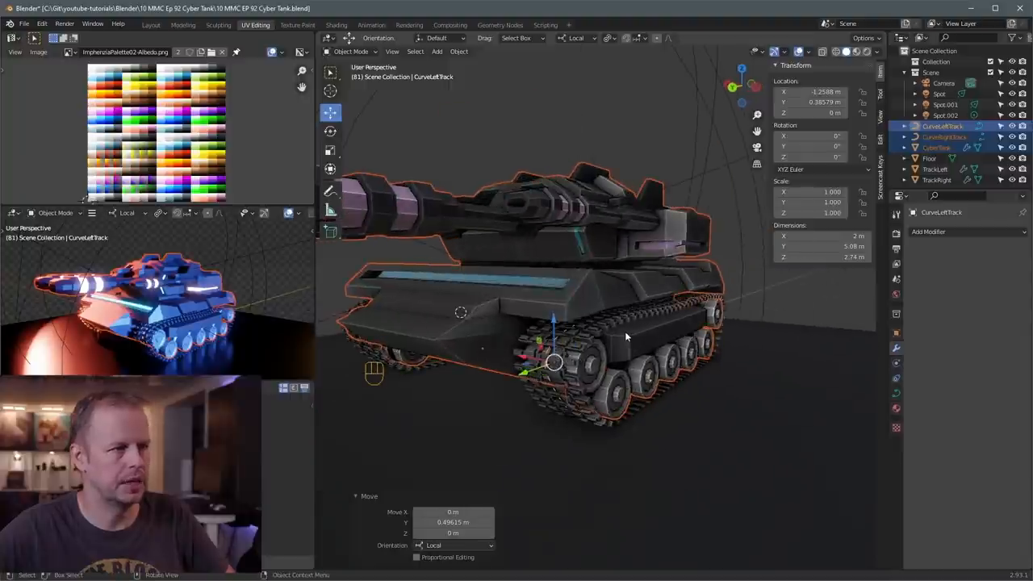
mouse_move(597, 328)
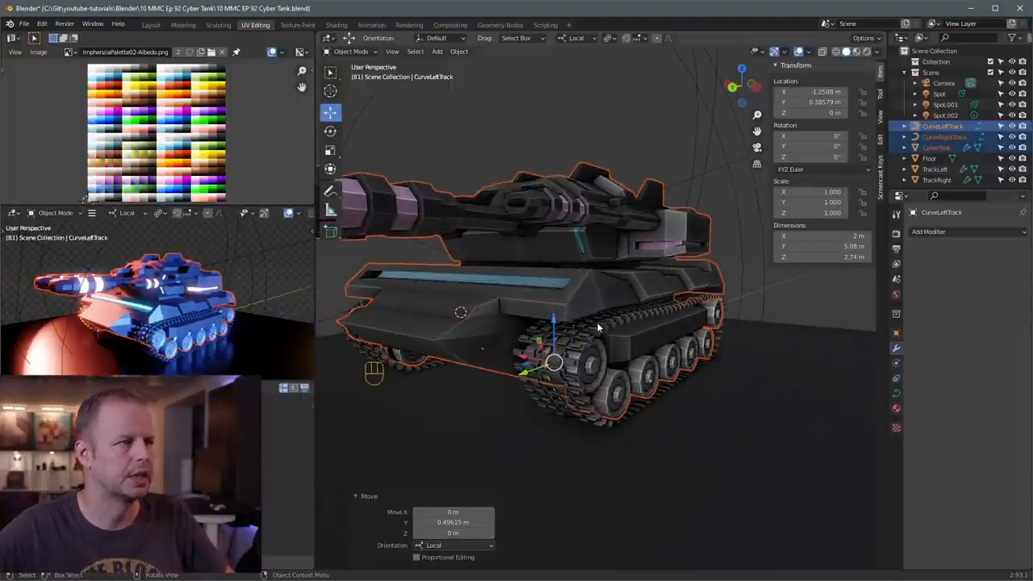
left_click(936, 147)
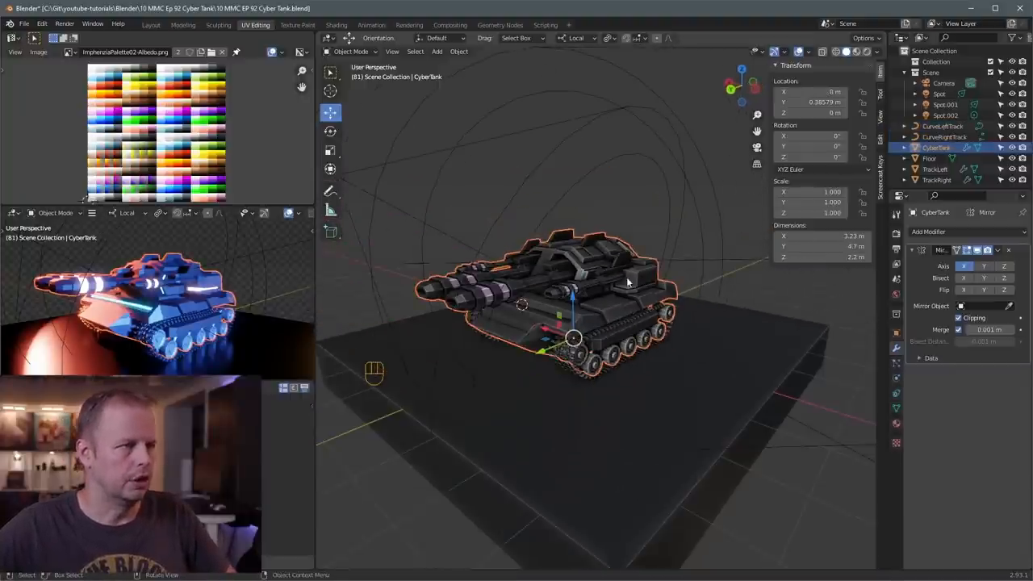
Step: Separate the linked turret and cannon parts into a new object named Turret
key("Tab")
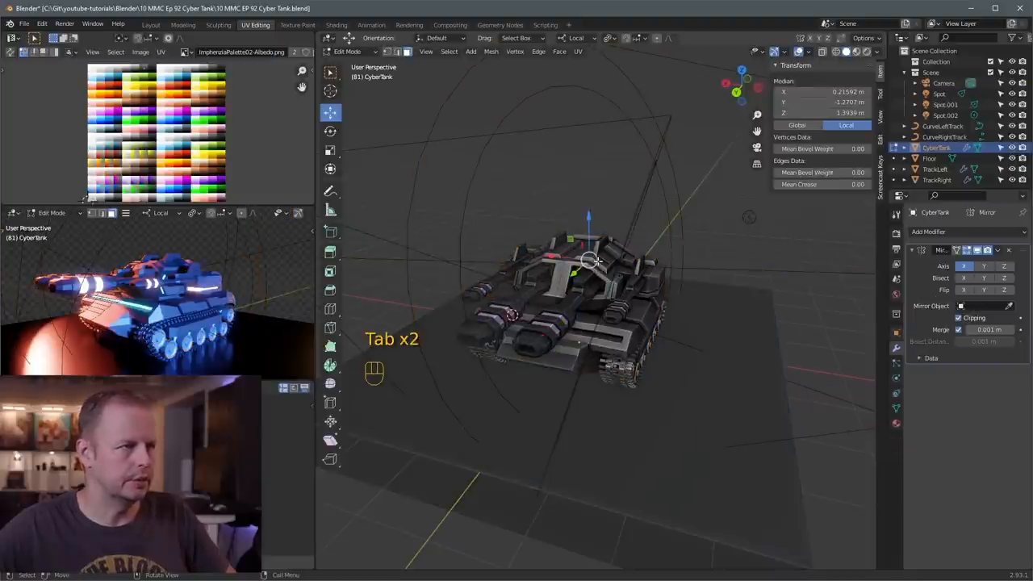
key("l")
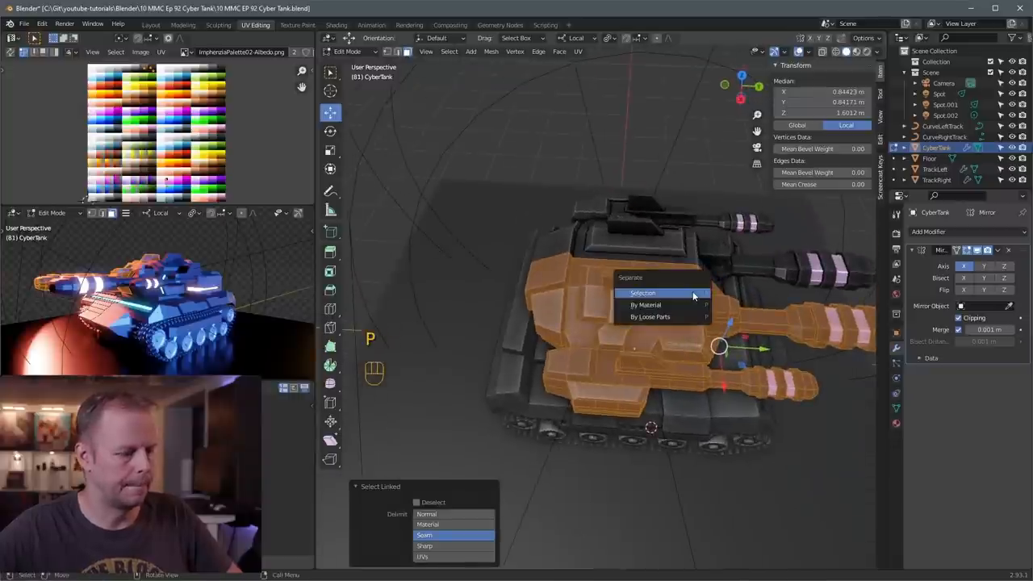
left_click(643, 292)
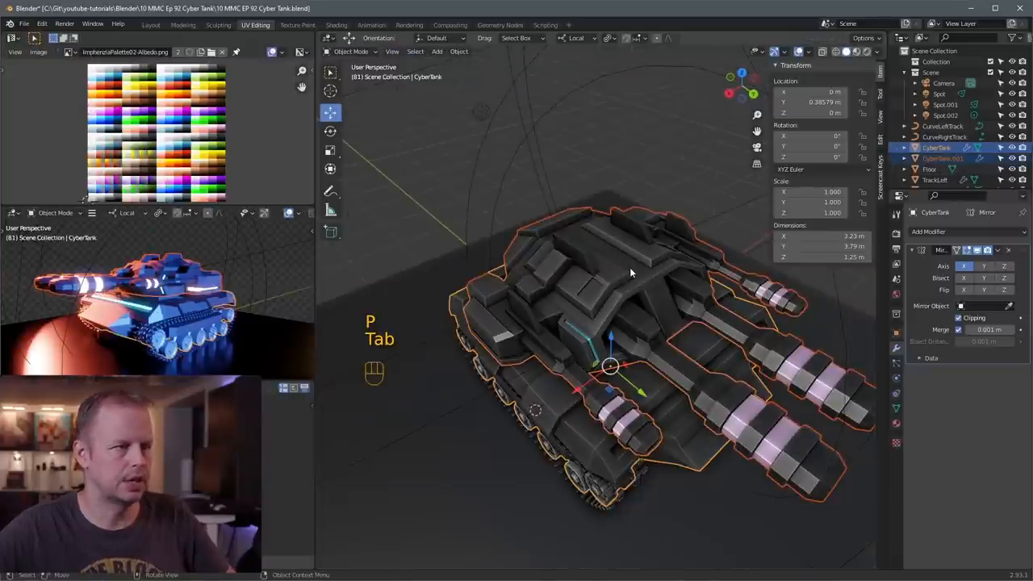
key("f2")
type("Turret")
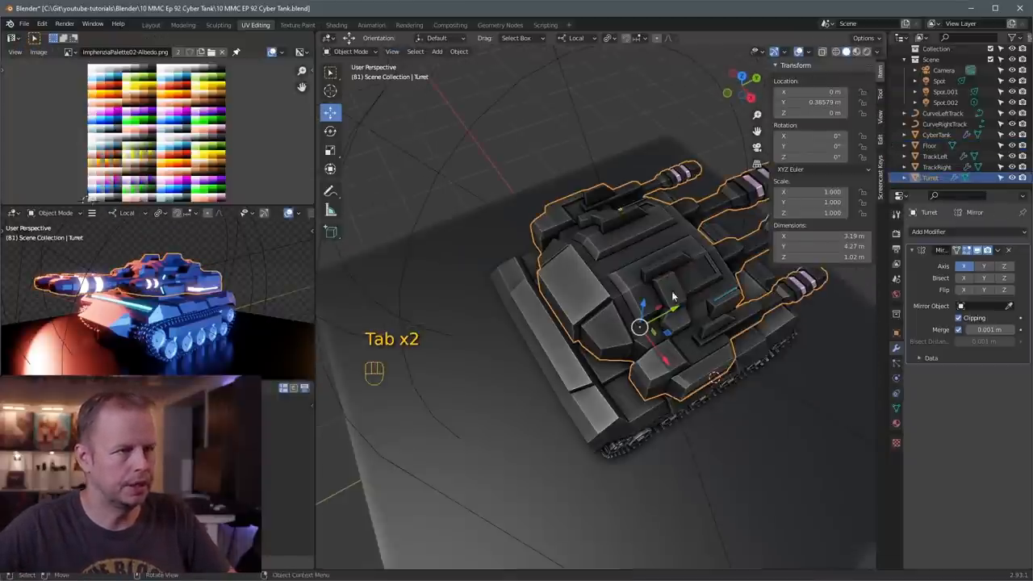
Step: Snap the 3D cursor to a turret vertex and set Turret's origin there
key("Tab")
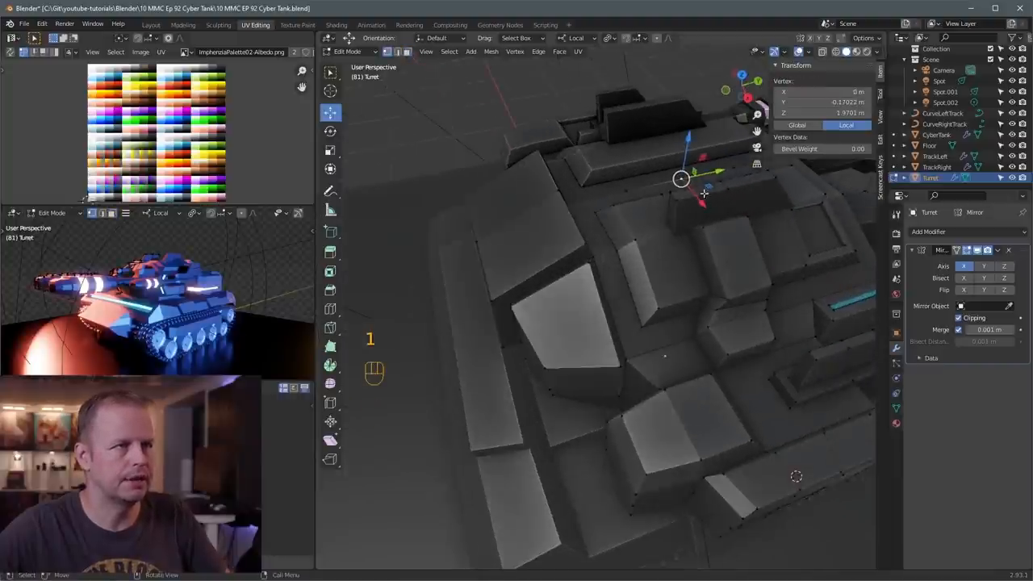
key("alt+z")
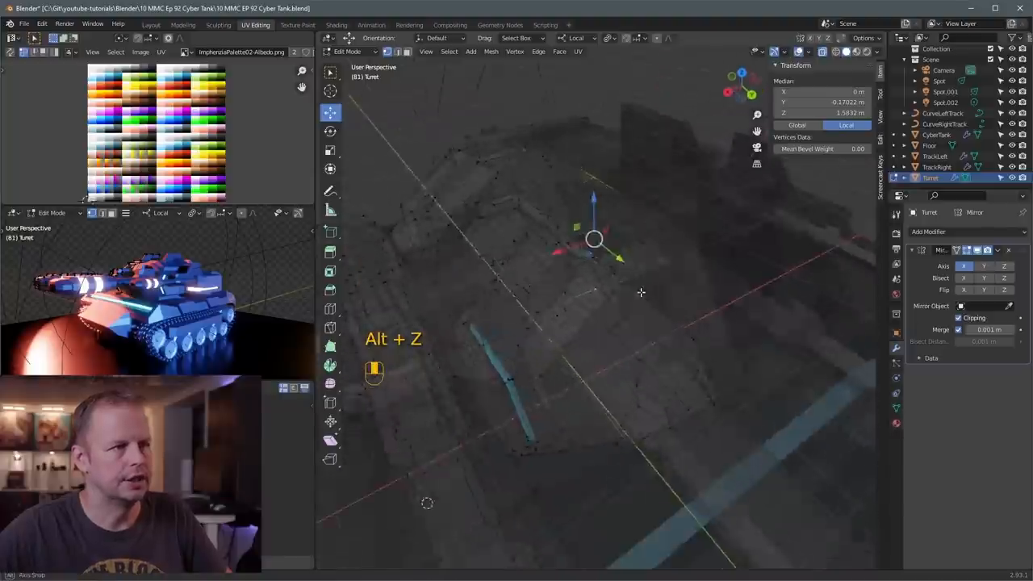
key("shift+s")
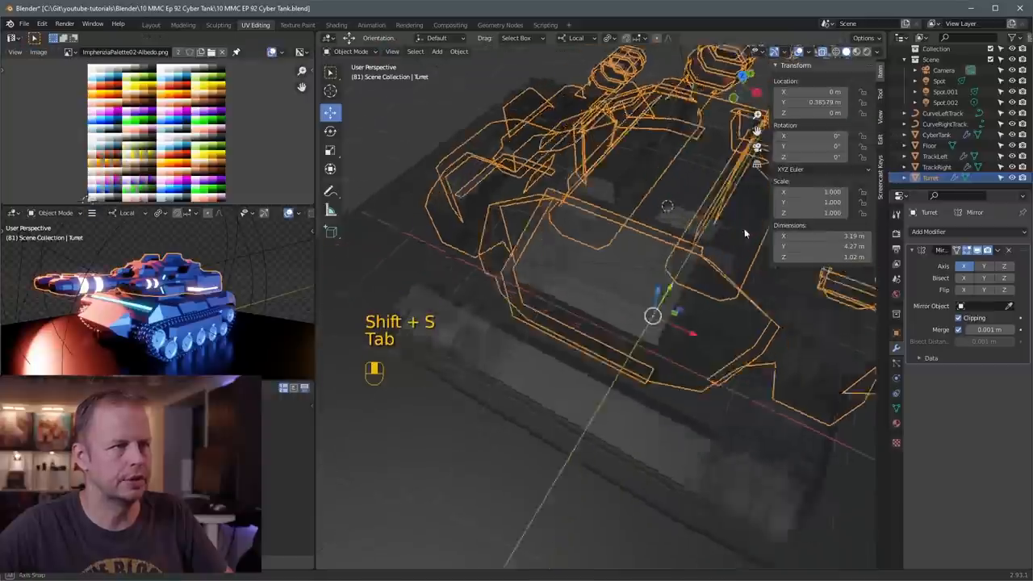
key("alt+z")
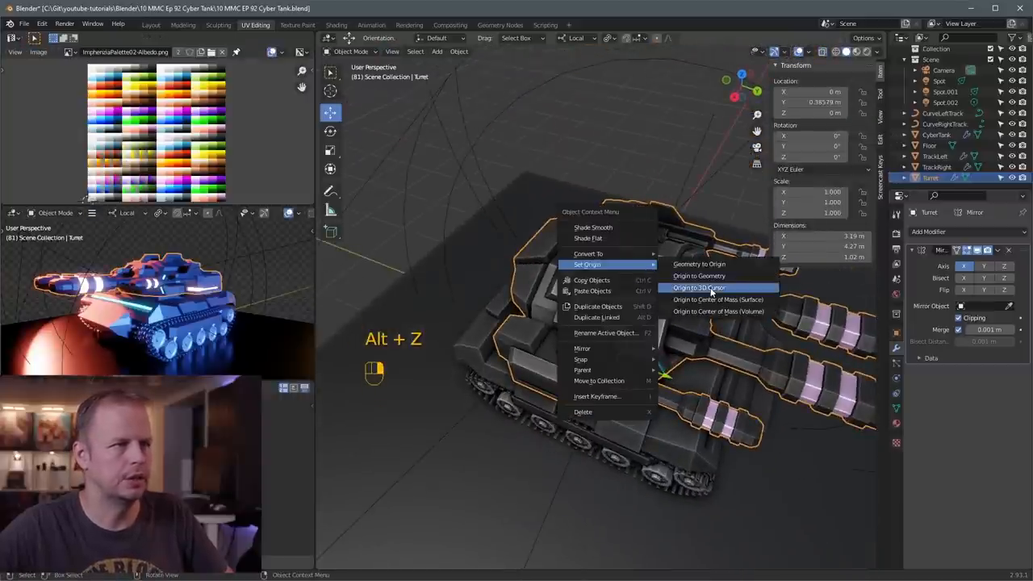
left_click(699, 287)
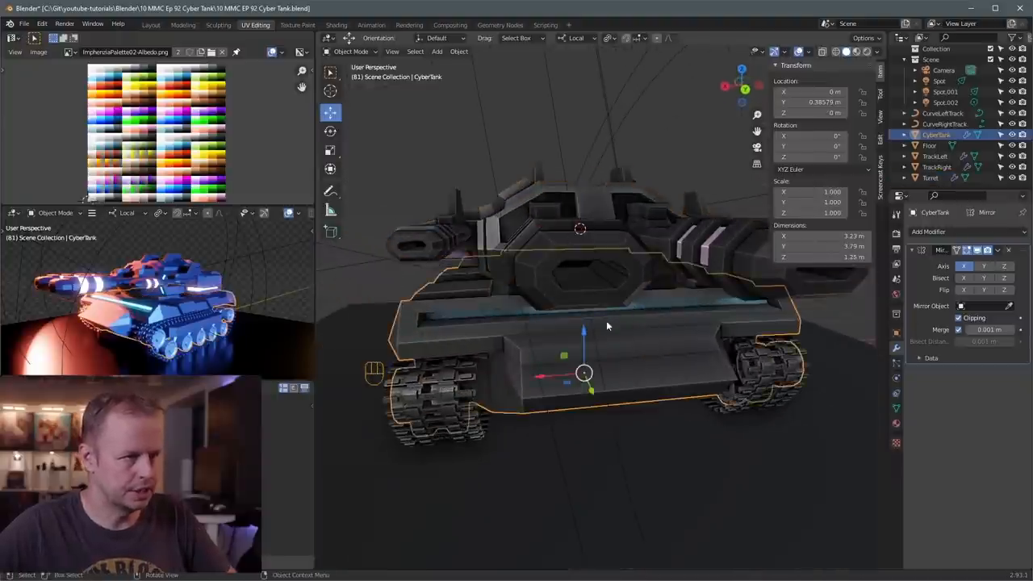
Step: Raise the hull's front faces, add an edge loop and bulge it outward
key("Tab")
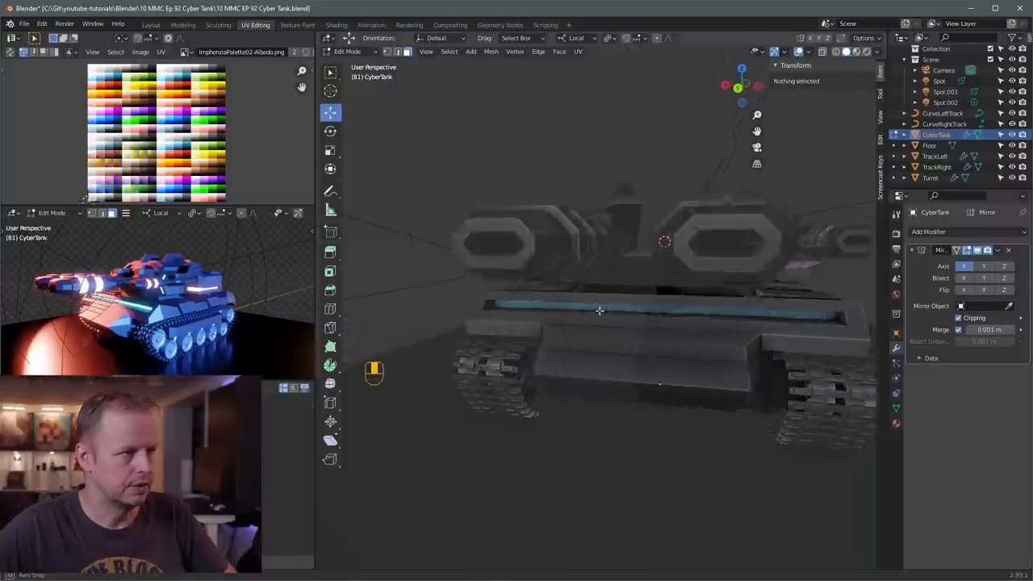
key("ctrl+z")
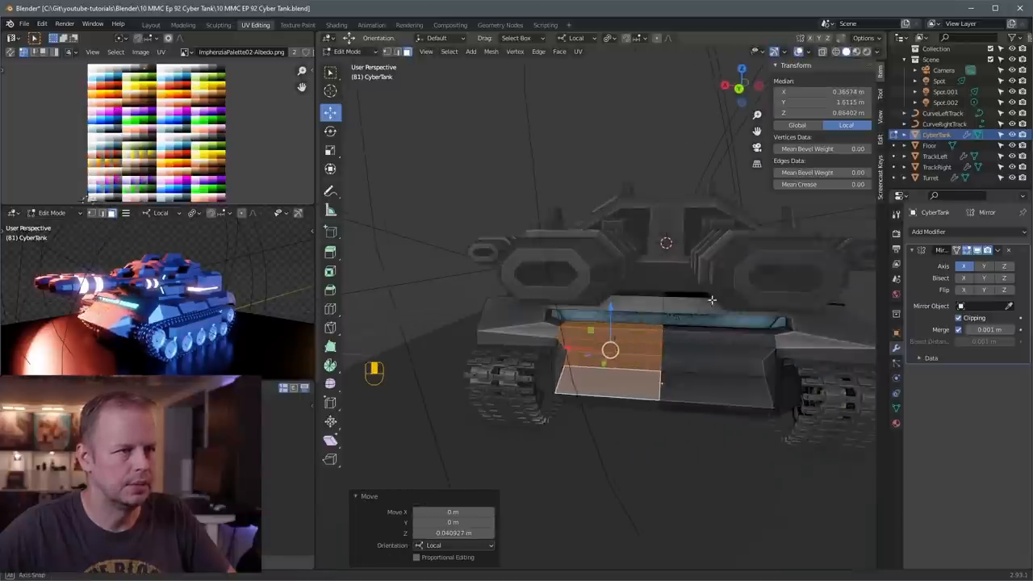
key("Tab")
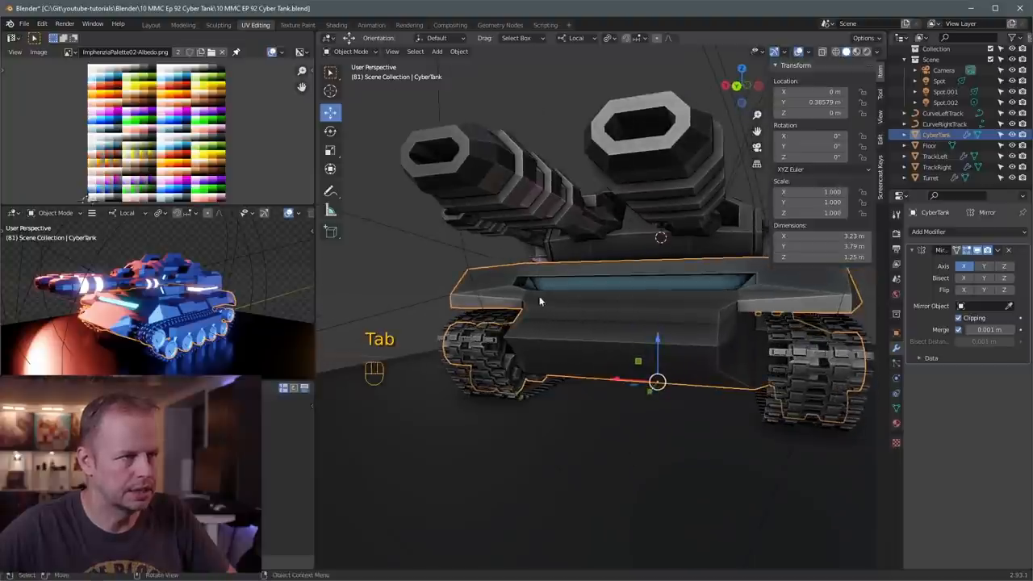
key("Tab")
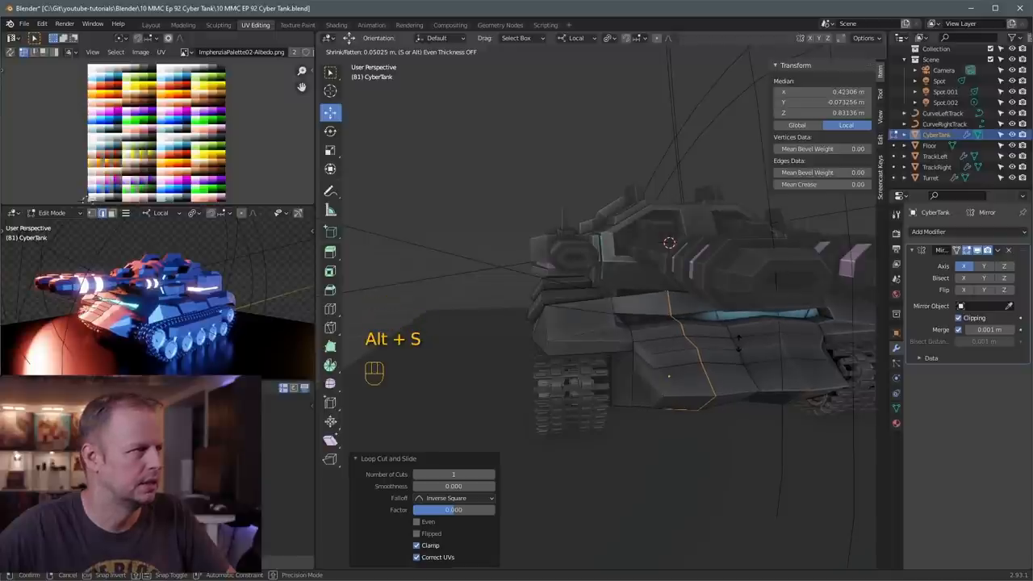
key("Tab")
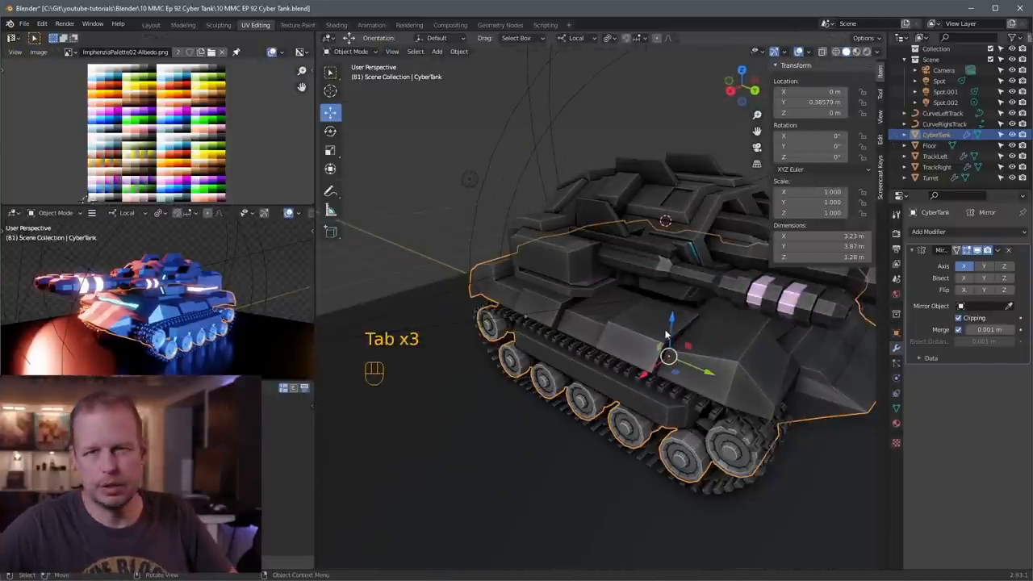
Step: Inset the hull's sloped side face and recess it into the body
key("Tab")
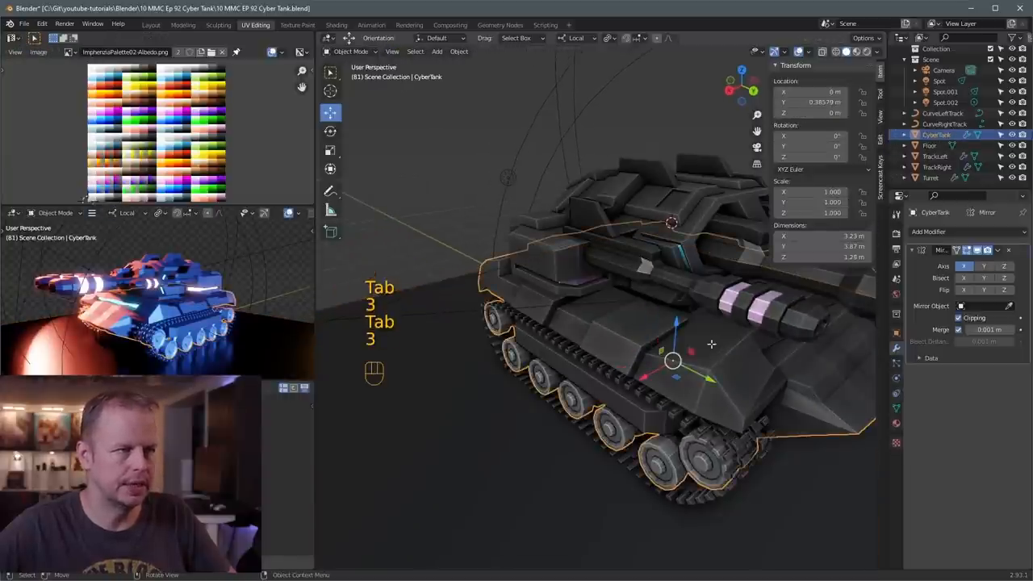
key("Tab")
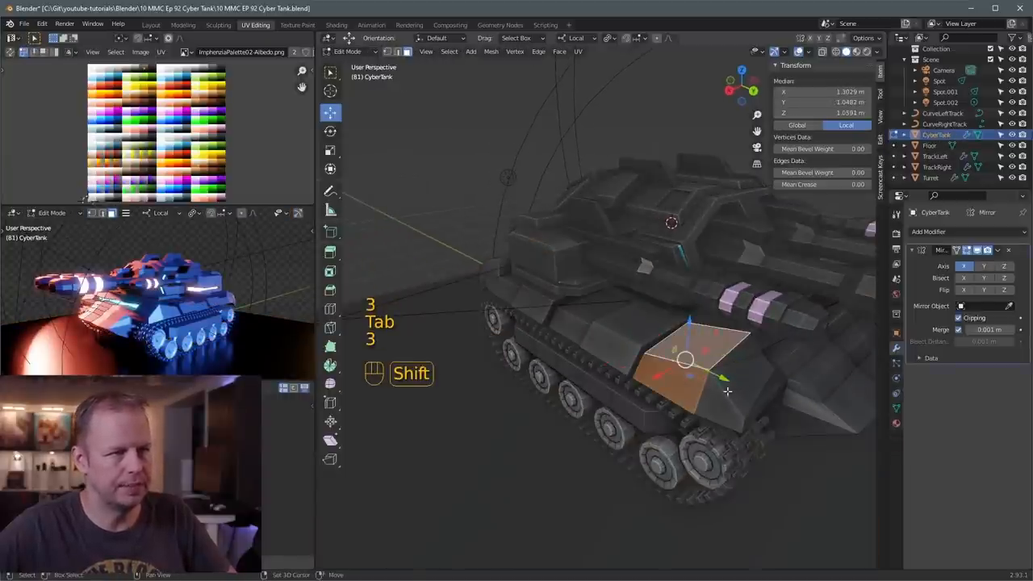
key("alt+s")
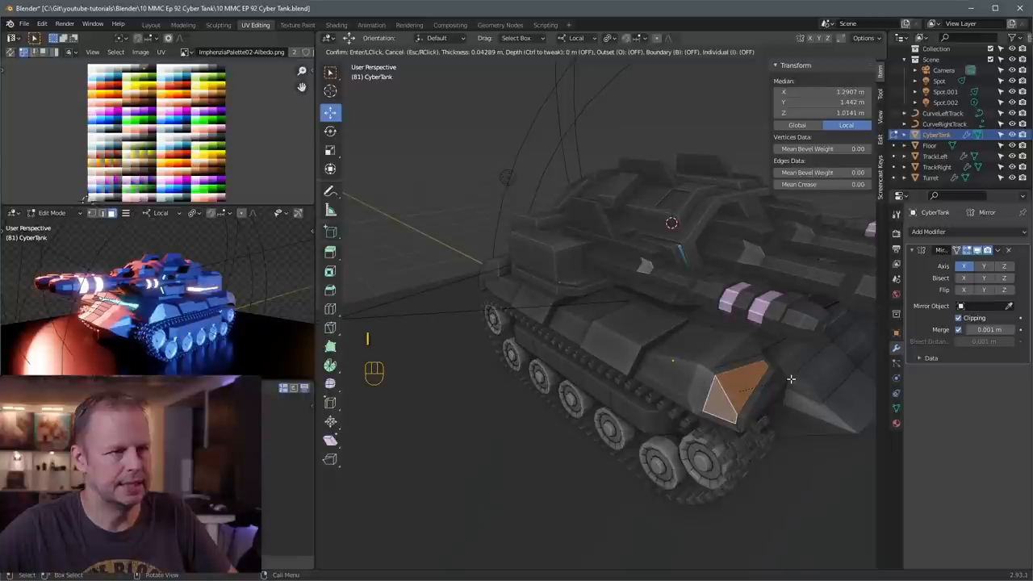
key("alt+e")
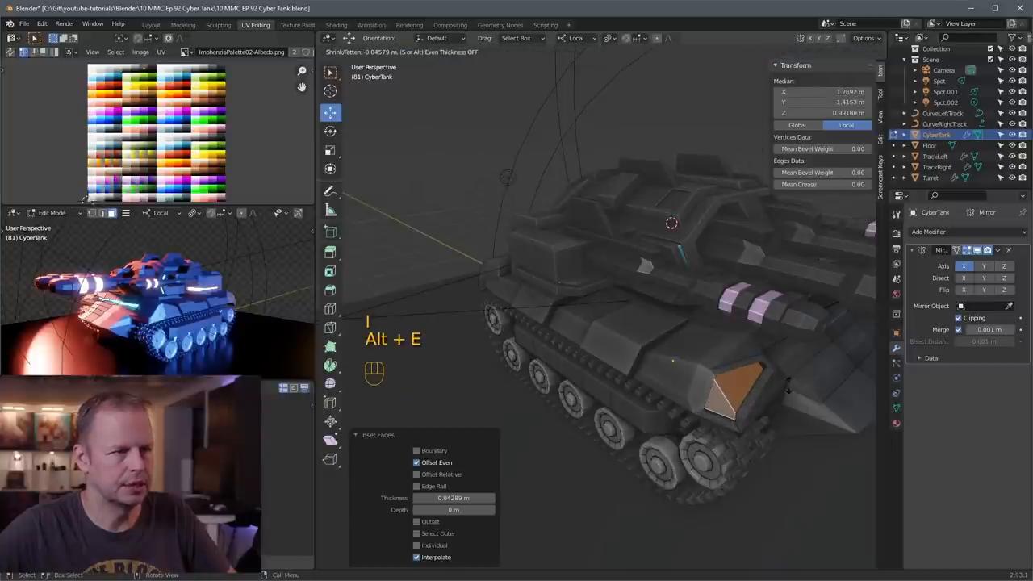
key("s")
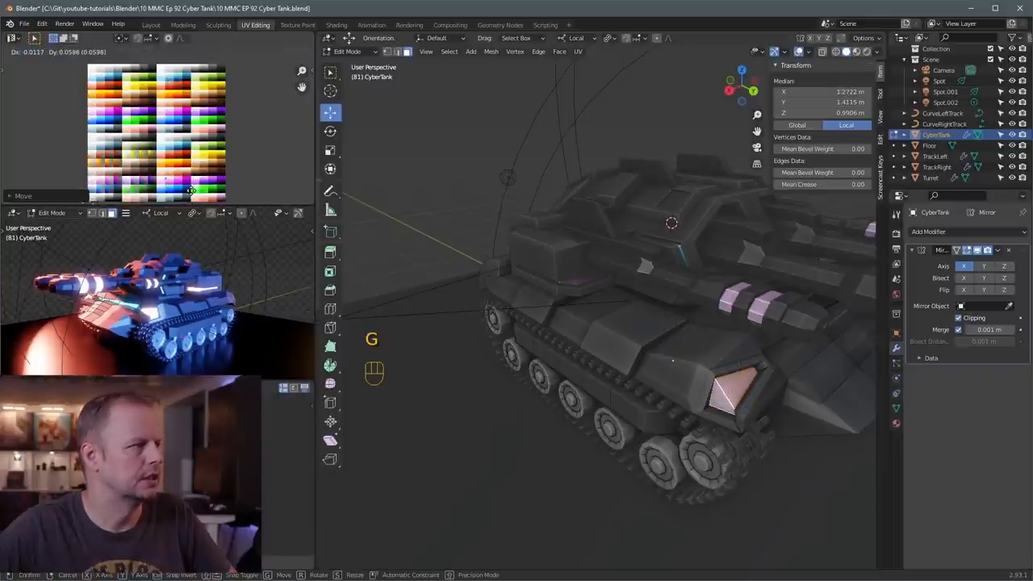
Step: Colour the recessed panel purple from the palette and return to Object Mode
key("Tab")
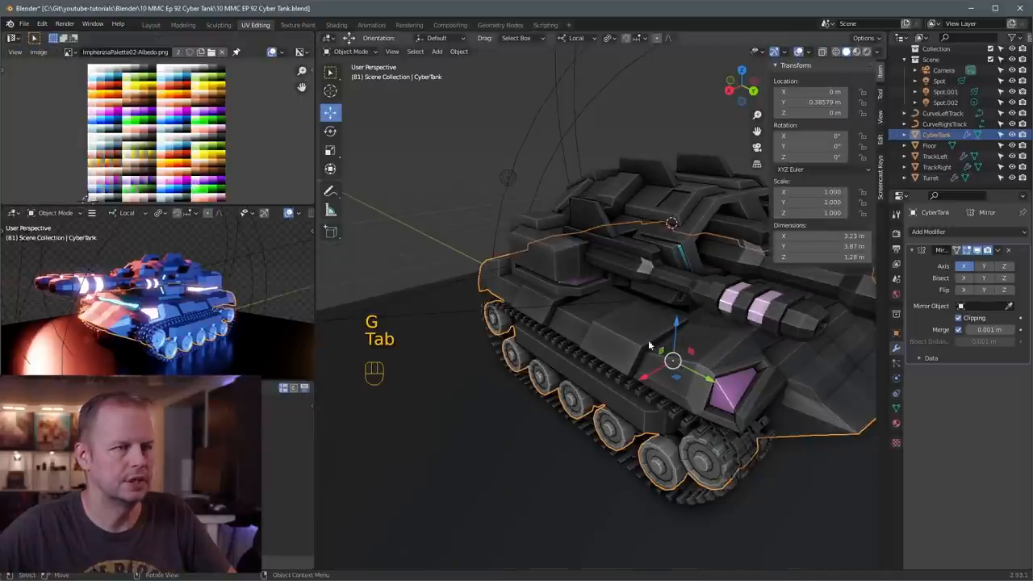
key("Tab")
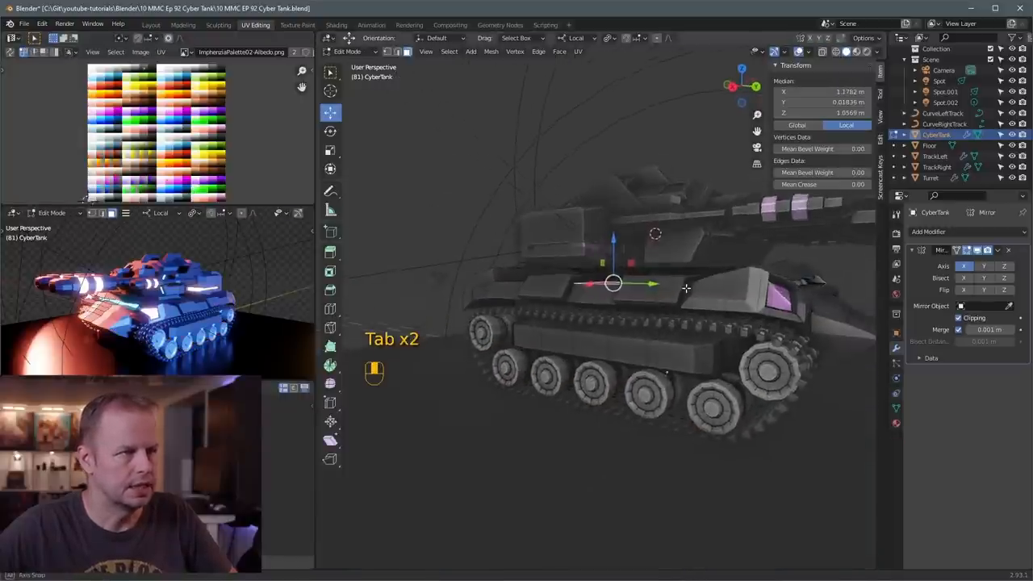
key("Tab")
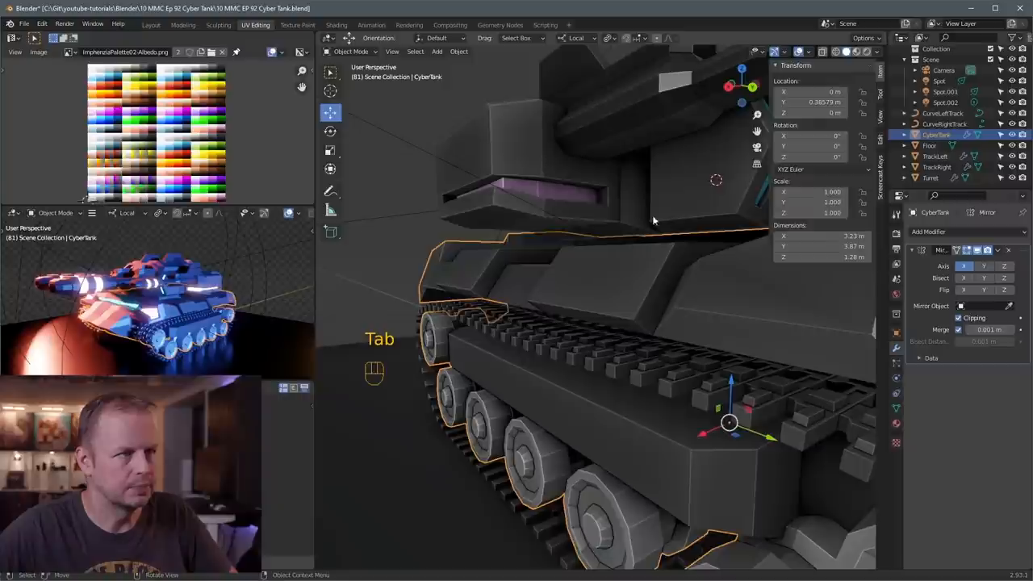
Step: Inset, extrude and move faces on the Turret to add side and top panel details
key("Tab")
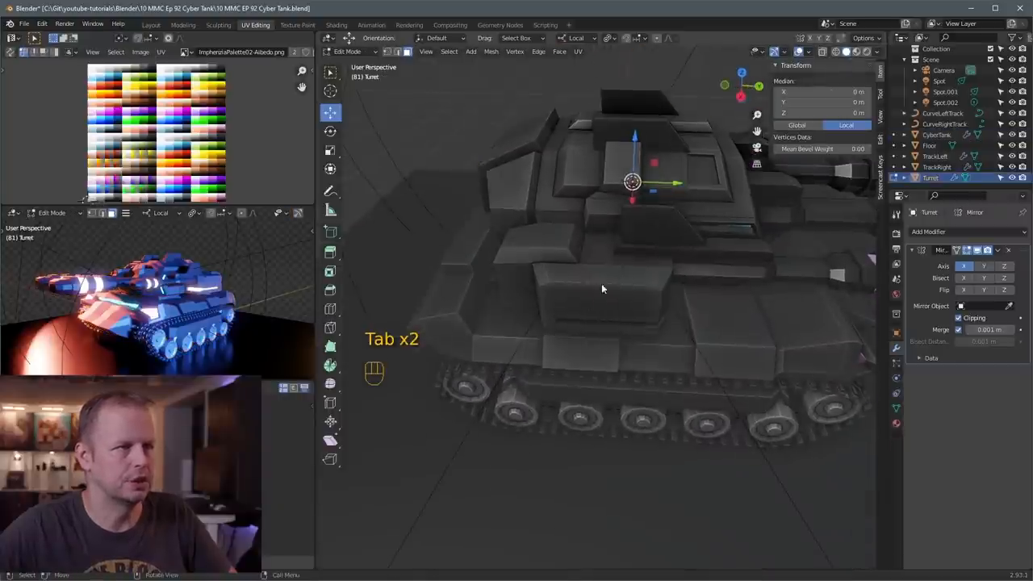
key("Tab")
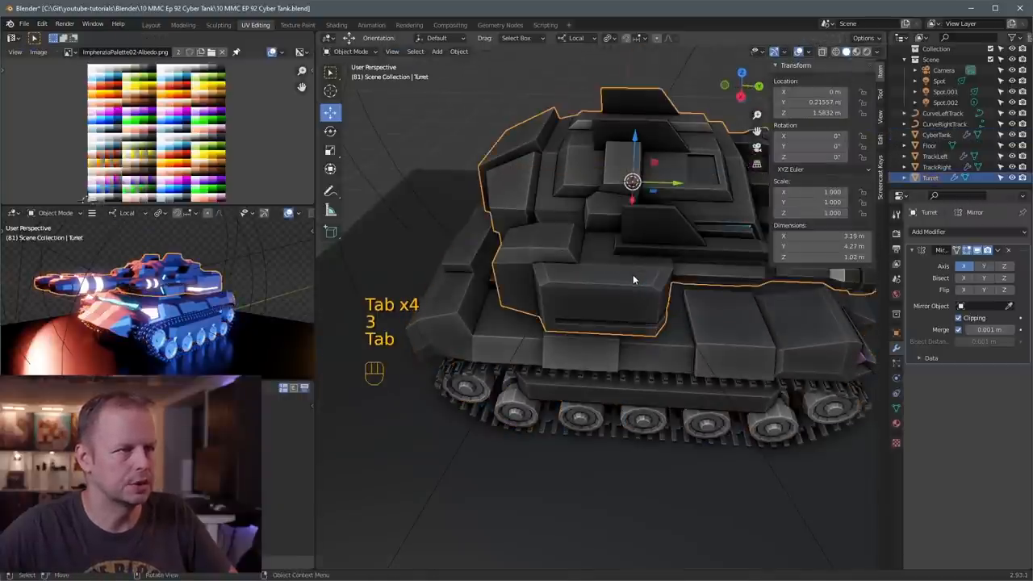
key("Tab")
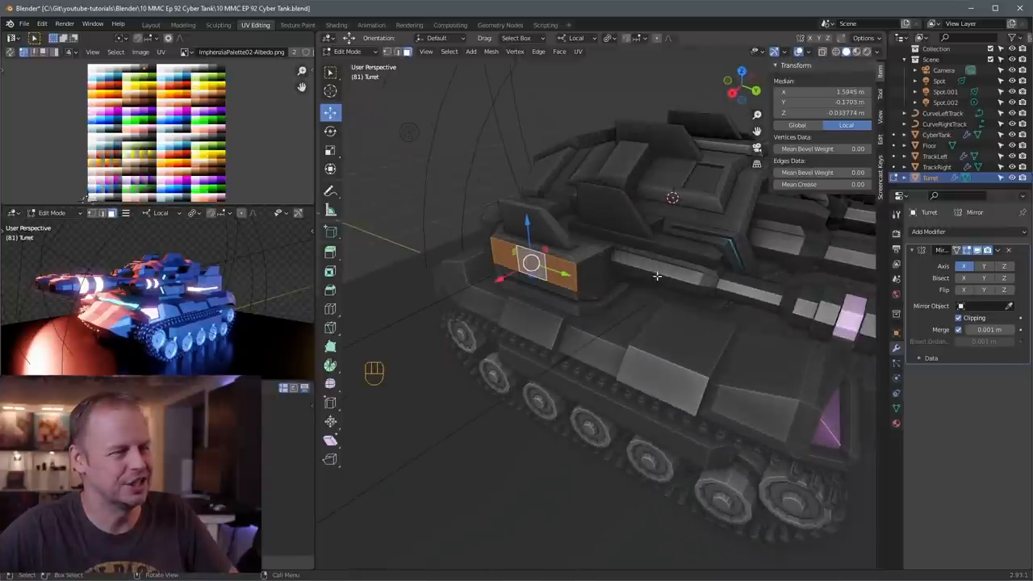
key("s")
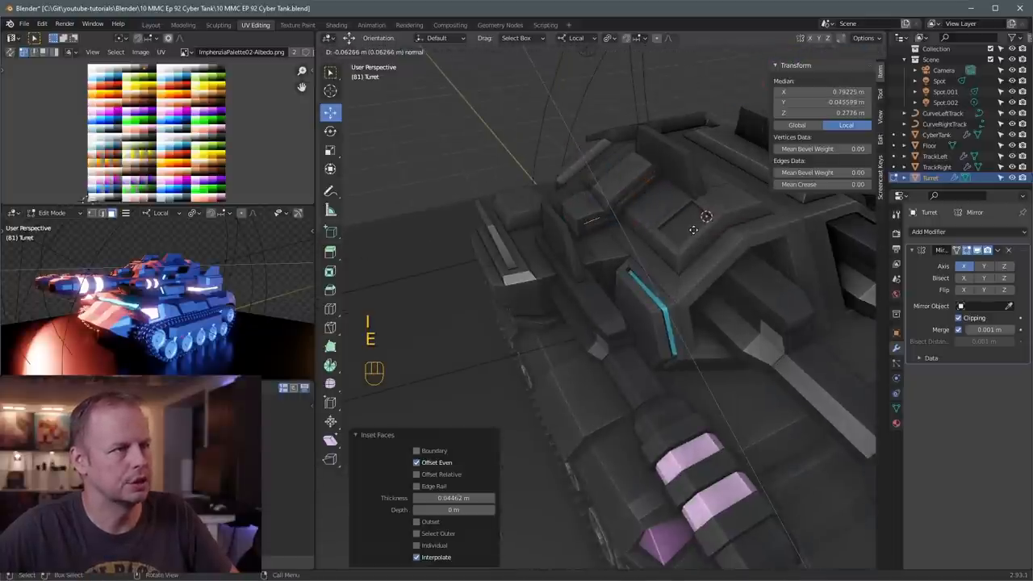
key("e")
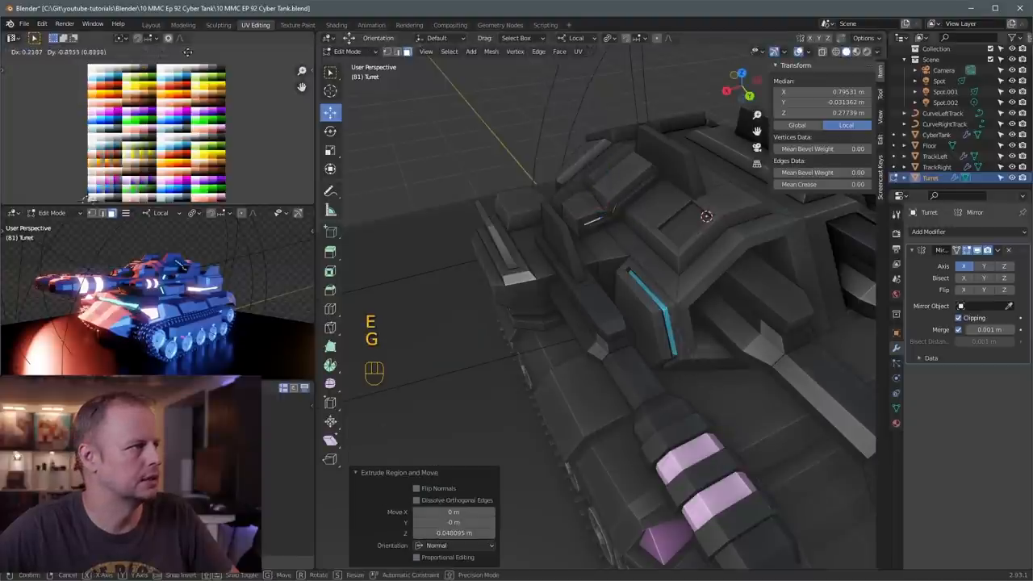
key("g")
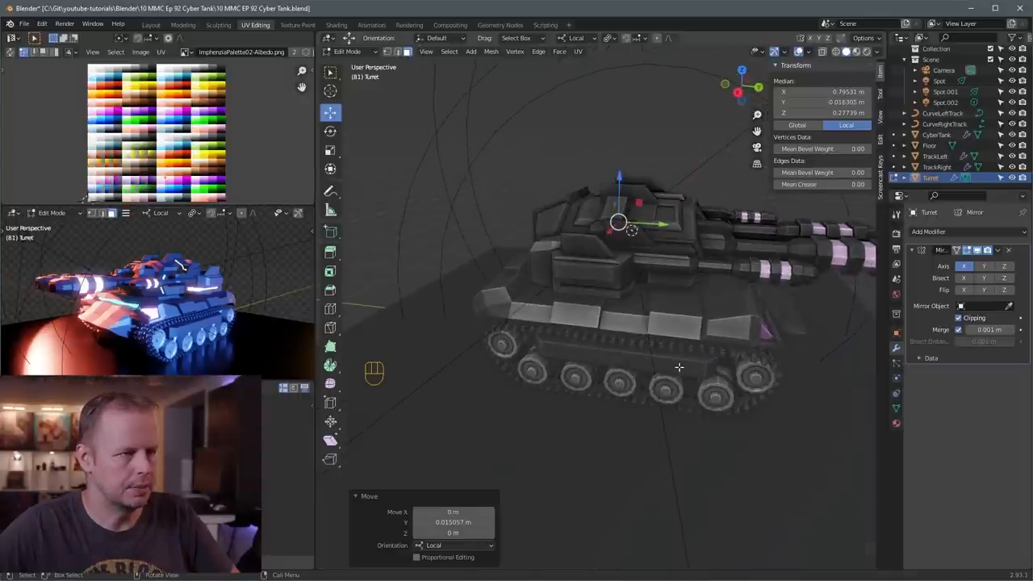
key("Tab")
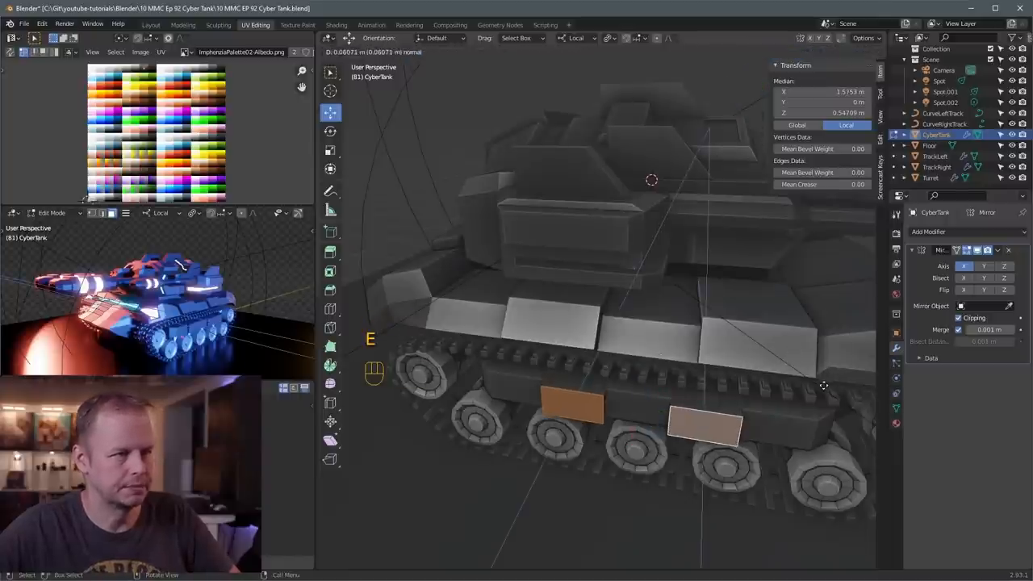
Step: Extrude blocks along the hull's lower skirt and side, then render the frame
key("s")
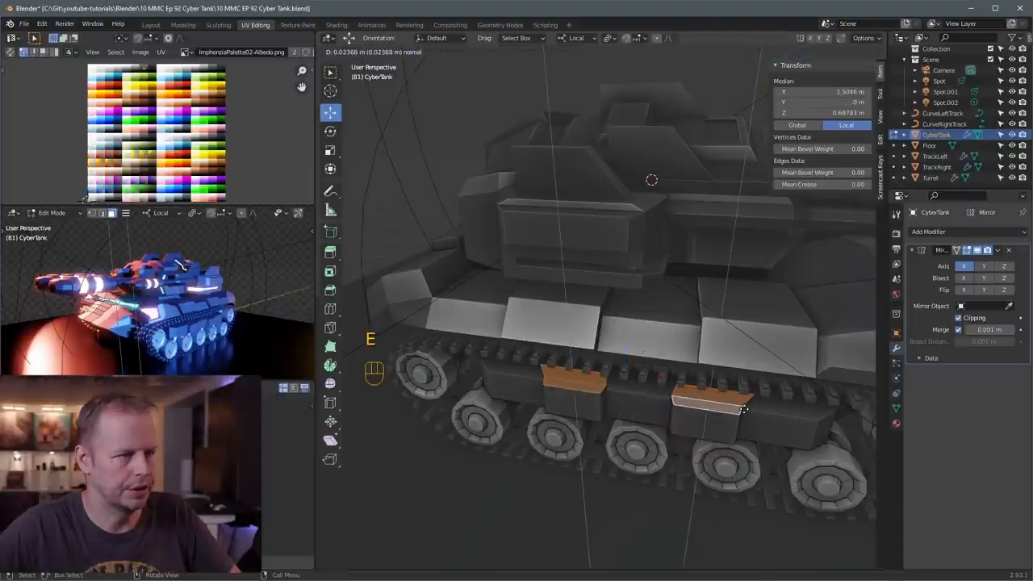
key("s")
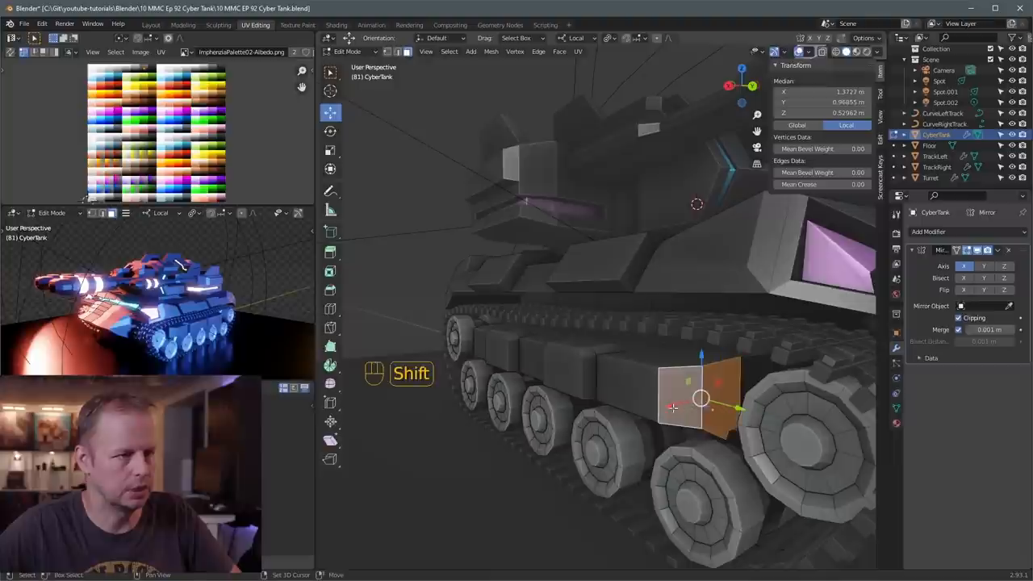
key("i")
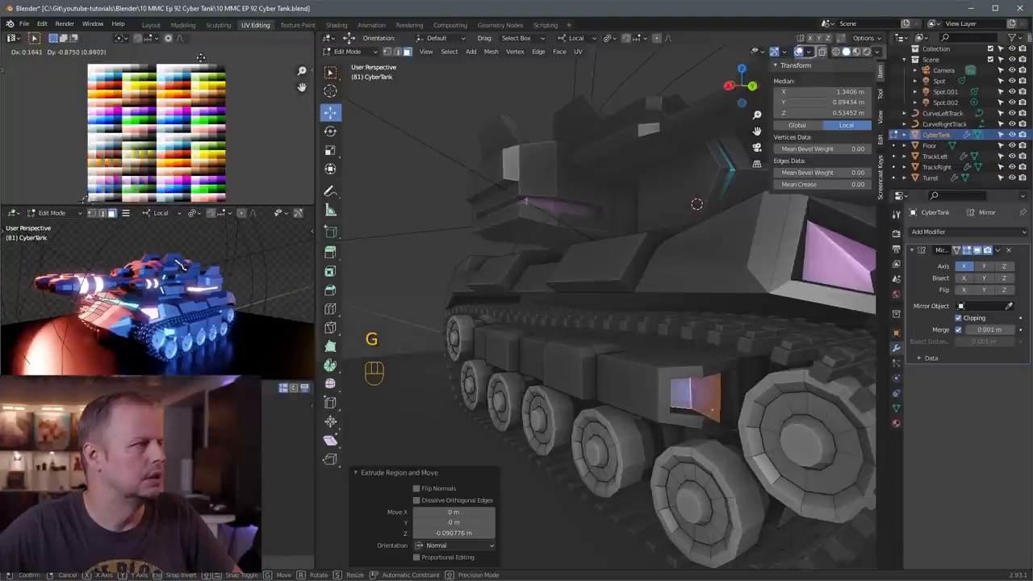
key("s")
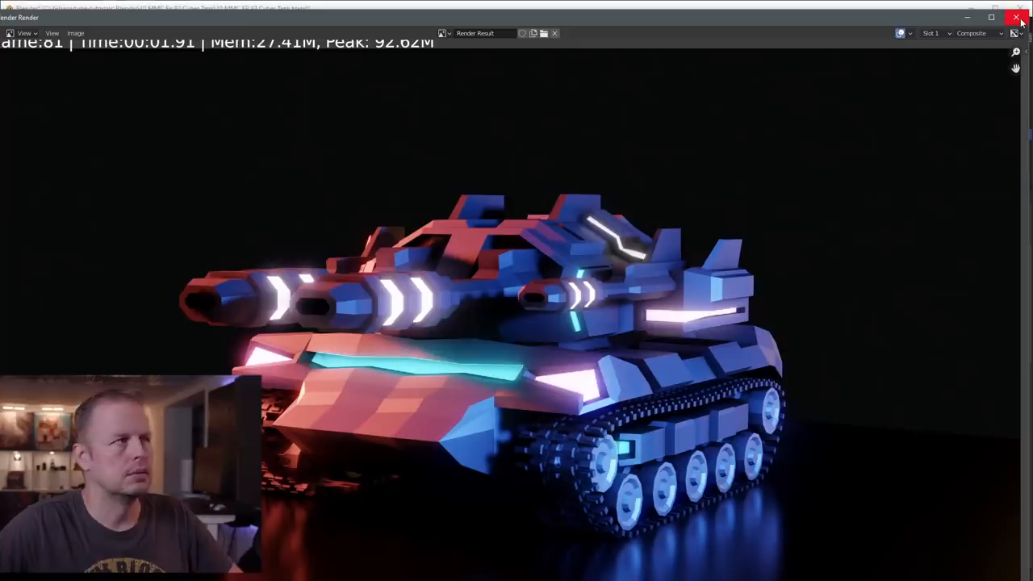
Step: Close the render and inset the front armour face on CyberTank in Edit Mode
left_click(1016, 17)
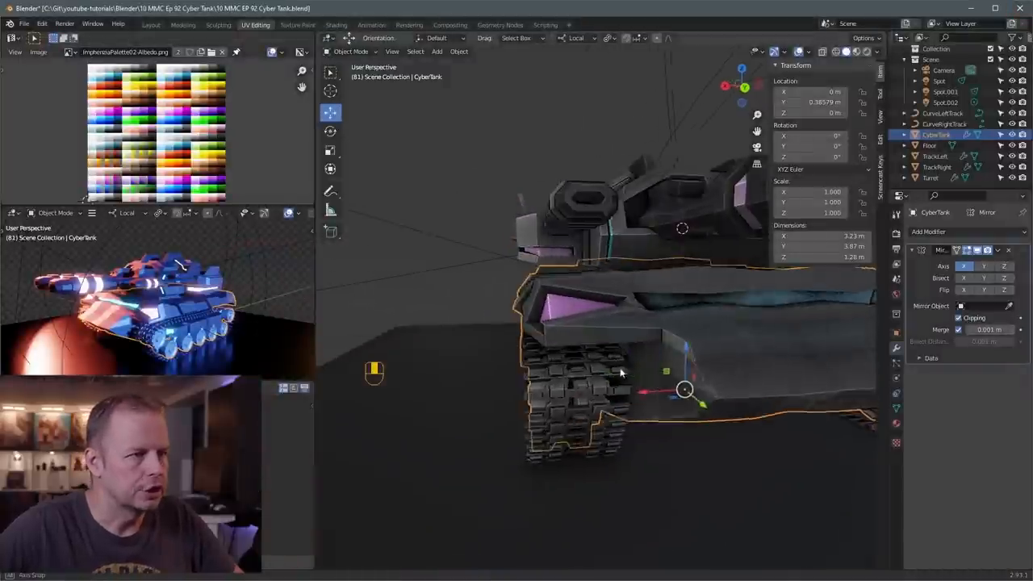
key("Tab")
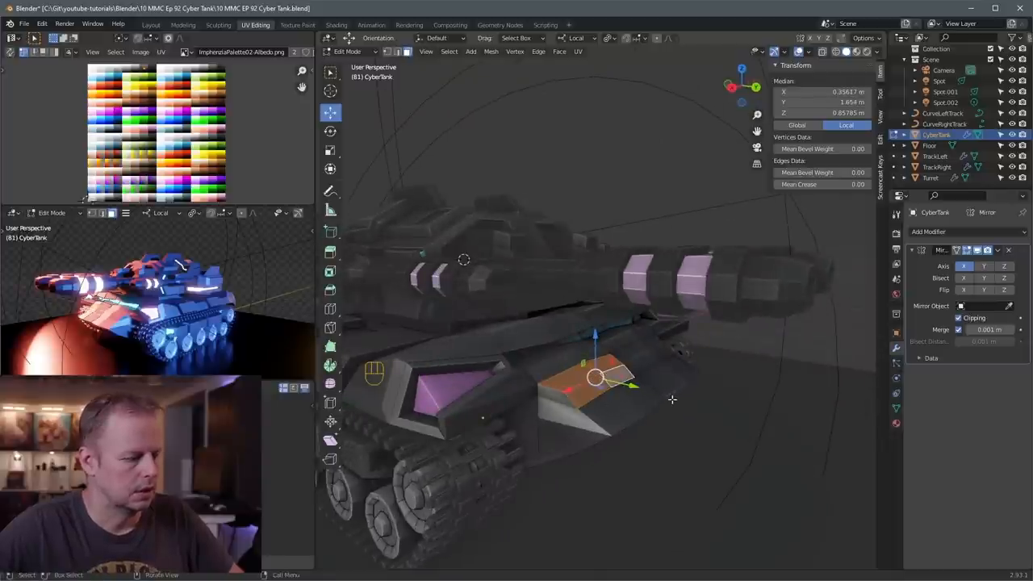
key("alt+s")
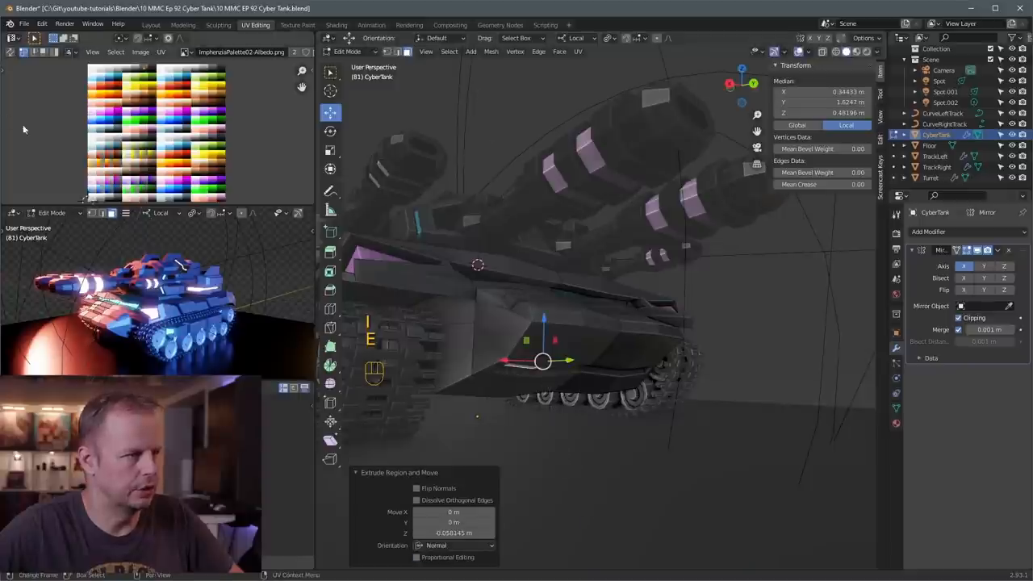
Step: Extrude the inset armour face and edge-slide the plate into its new position
key("g")
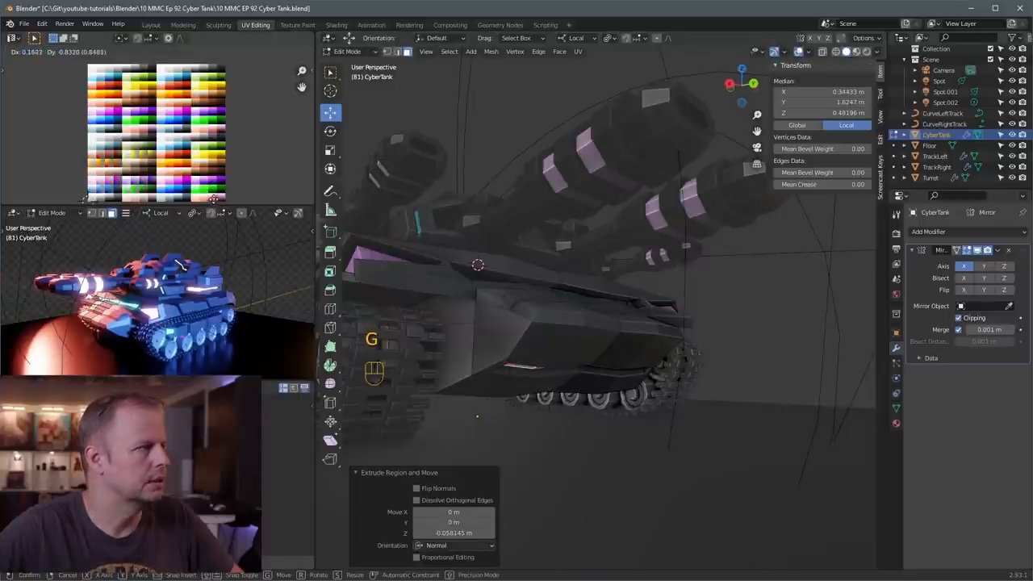
key("g")
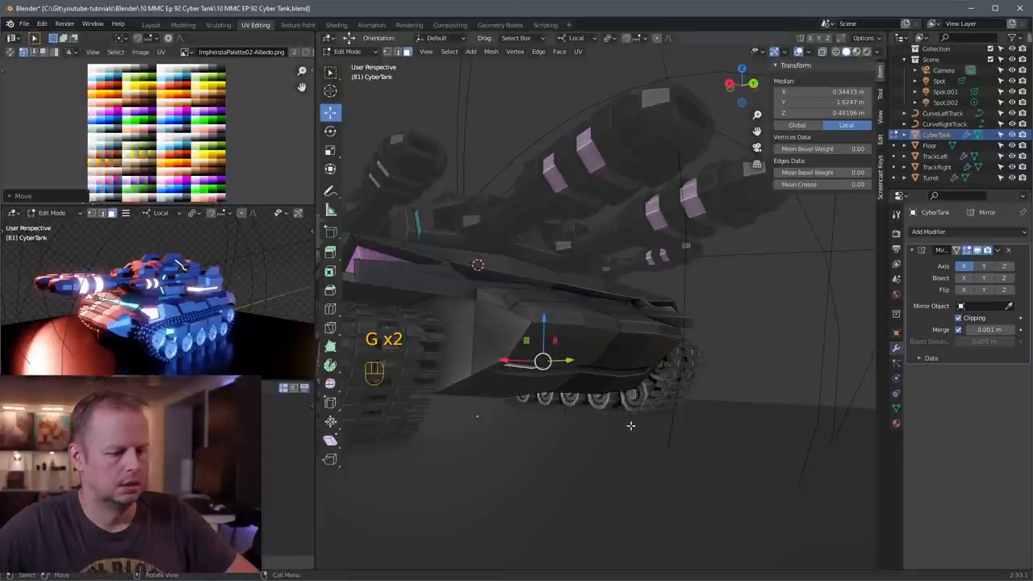
key("F12")
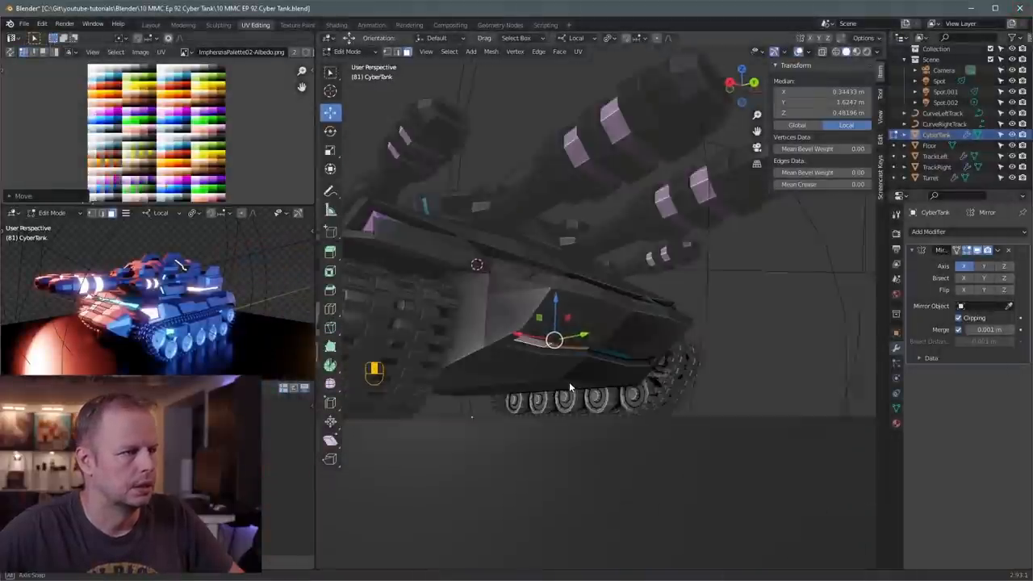
key("g")
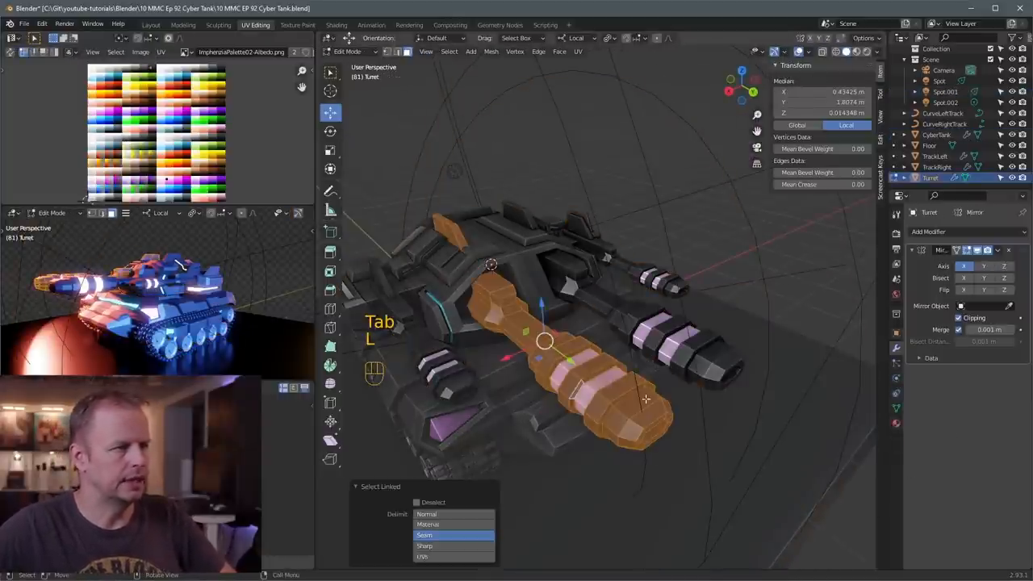
key("s")
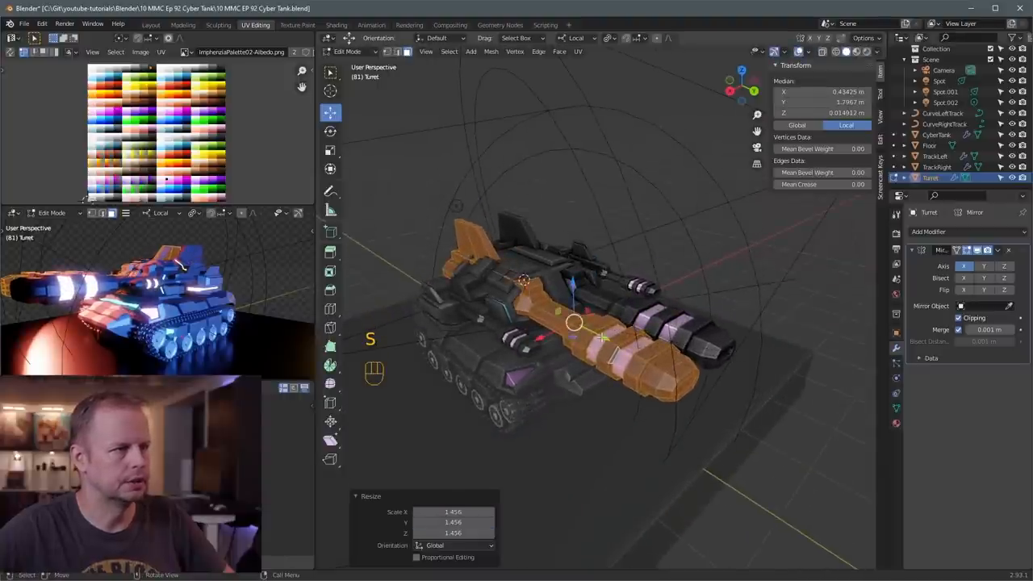
left_click_drag(573, 327, 605, 339)
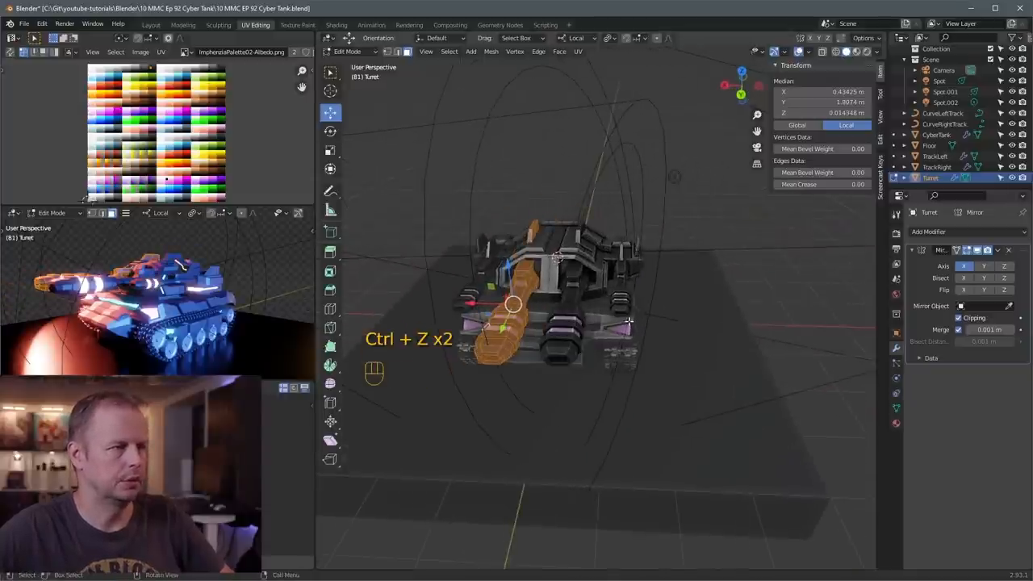
key("s")
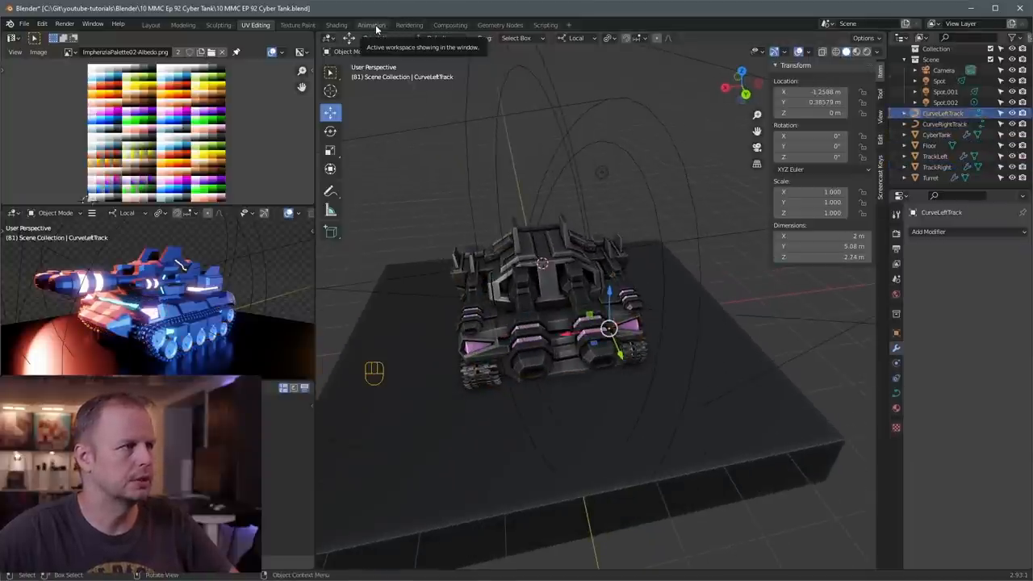
Step: In the Animation workspace, parent Turret to the CyberTank hull using Ctrl+P Object
left_click(371, 24)
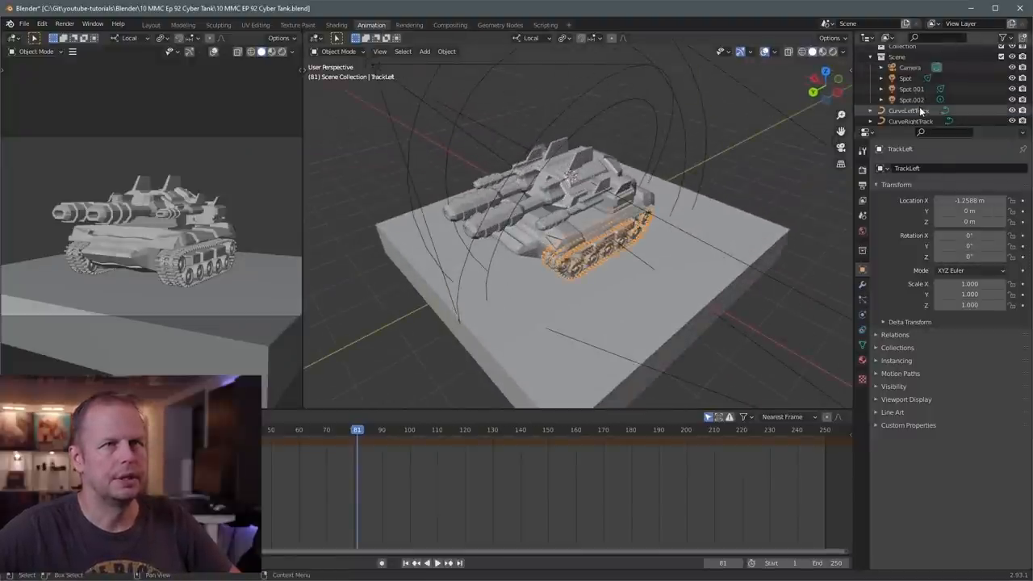
left_click(904, 110)
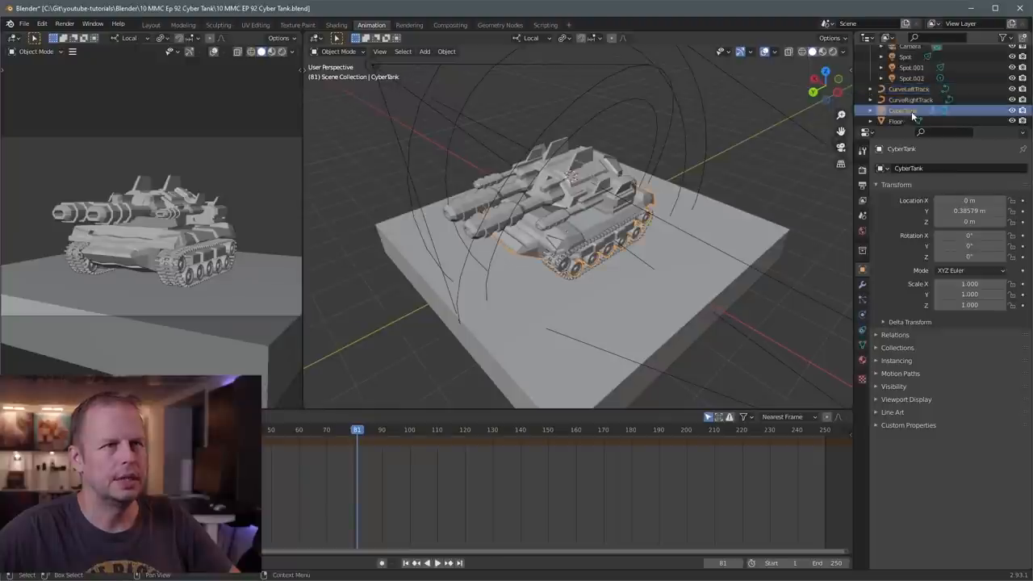
left_click(896, 114)
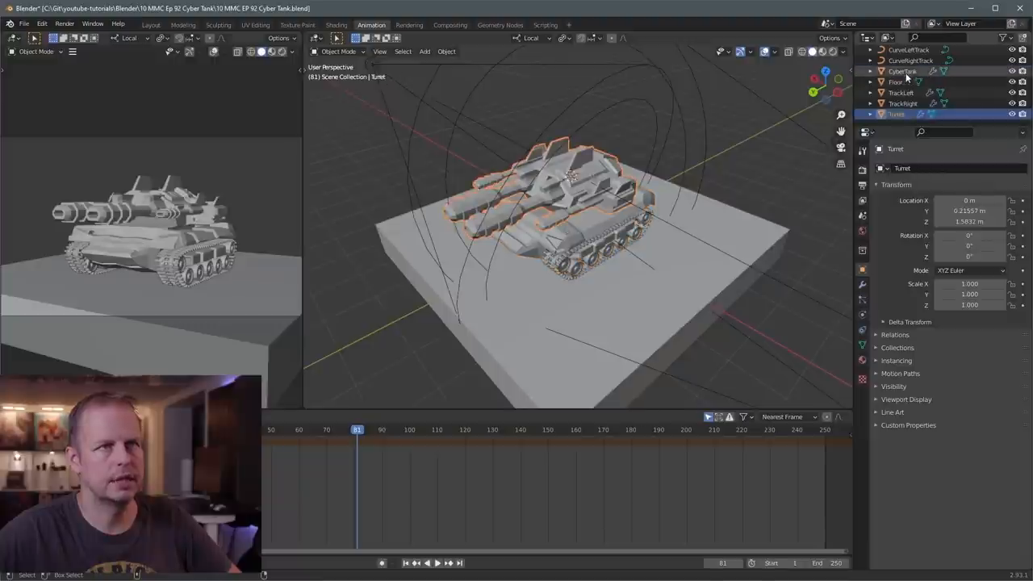
left_click(902, 71)
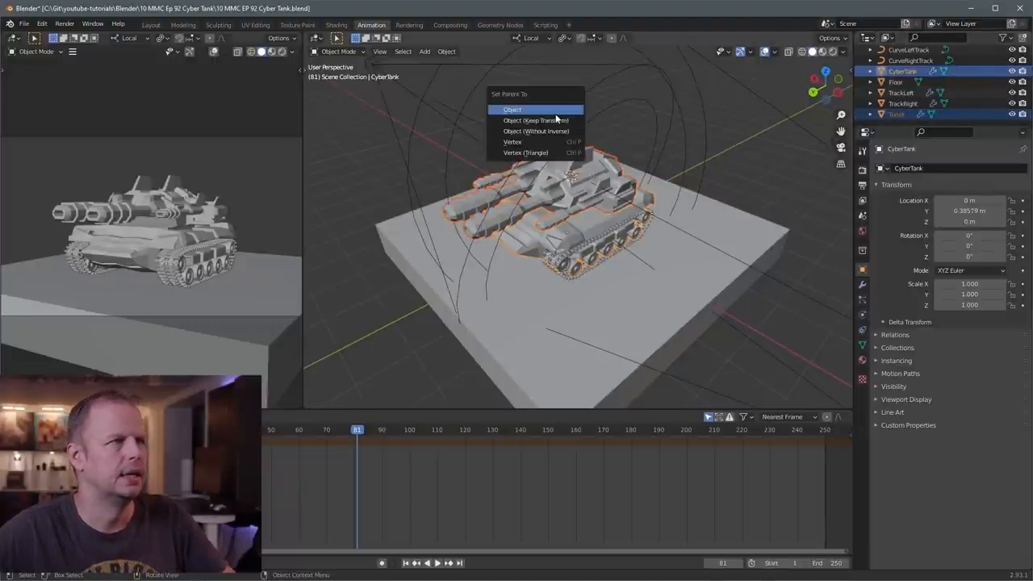
left_click(511, 109)
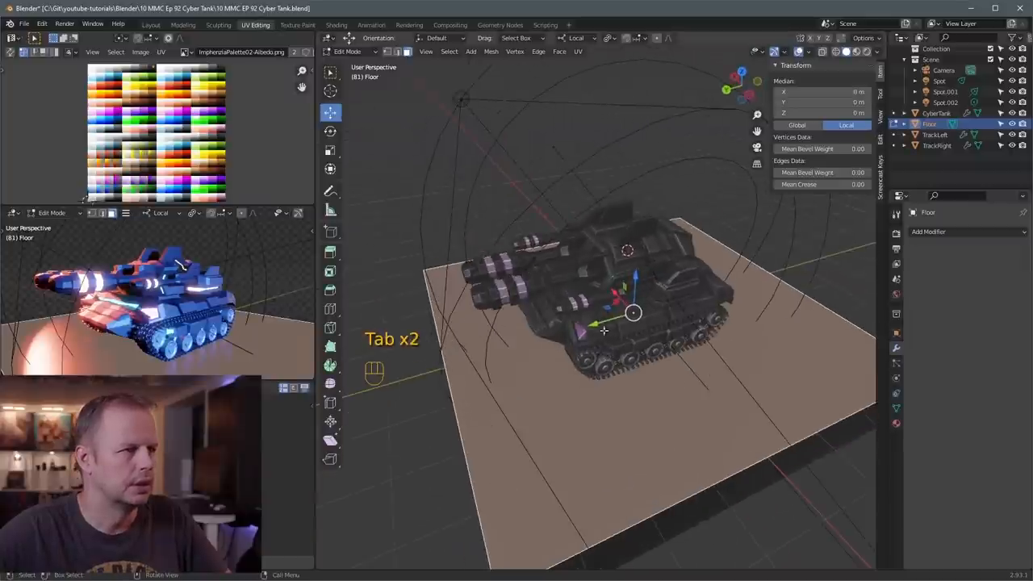
Step: Exit Edit Mode on the floor slab
key("Tab")
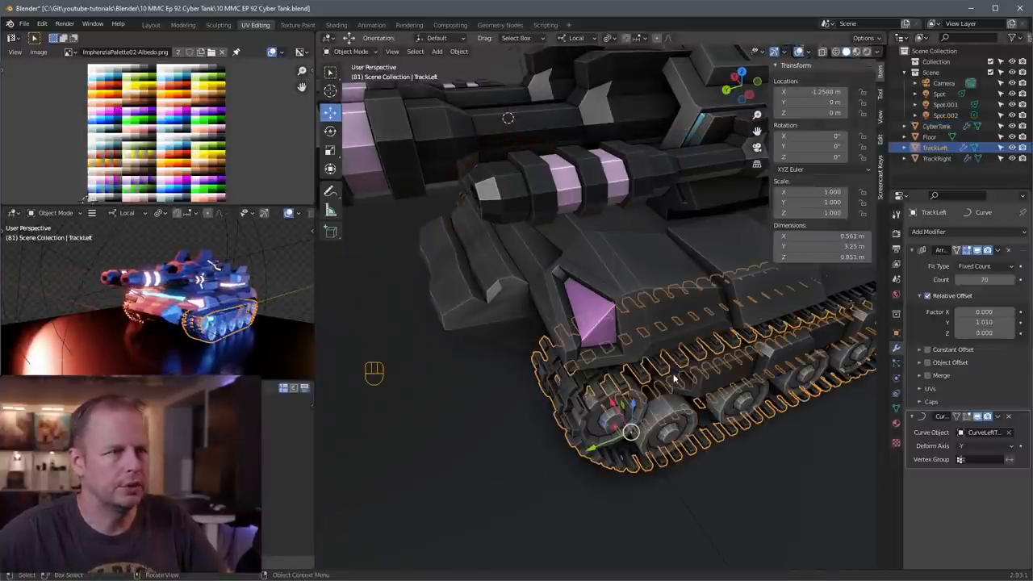
Step: Select track-link faces in side view and push them outward along Y to thicken the tracks
key("Tab")
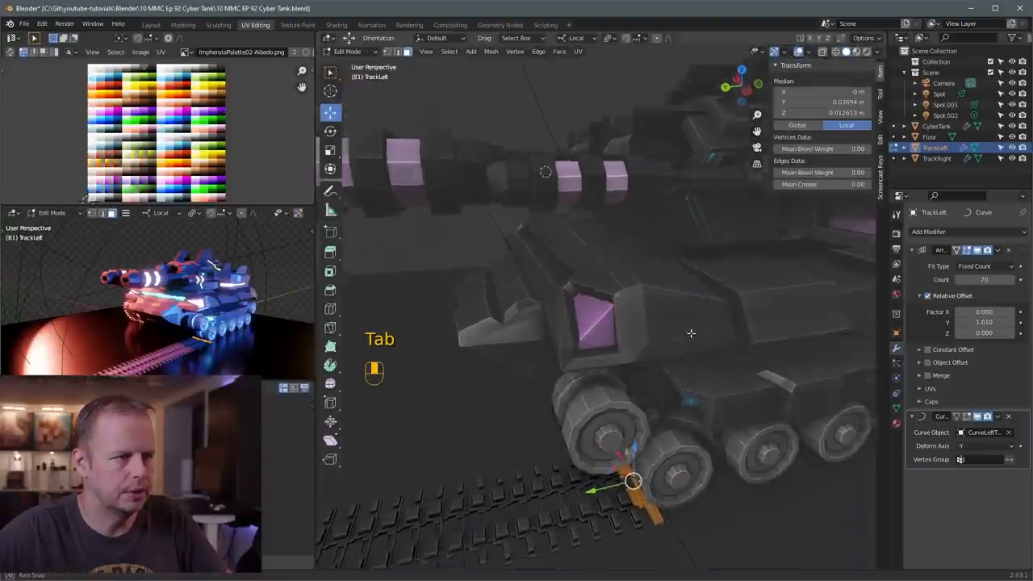
key("Tab")
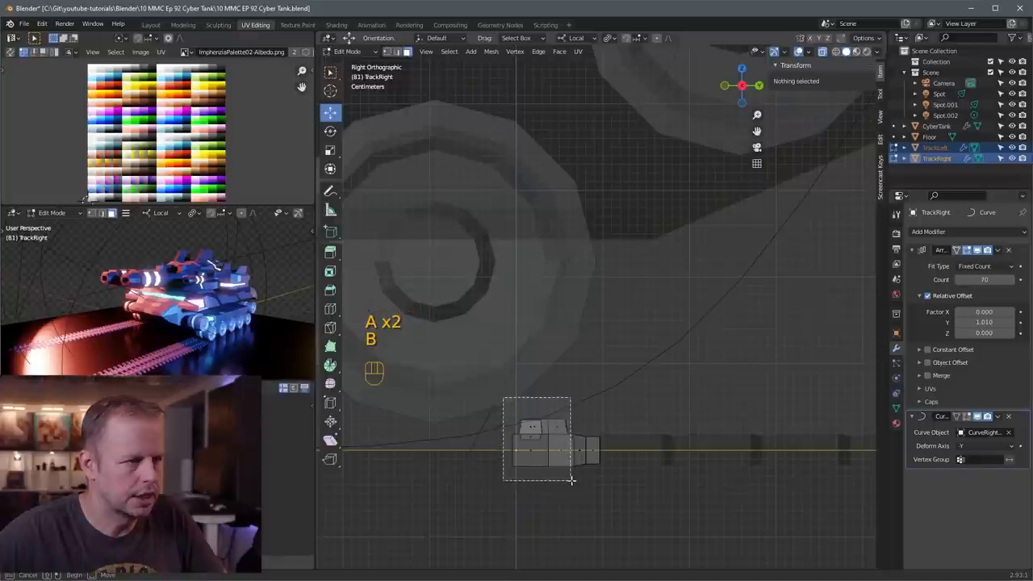
left_click_drag(572, 481, 577, 489)
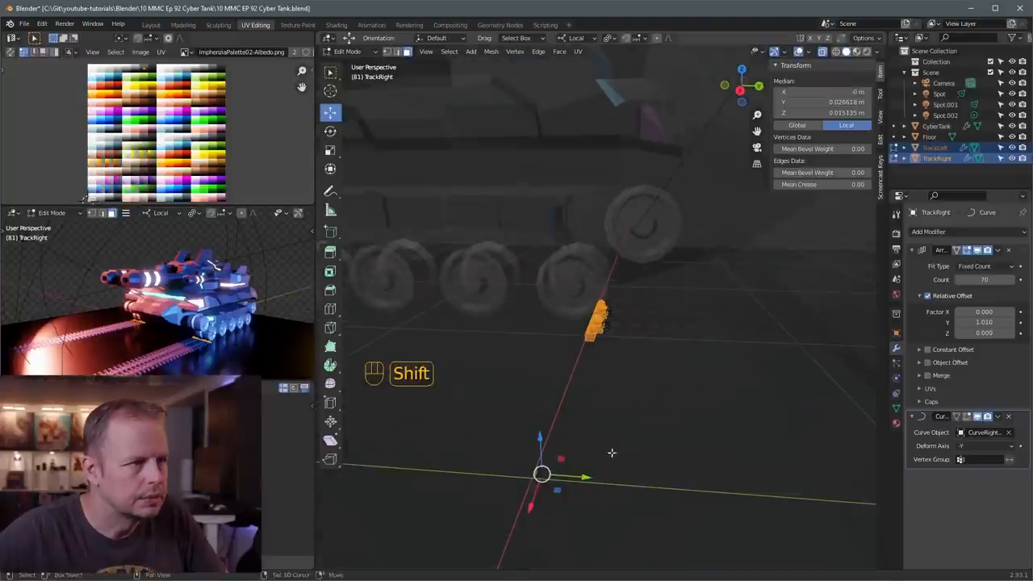
key("ctrl+z")
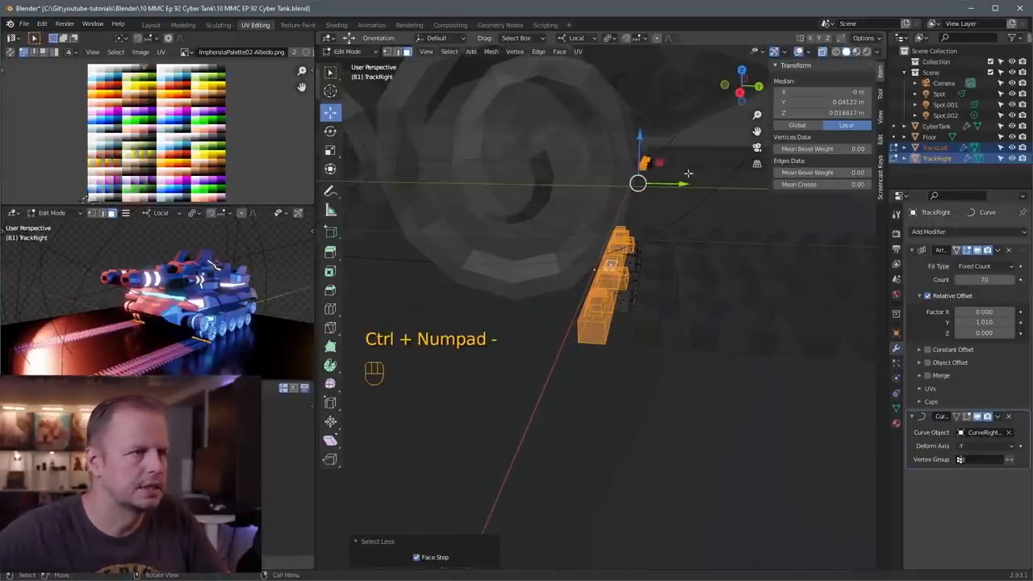
left_click_drag(637, 184, 689, 186)
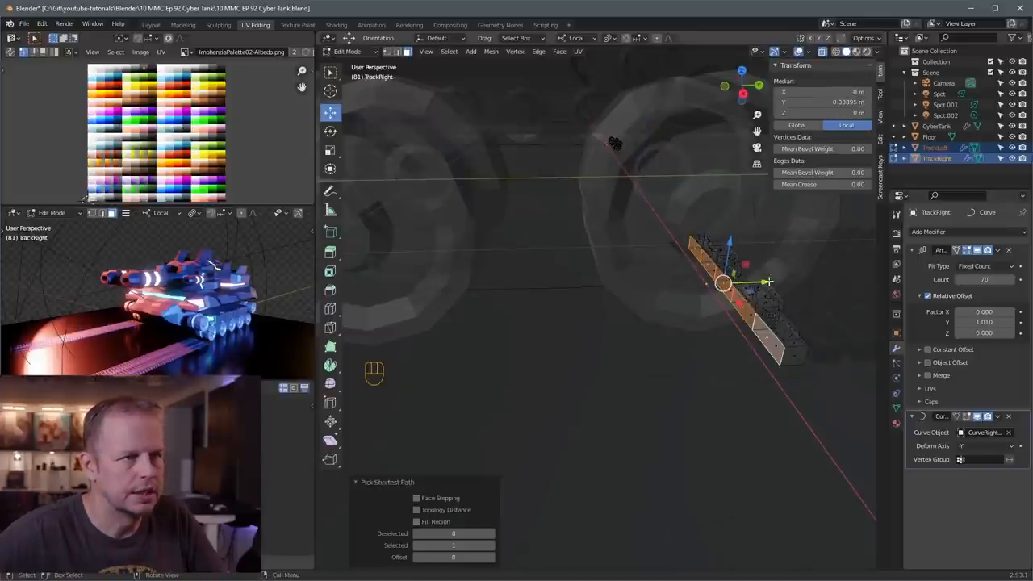
key("KP_3")
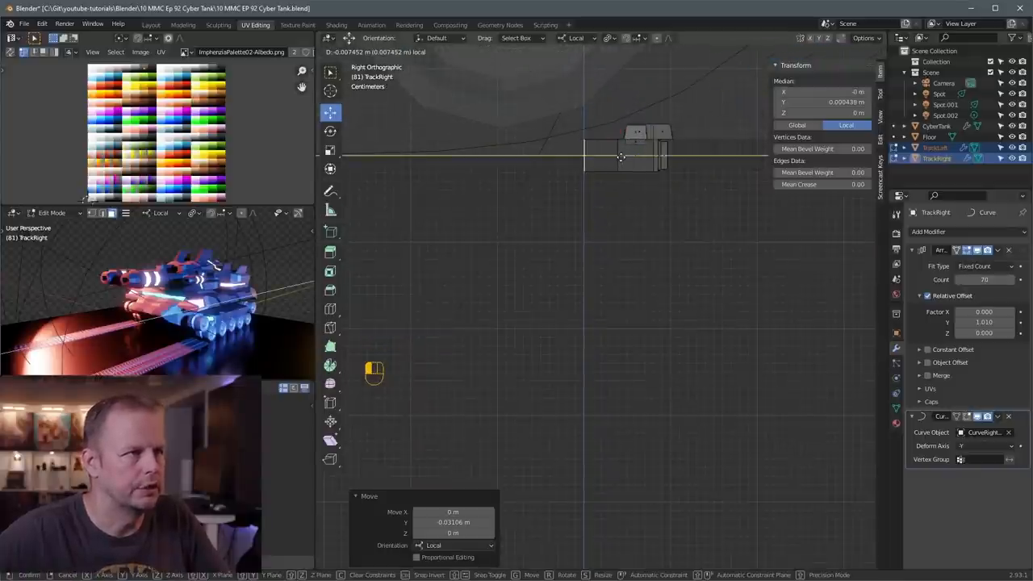
key("Tab")
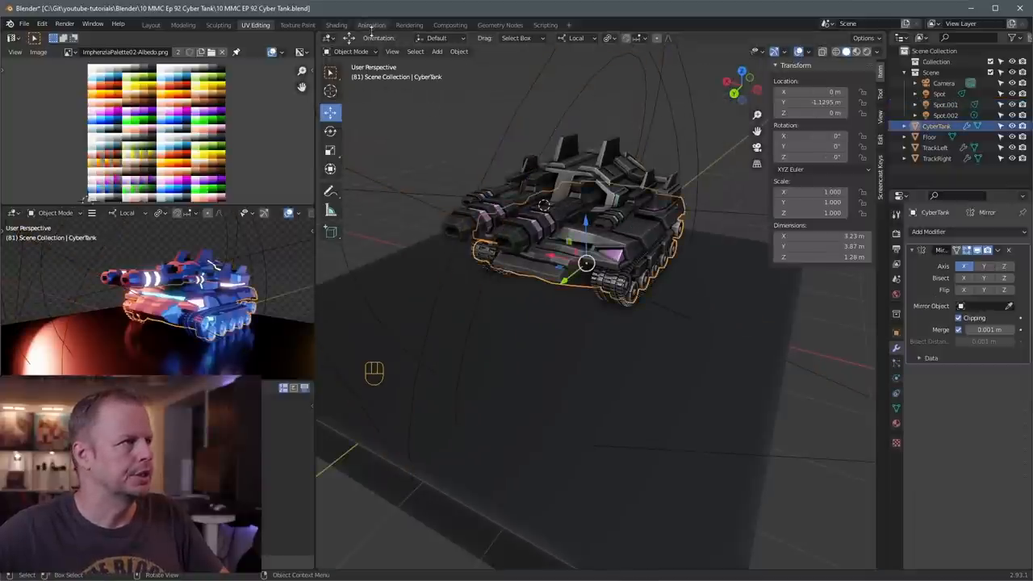
Step: In the Animation workspace, orbit around the duplicated track and select TrackRight.001
left_click(371, 24)
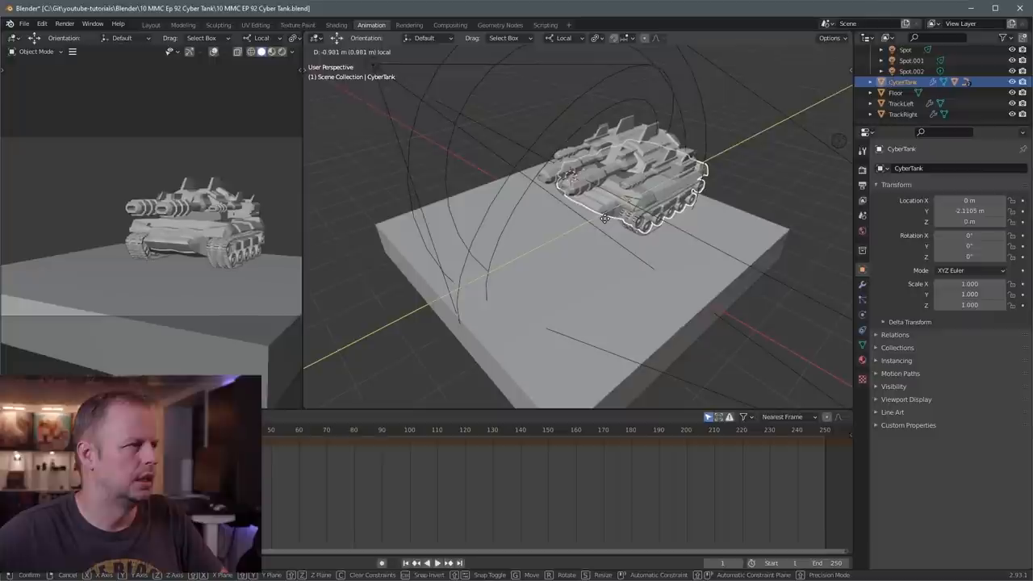
left_click(604, 219)
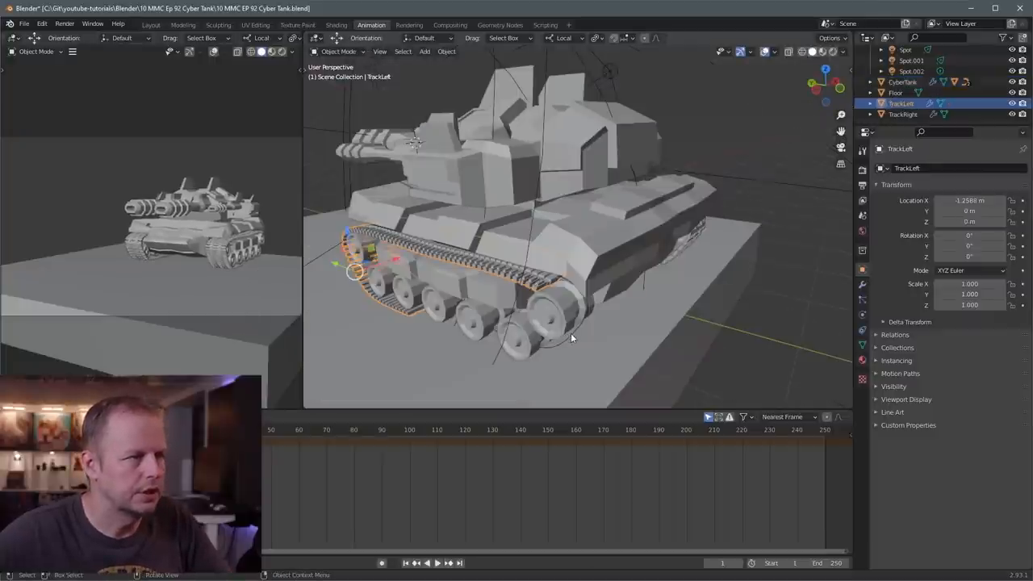
left_click_drag(573, 339, 706, 254)
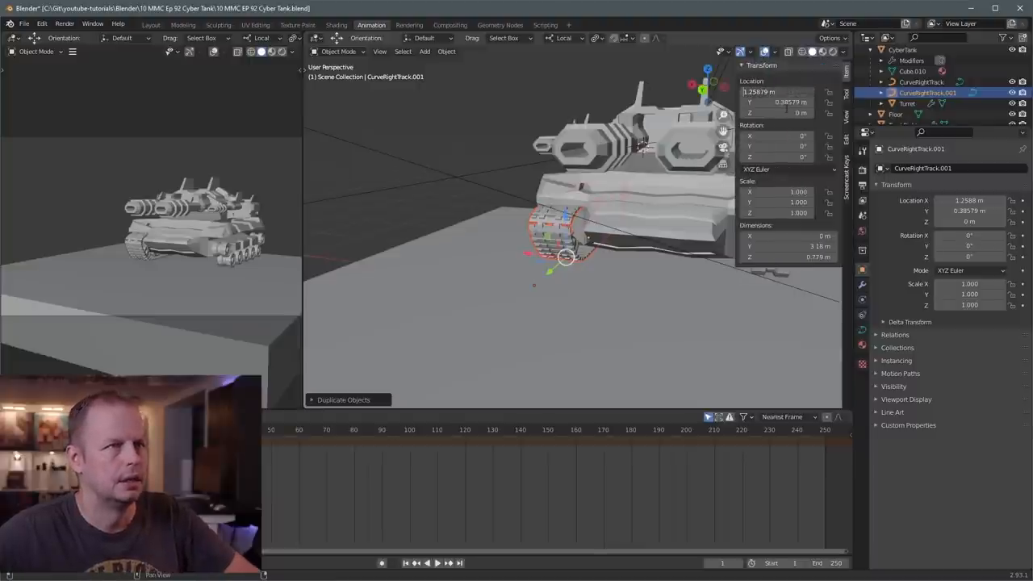
left_click_drag(565, 256, 656, 266)
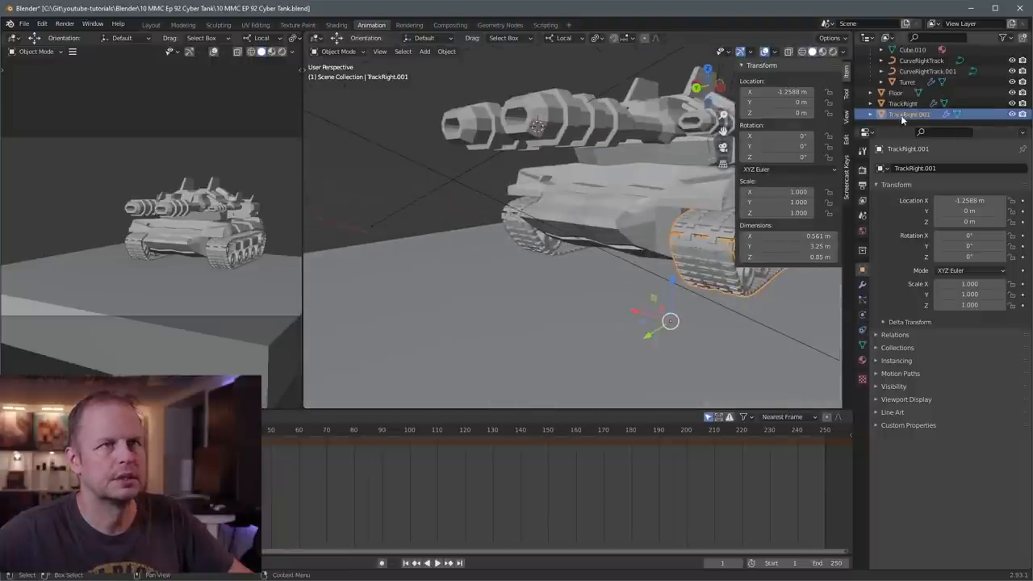
left_click(903, 103)
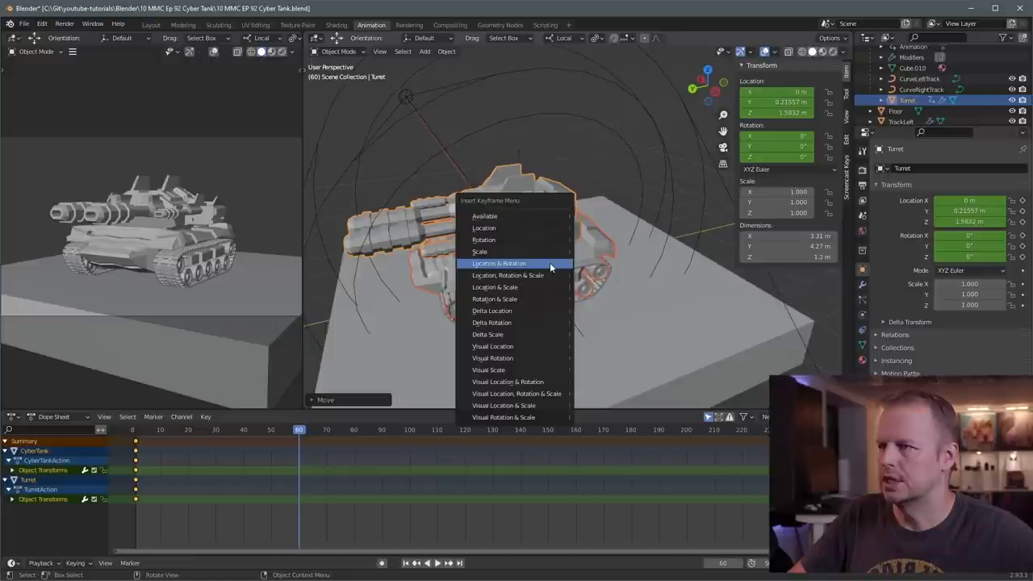
Step: Key Turret's location and rotation at the start and at frame 116 with Z at 68.1°
left_click(498, 263)
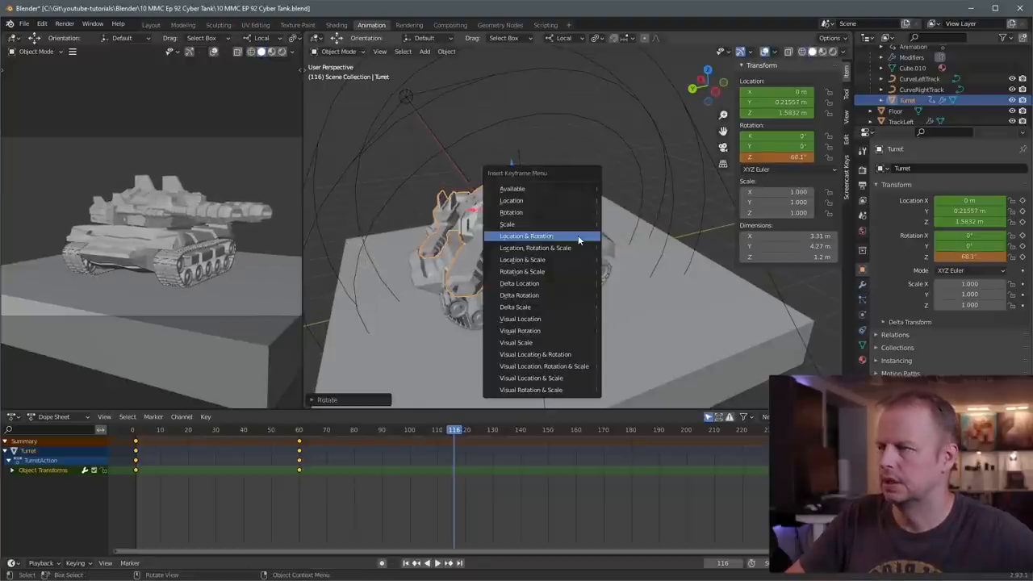
left_click(525, 235)
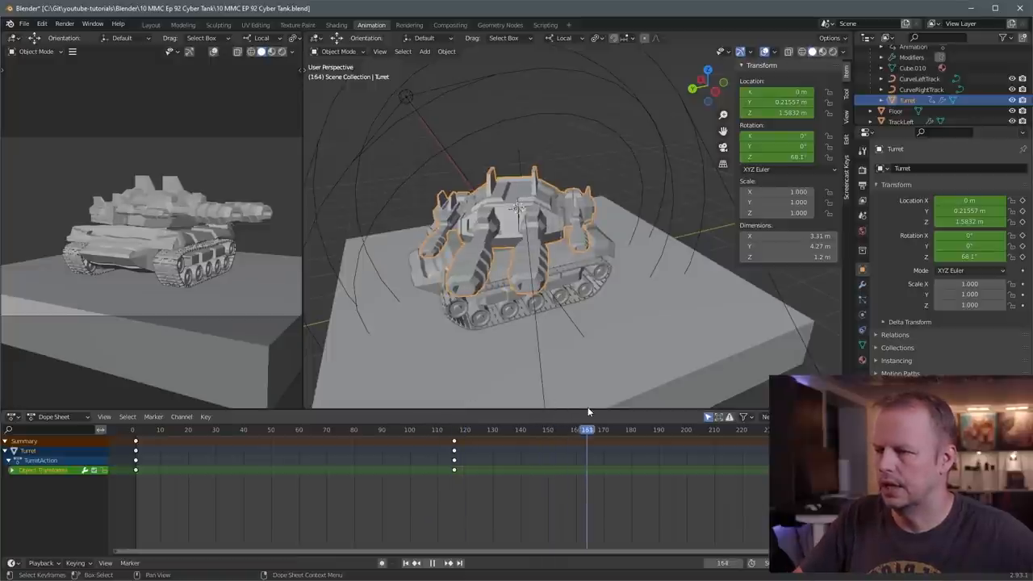
left_click(630, 429)
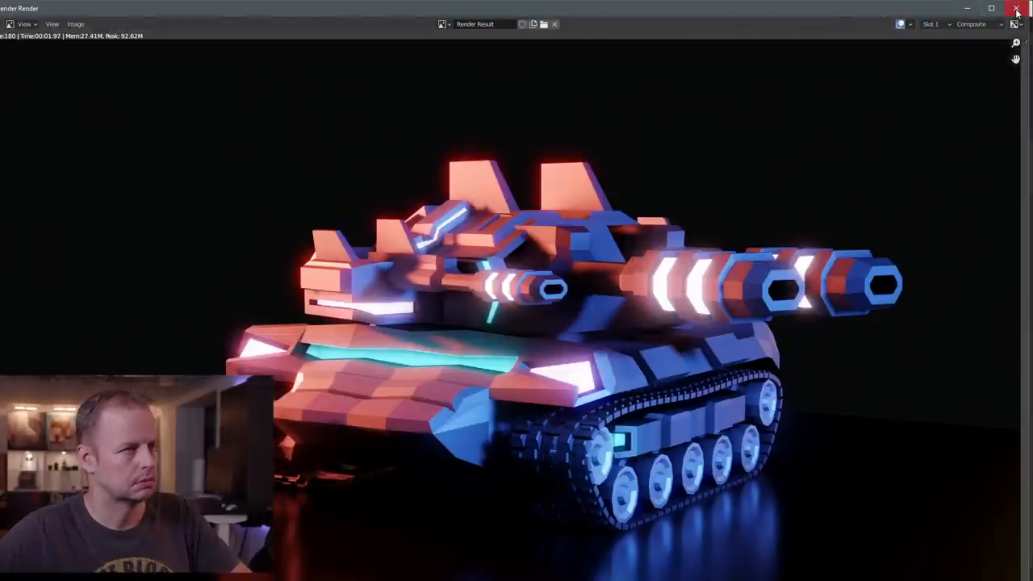
Step: Close the Eevee render and set the scene frame rate to 30 fps
left_click(1016, 9)
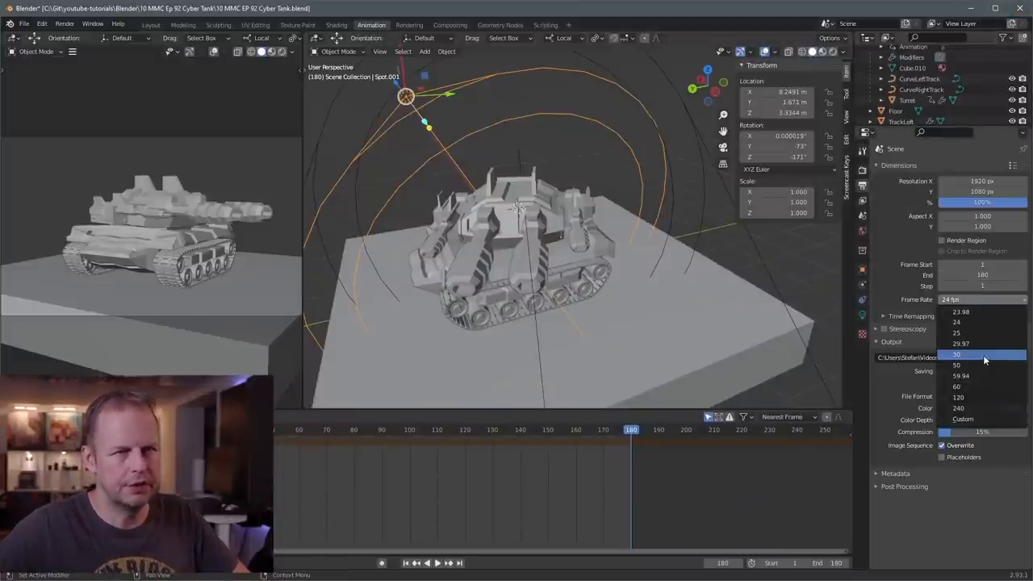
left_click(956, 354)
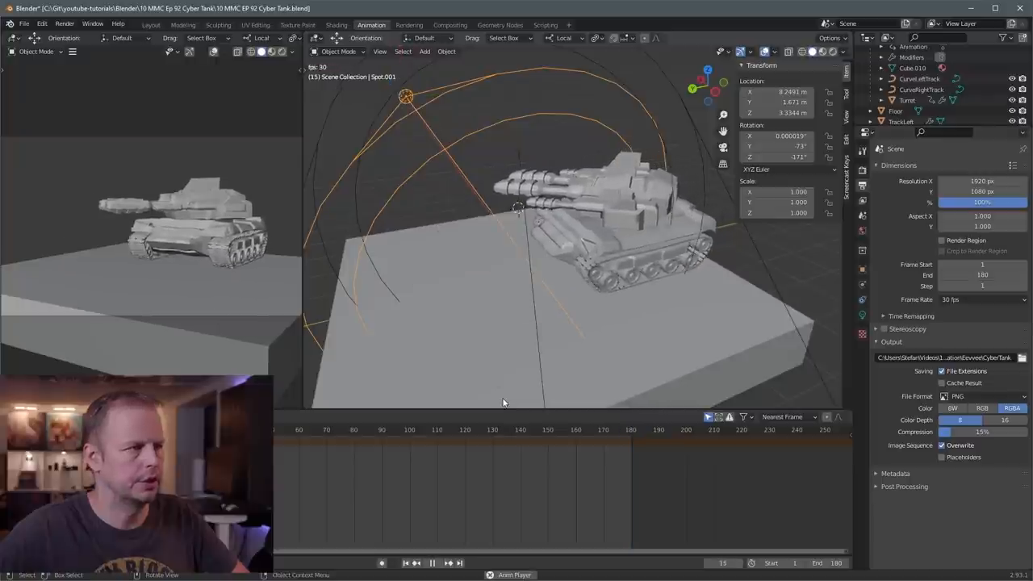
left_click(339, 429)
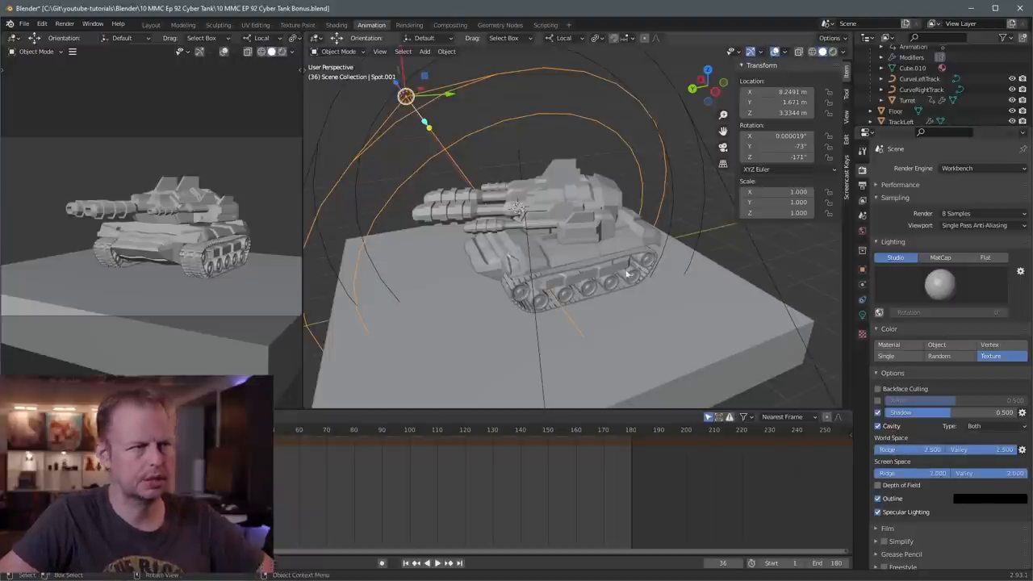
Step: Render a Workbench cavity still of the dark tank with F12, then close the render result
key("F12")
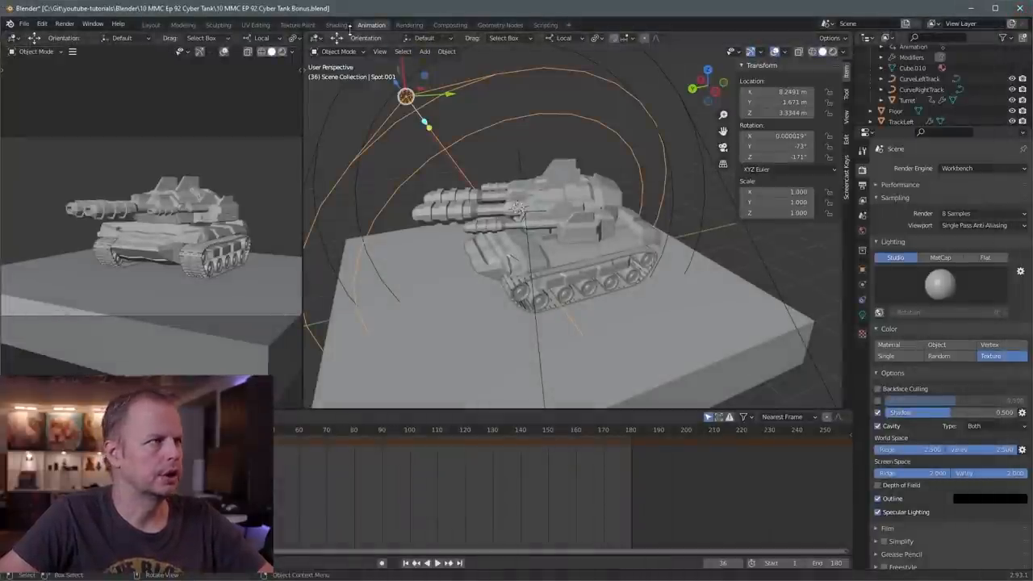
left_click(450, 24)
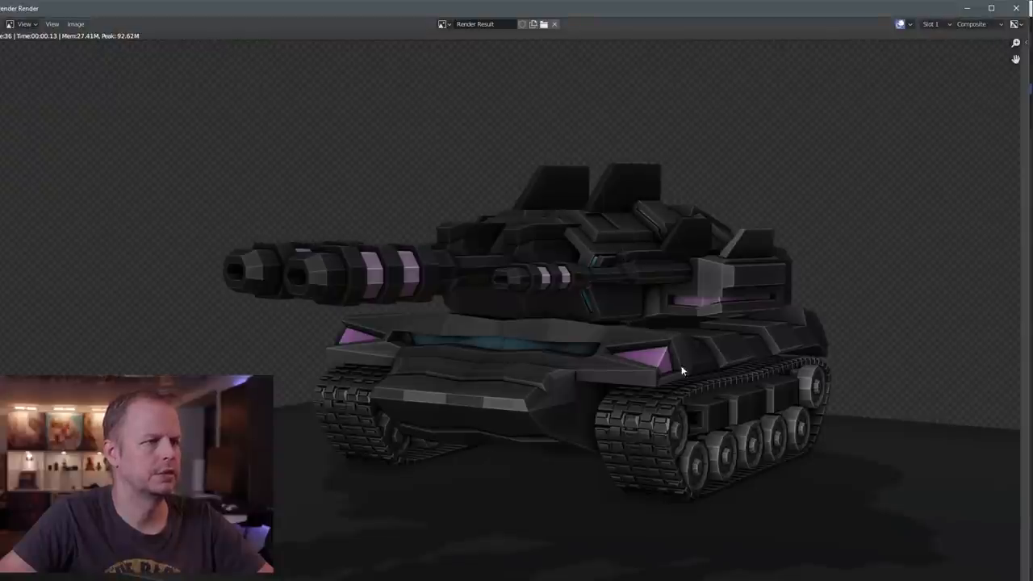
mouse_move(565, 310)
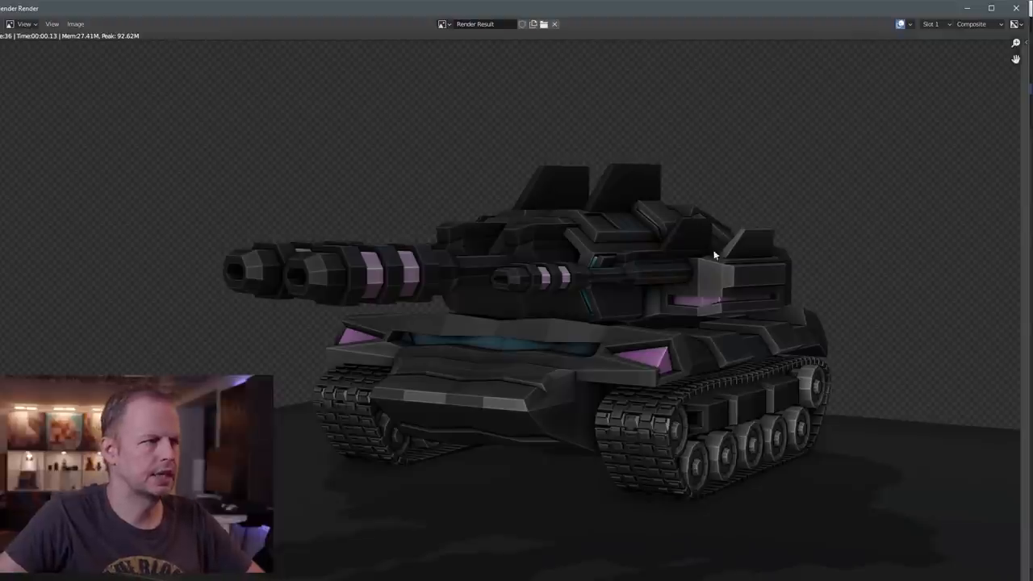
left_click(75, 23)
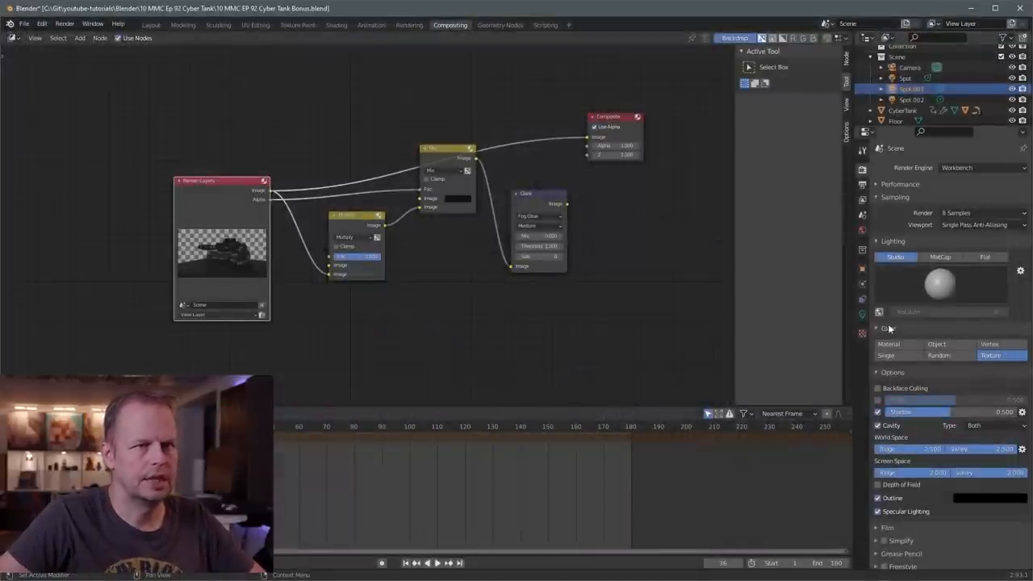
Step: Set Workbench final render sampling to 32 samples
left_click(977, 213)
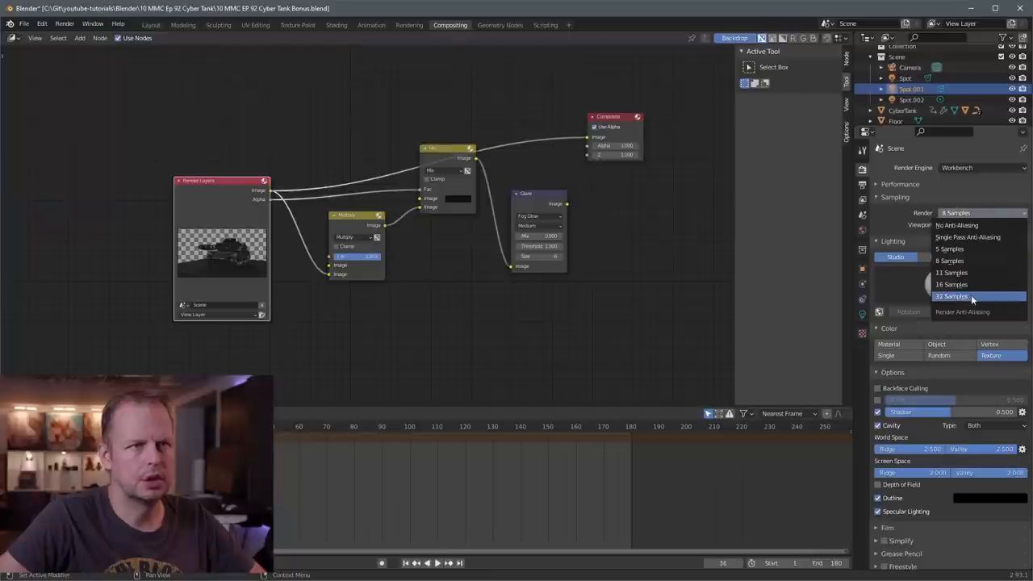
left_click(951, 296)
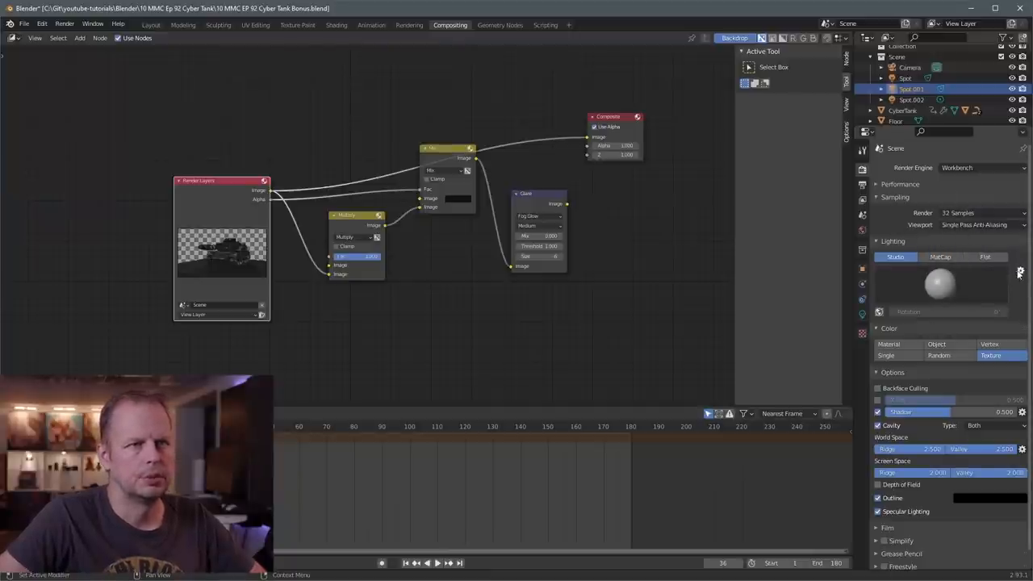
left_click(1019, 271)
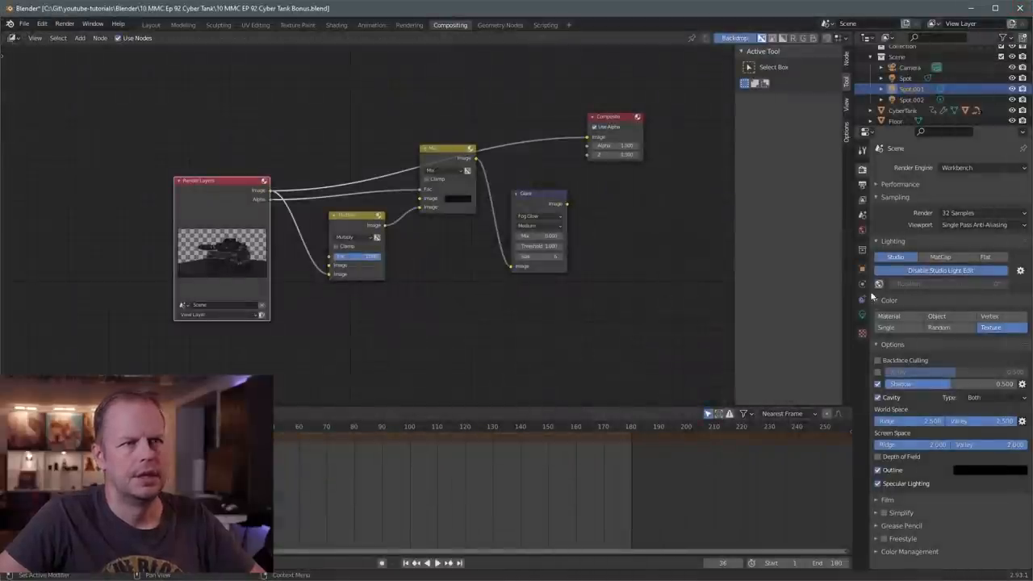
Step: Point the render output to the Animation folder with CyberTank as filename
left_click(862, 185)
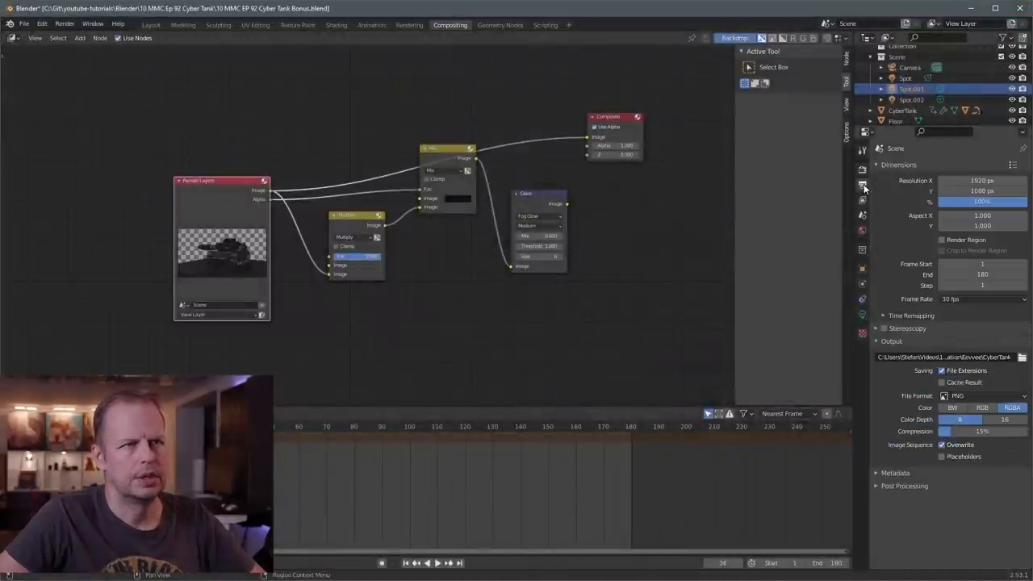
left_click(862, 171)
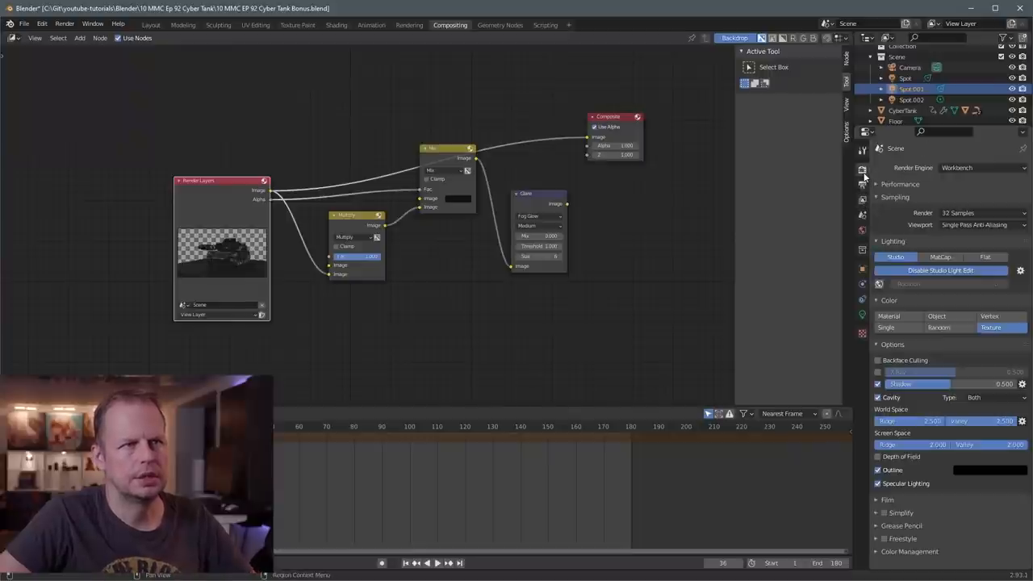
left_click(862, 187)
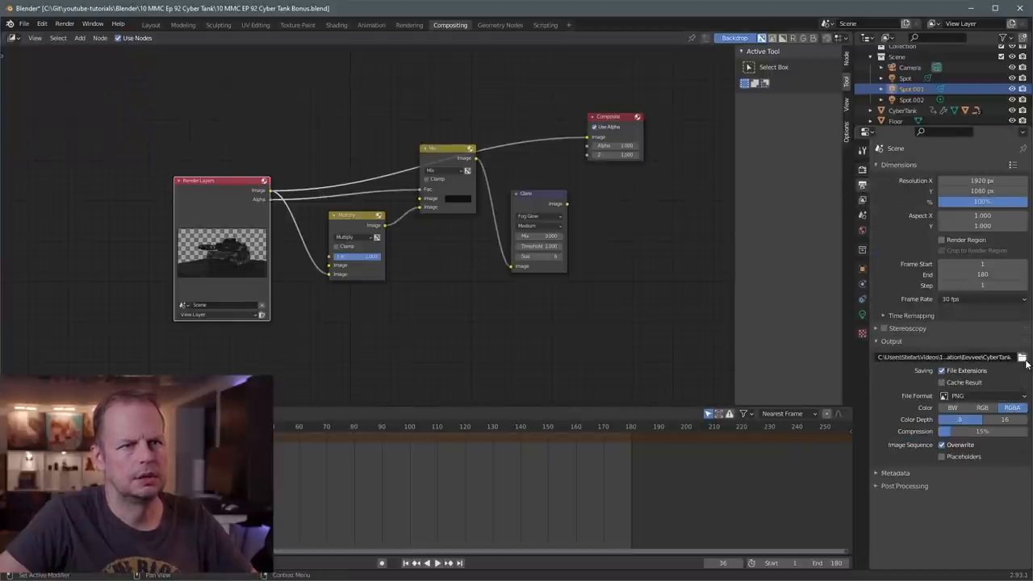
left_click(1022, 357)
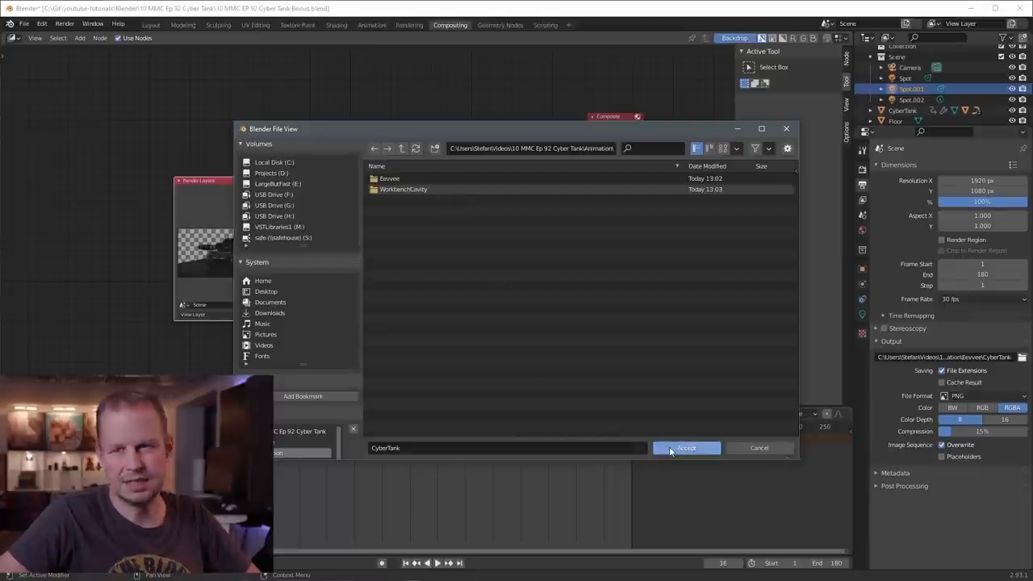
left_click(686, 448)
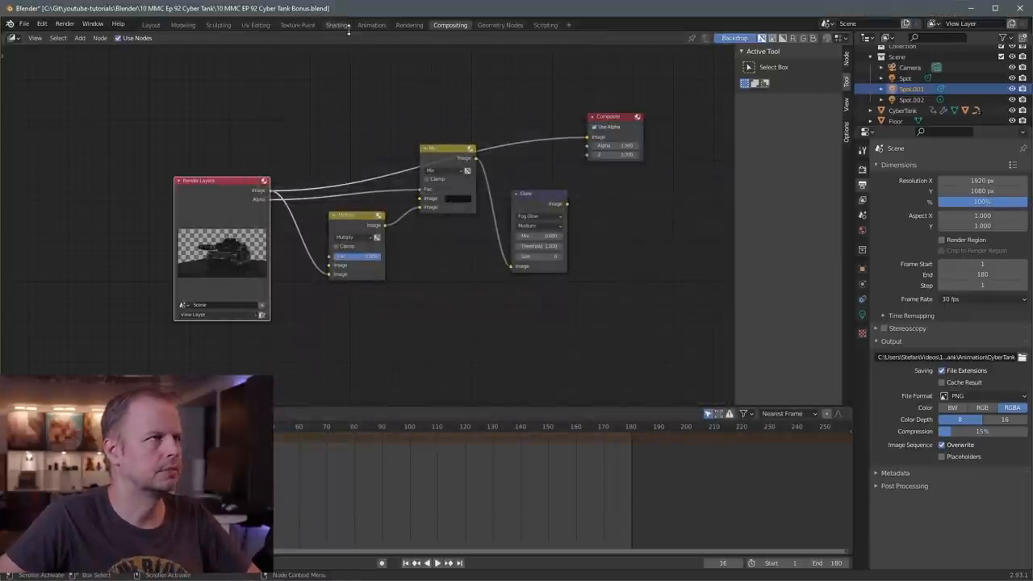
Step: Switch between UV Editing and Animation workspaces to review the Bonus 2 tank and Eevee output
left_click(297, 24)
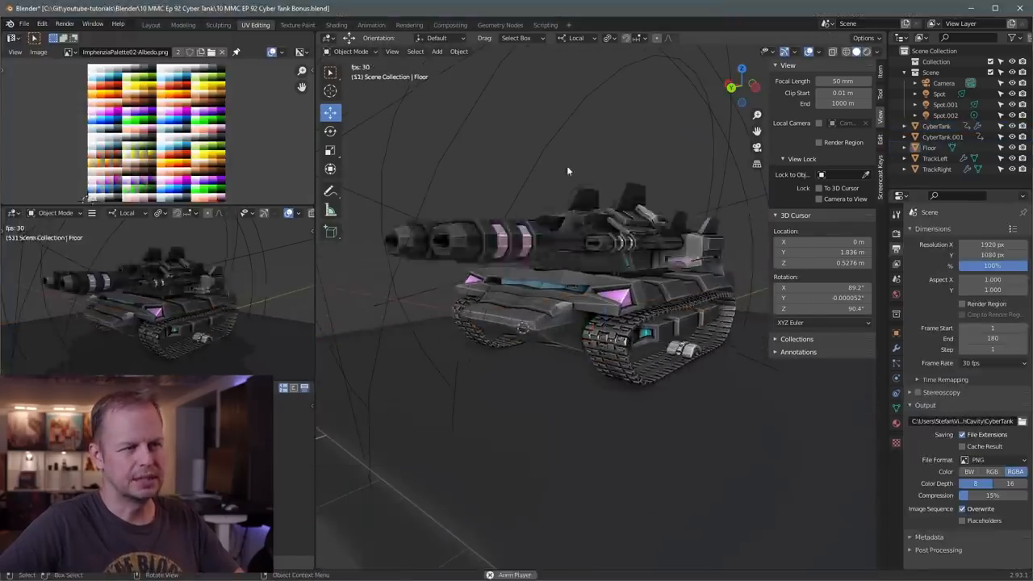
left_click(371, 24)
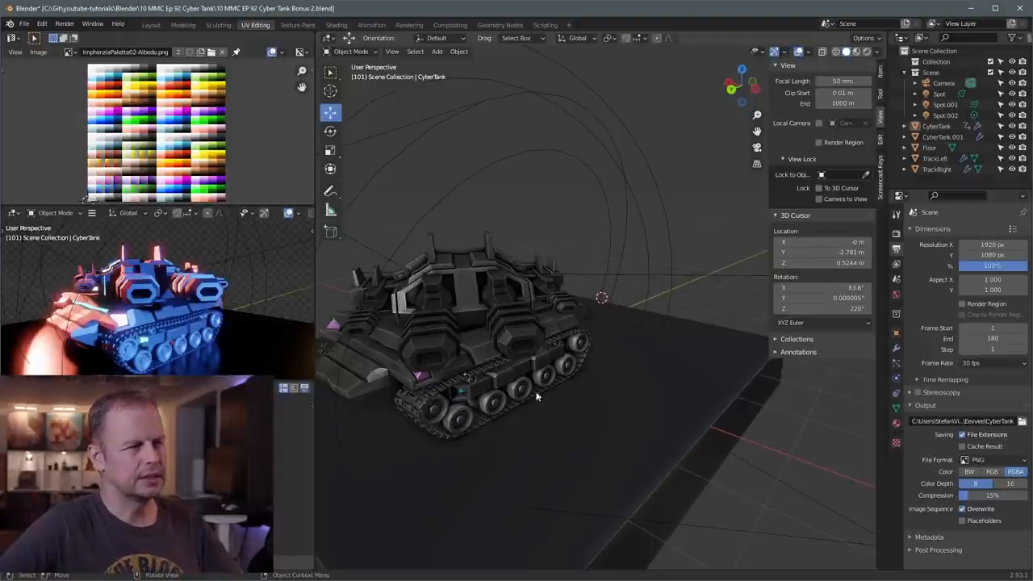
mouse_move(541, 395)
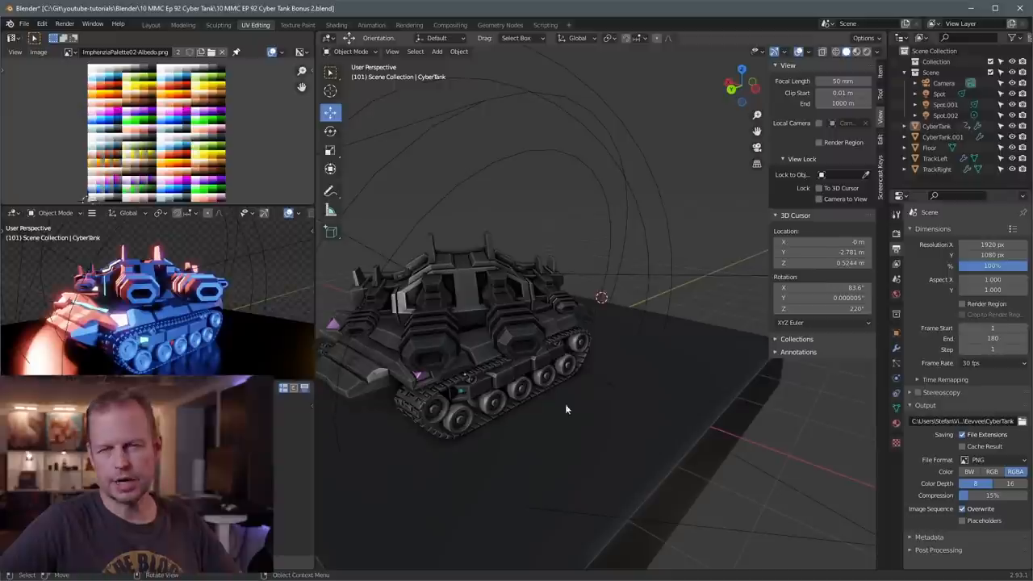
mouse_move(542, 388)
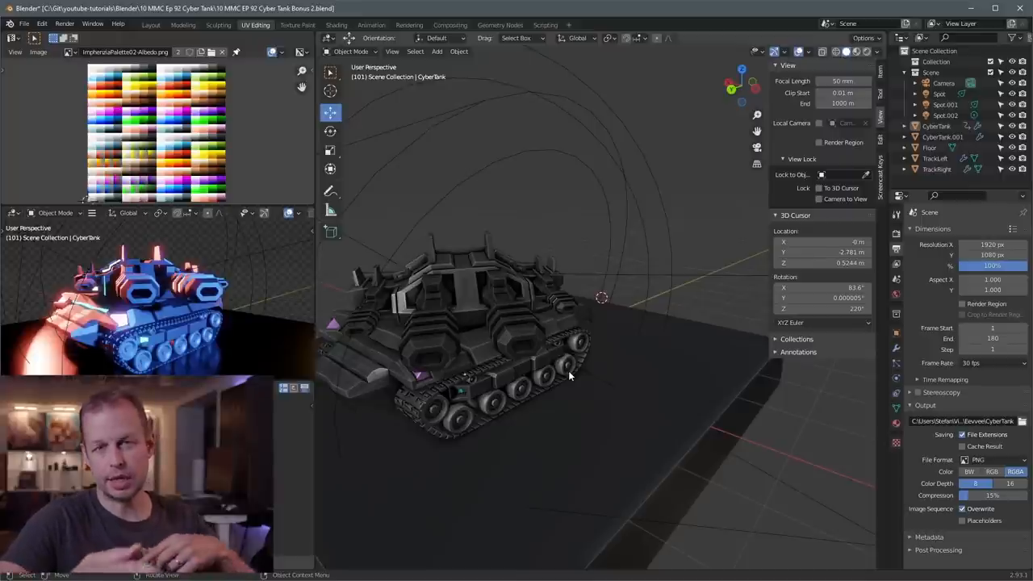
mouse_move(615, 412)
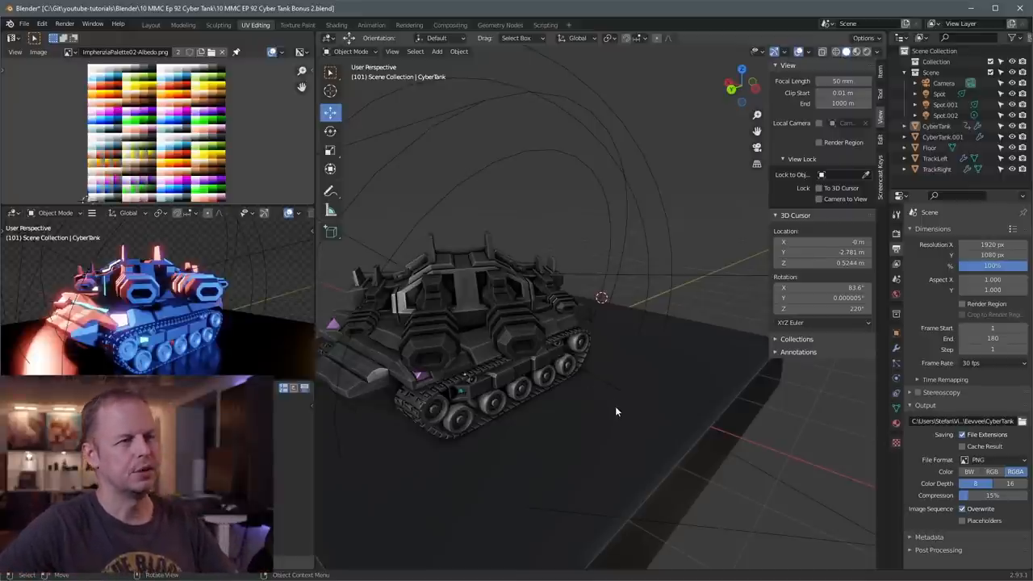
mouse_move(636, 399)
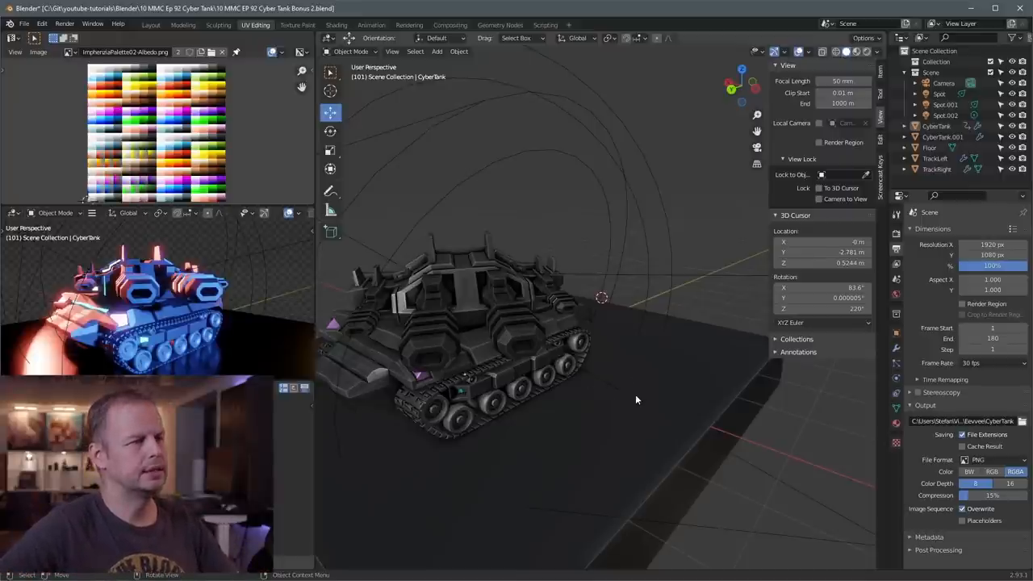